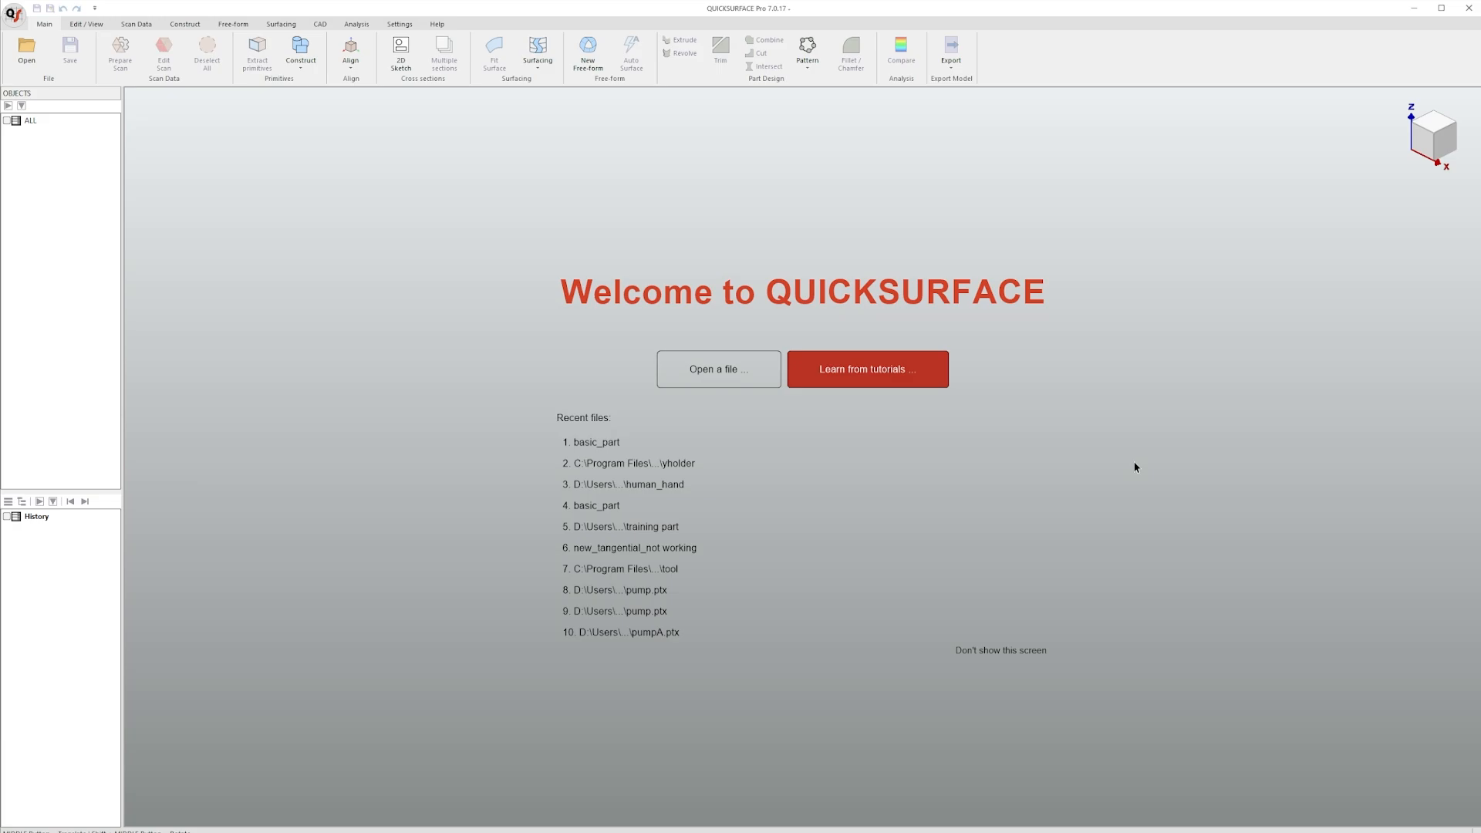
# - Load the bundled Basic part example scan from Help > Examples
pyautogui.click(435, 23)
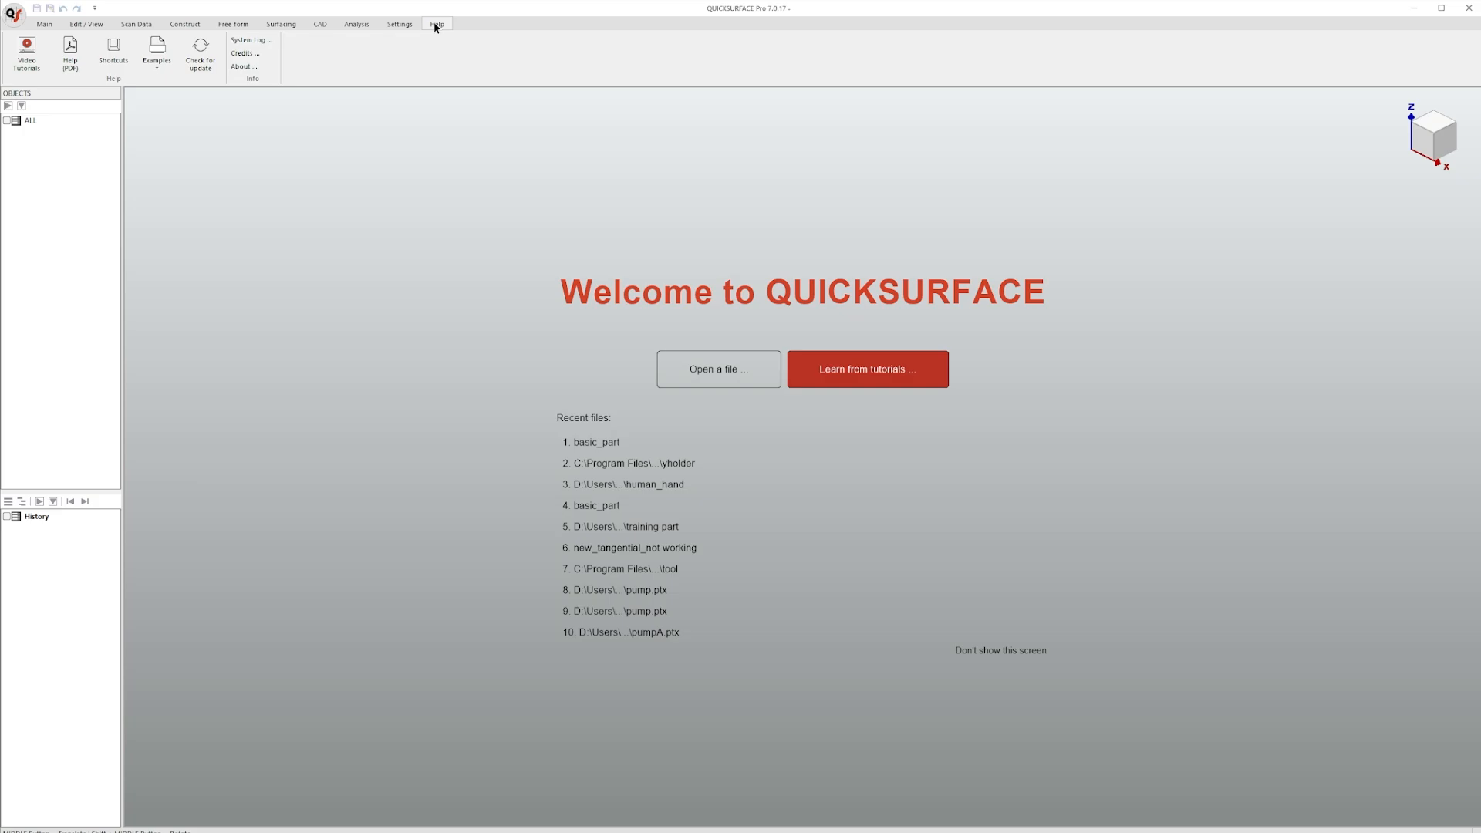
pyautogui.click(156, 52)
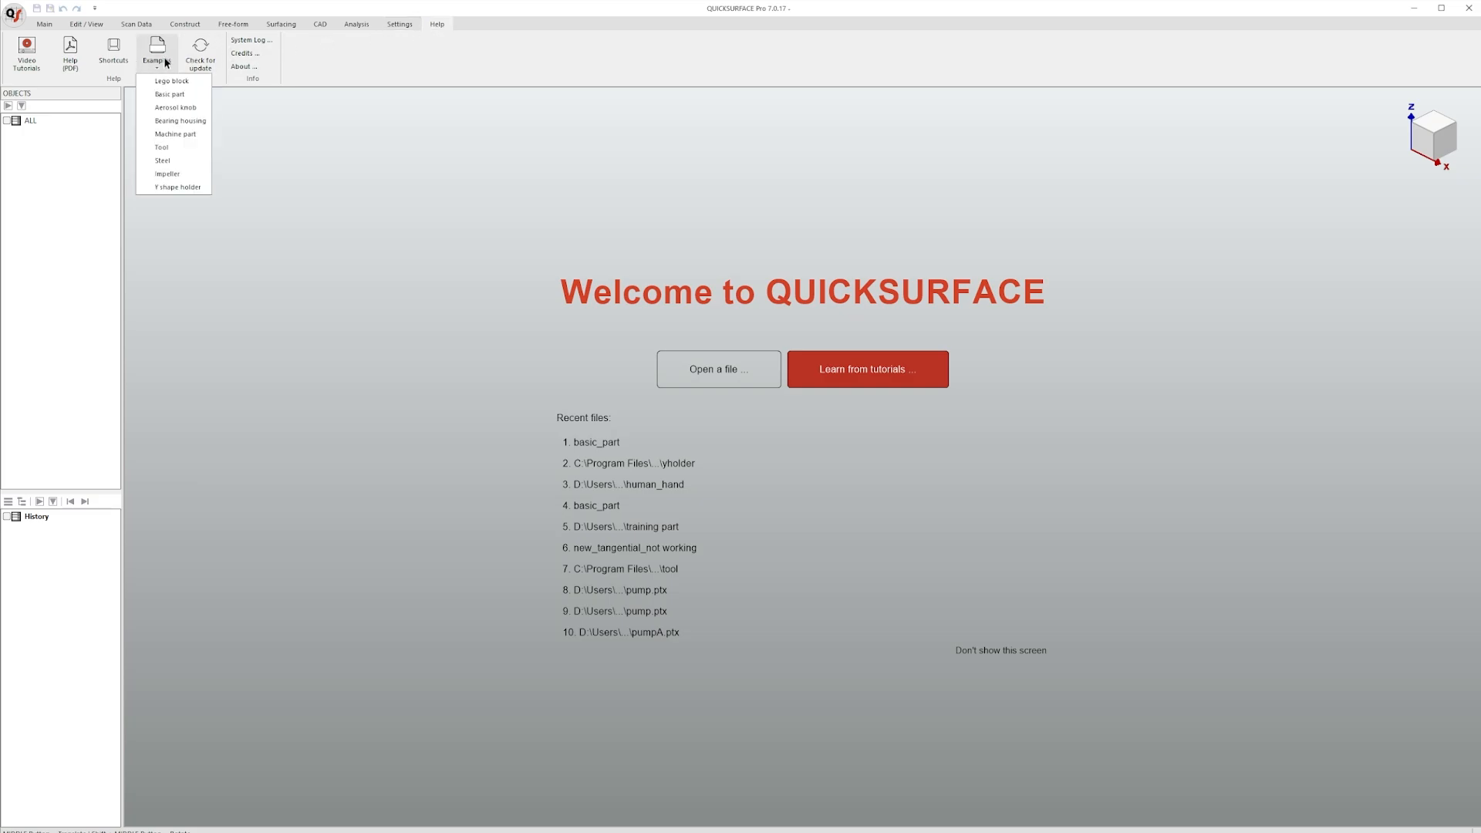
pyautogui.moveTo(170, 94)
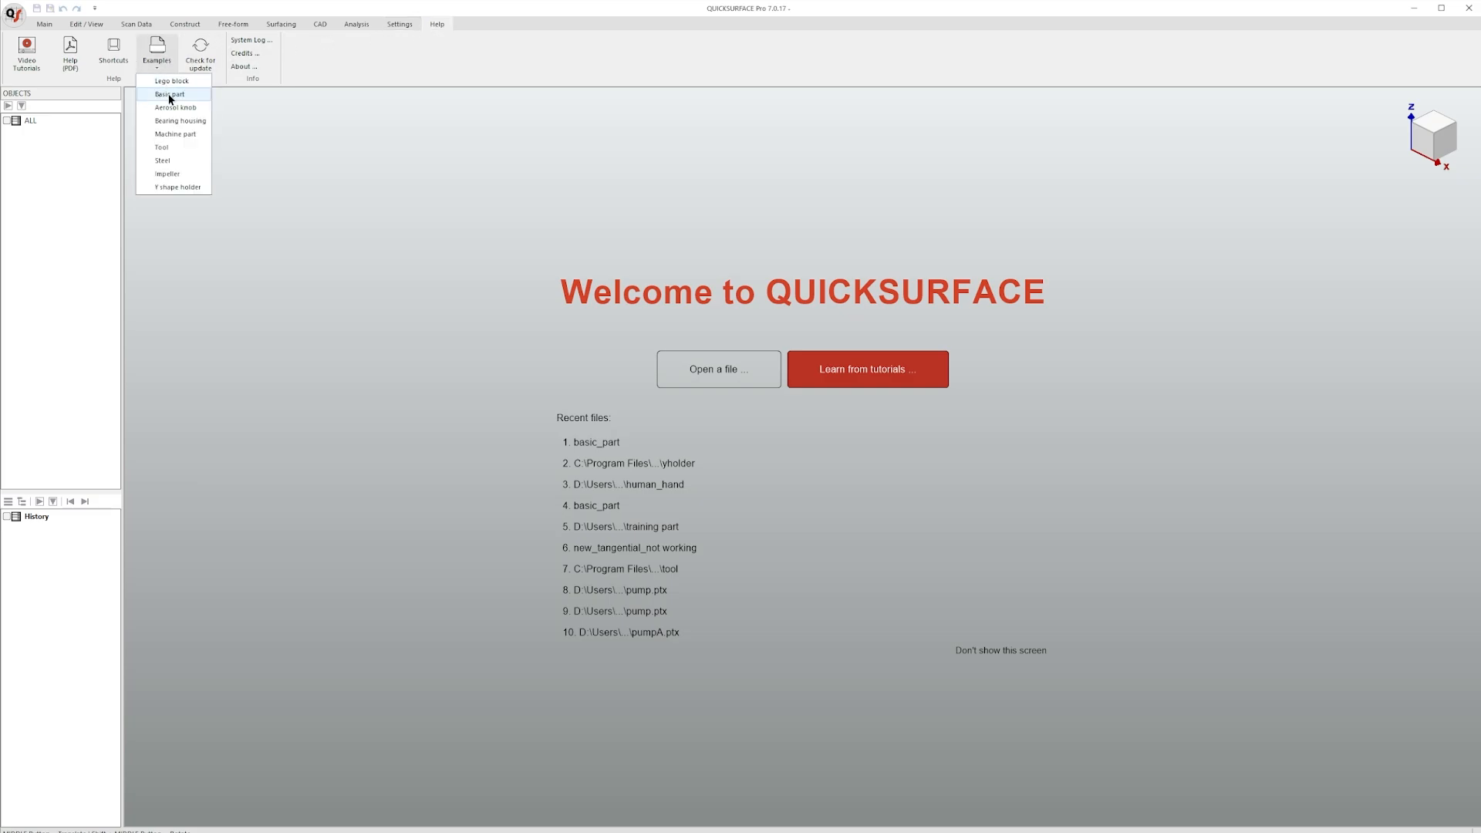
pyautogui.click(170, 94)
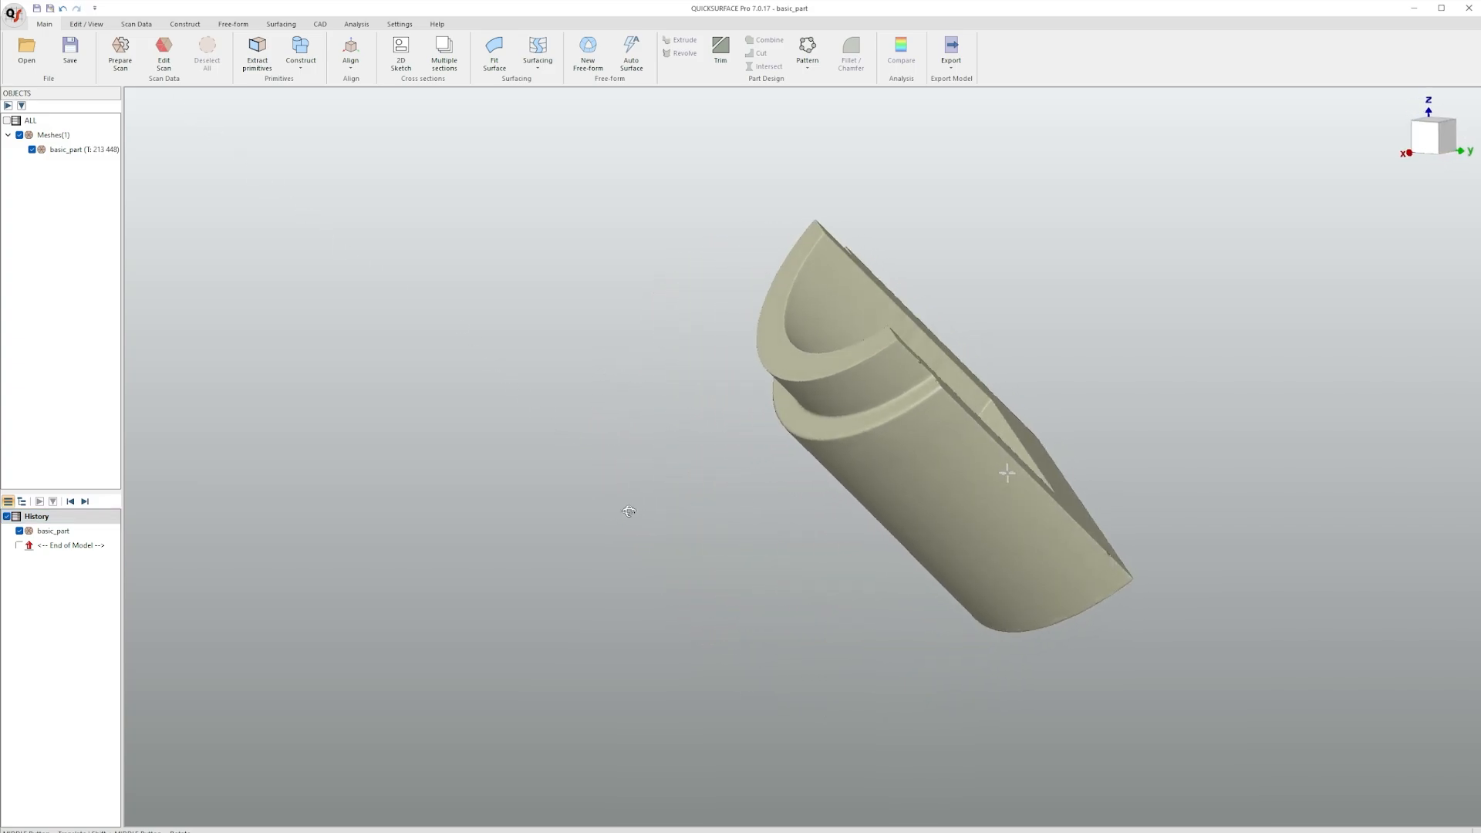
pyautogui.click(1428, 133)
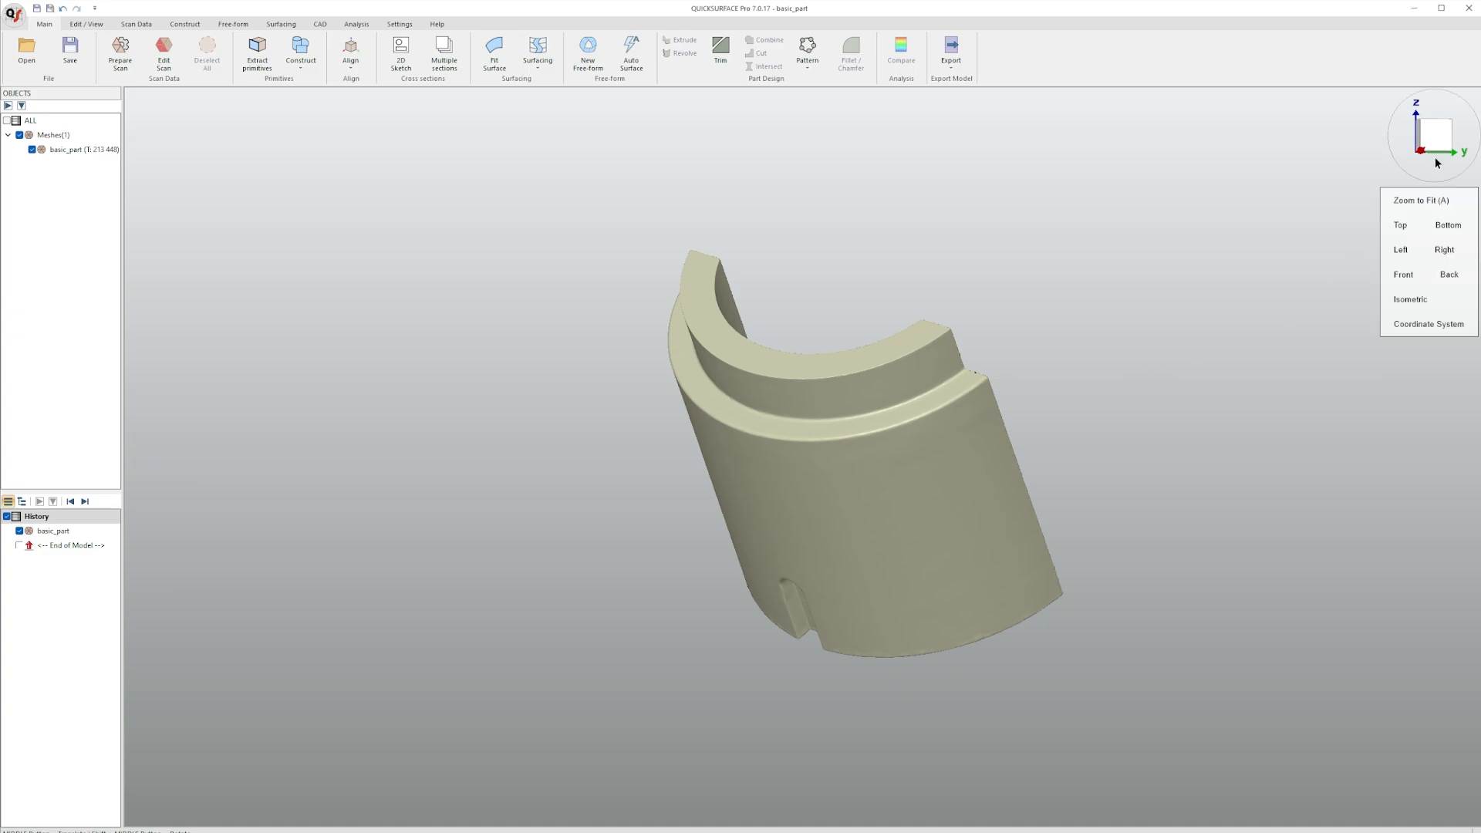
pyautogui.click(1428, 324)
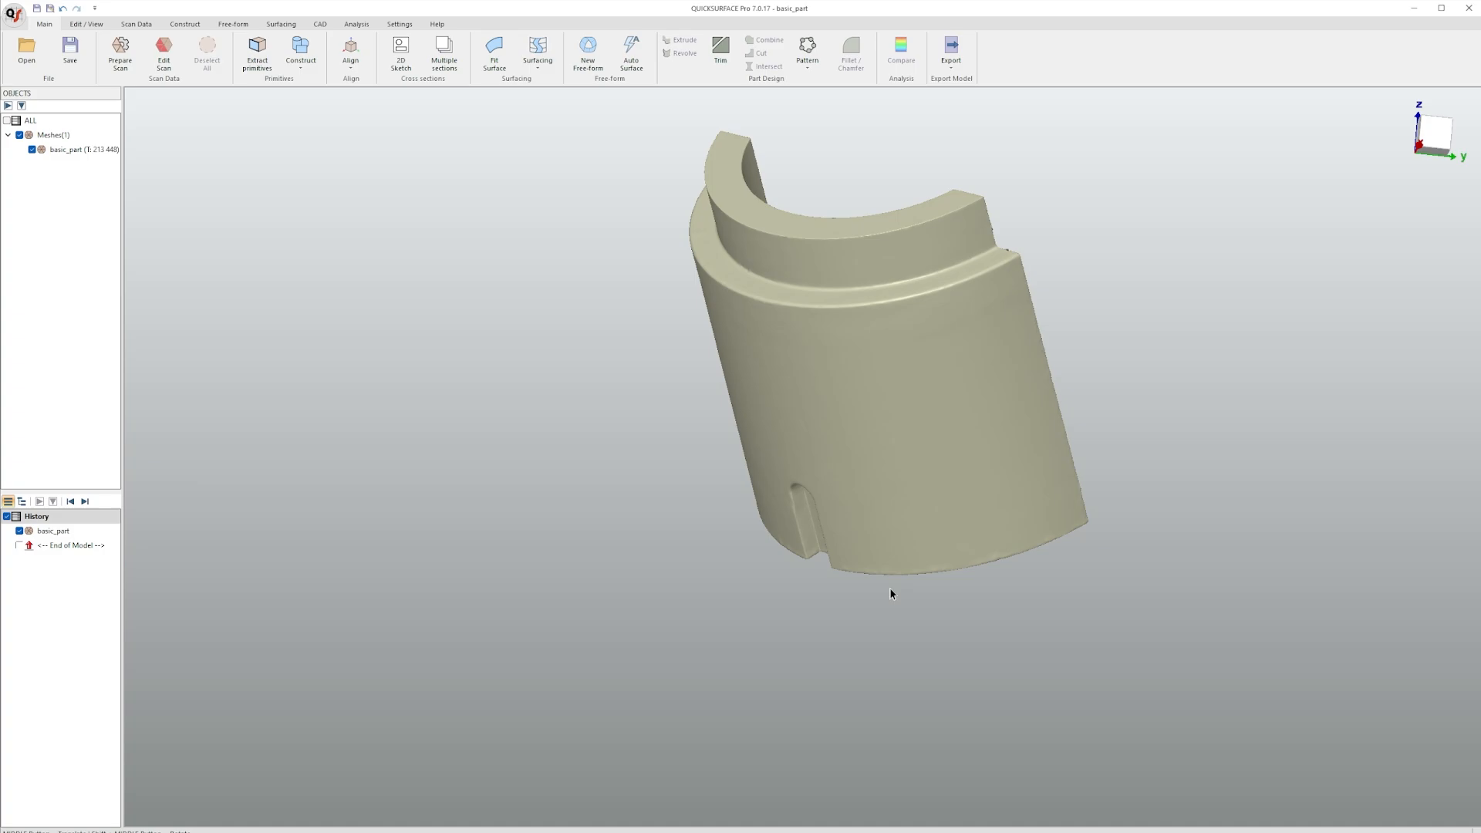
pyautogui.moveTo(469, 298)
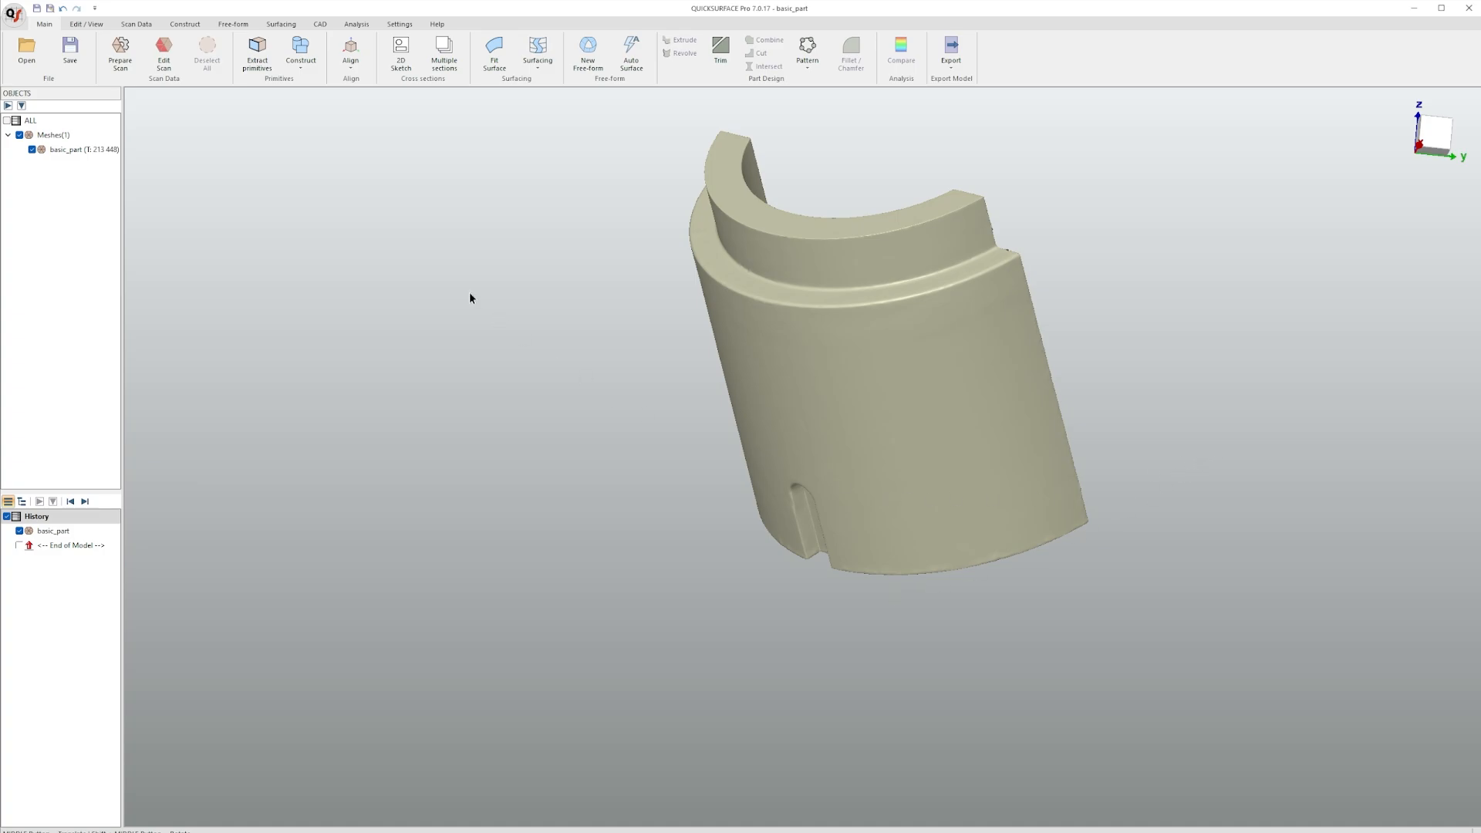
# - Segment the scan into regions and fit a cylinder to the outer curved surface
pyautogui.click(256, 52)
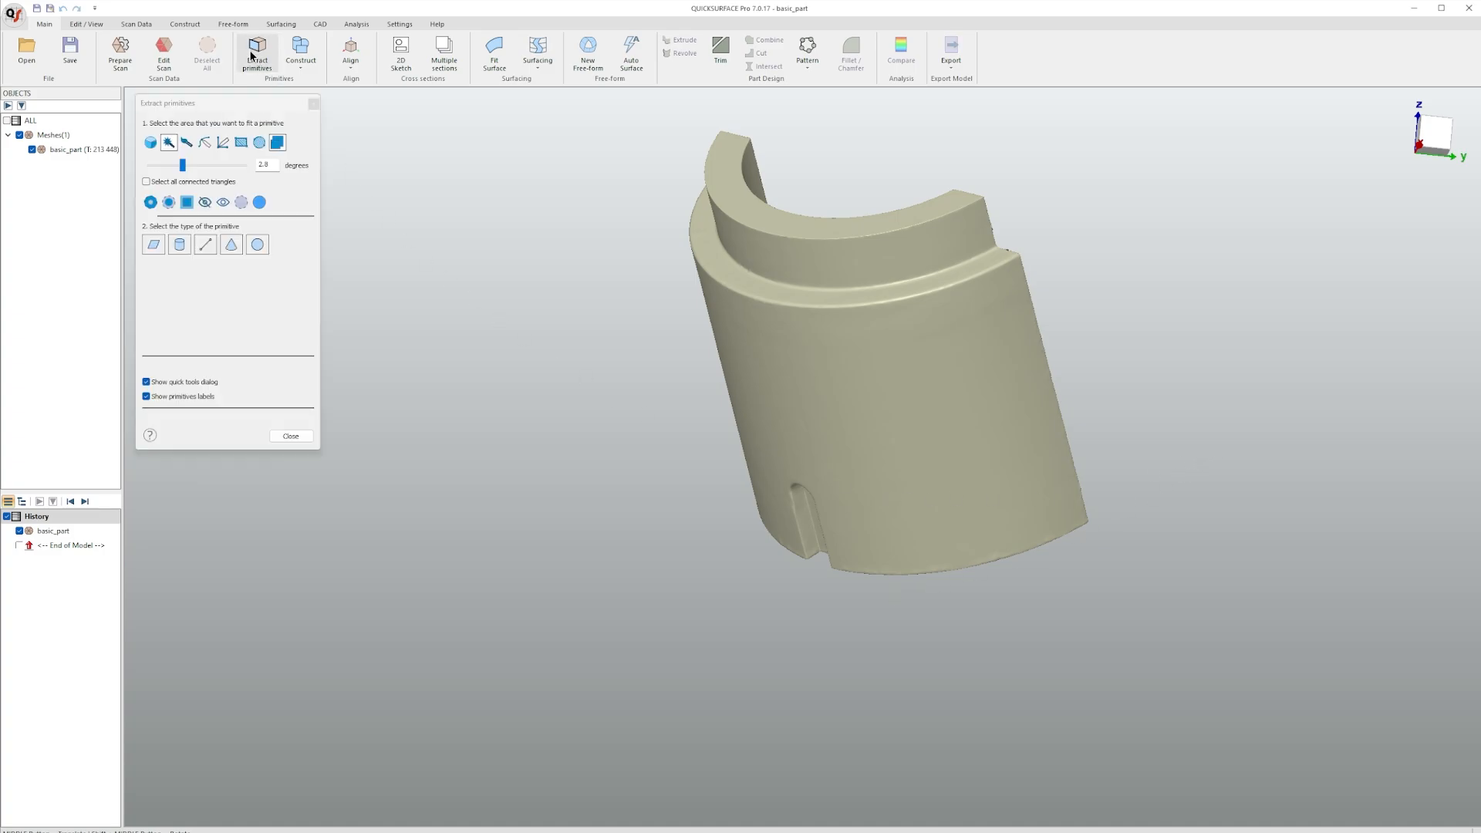
pyautogui.click(149, 142)
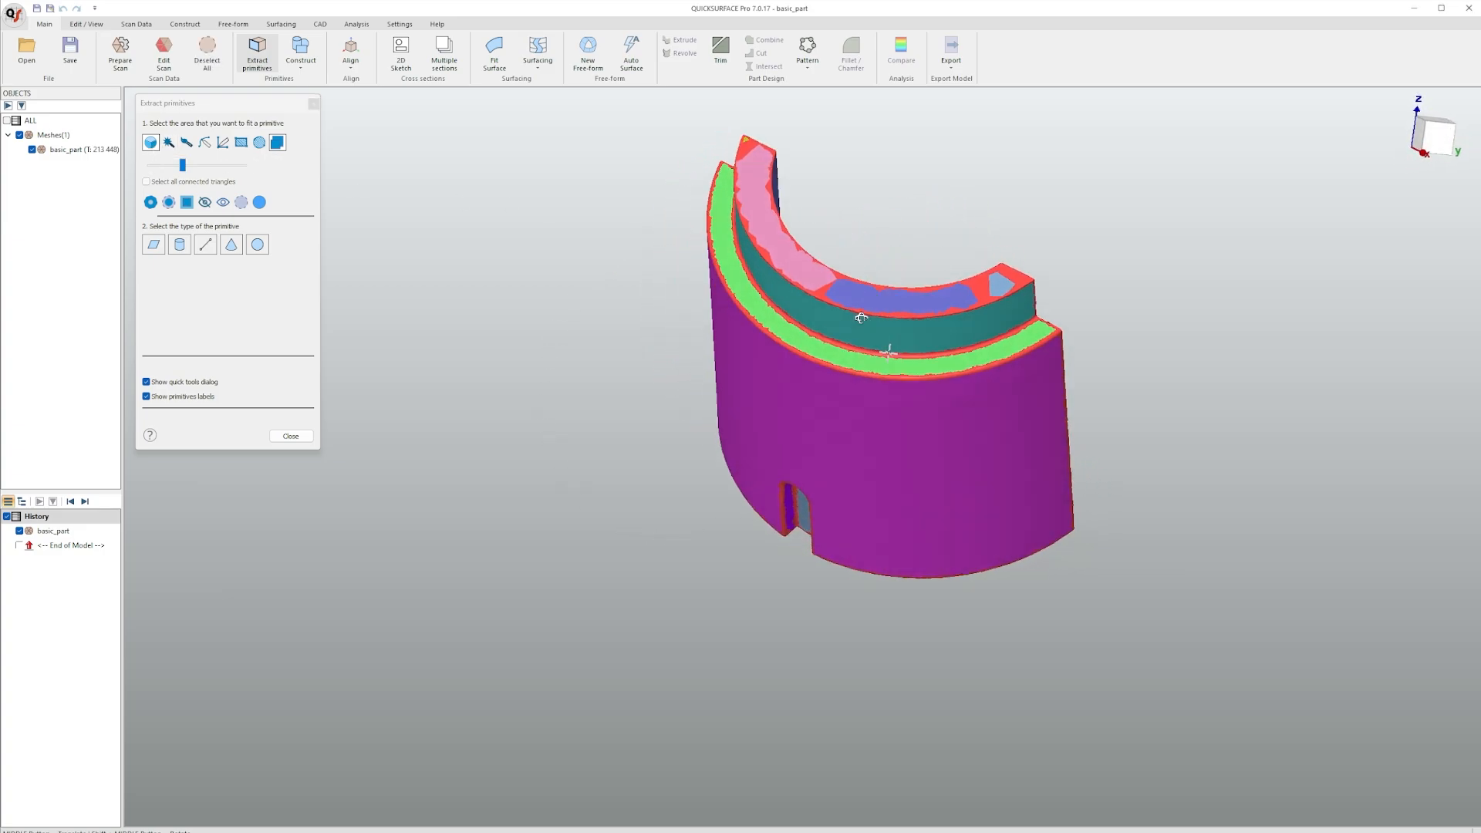
pyautogui.moveTo(859, 316); pyautogui.dragTo(610, 444)
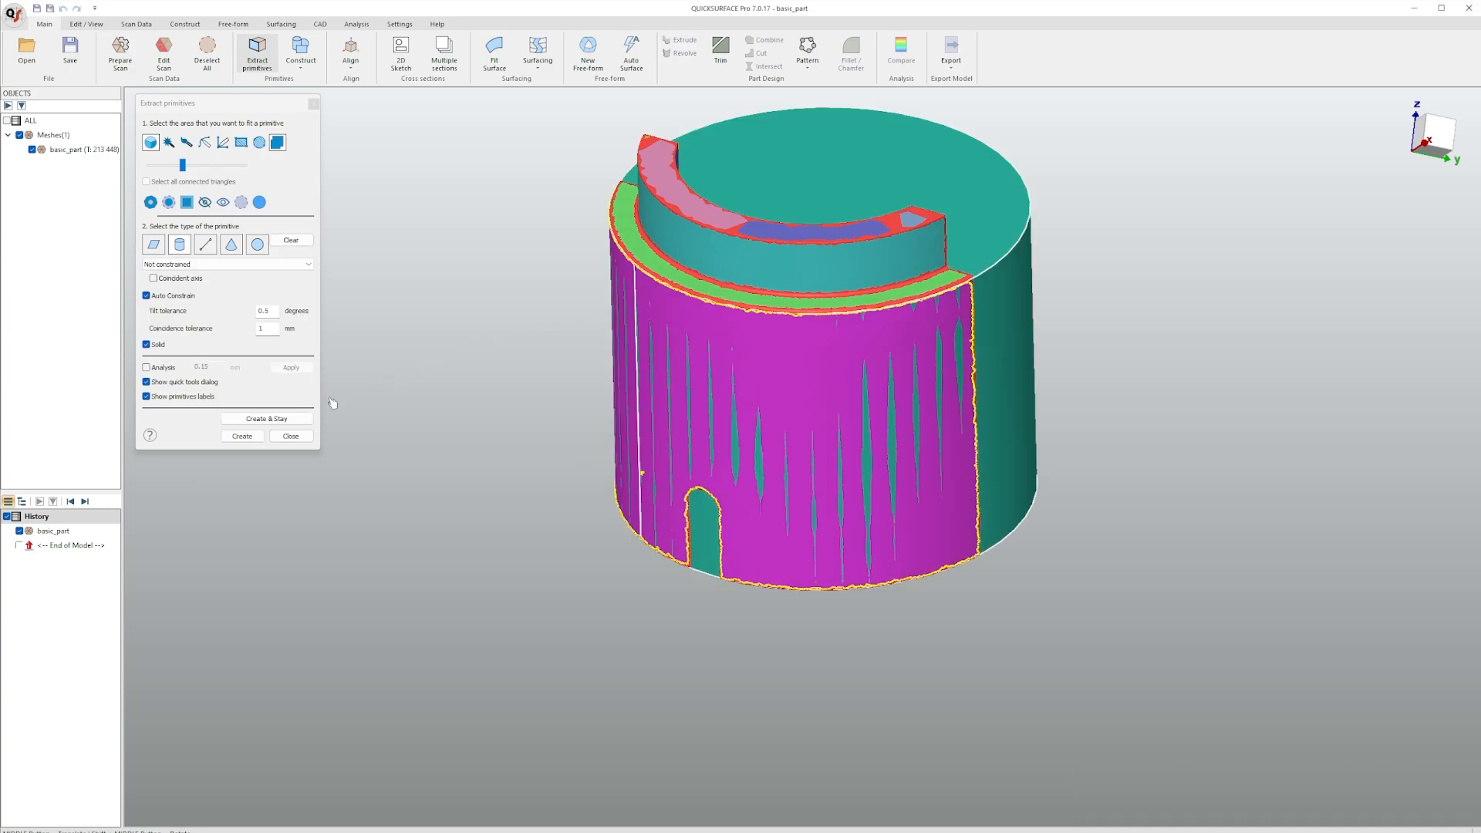
pyautogui.click(241, 434)
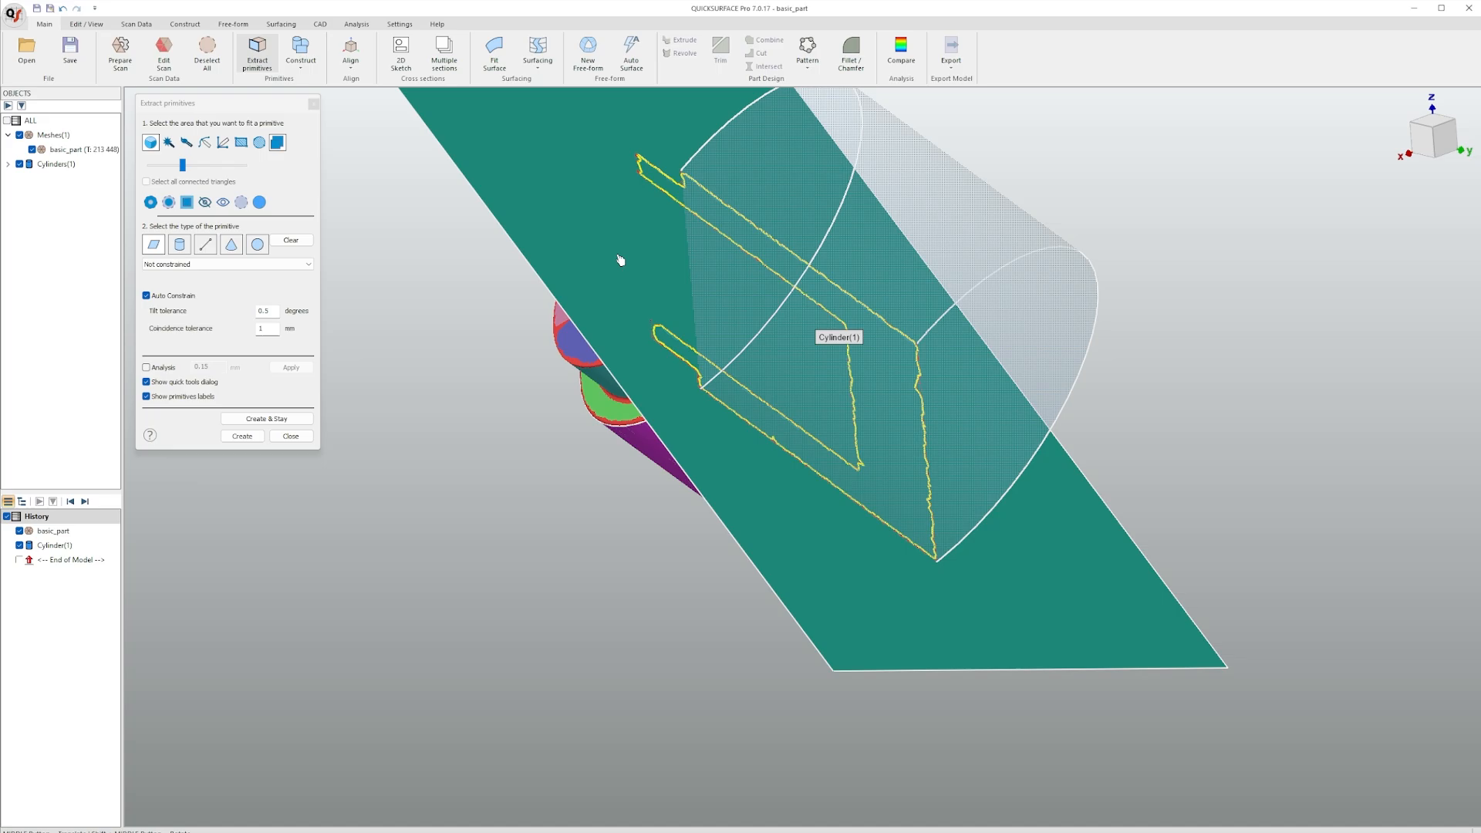
# - Fit a plane on the flat cut face and a perpendicular plane on the end face
pyautogui.click(267, 418)
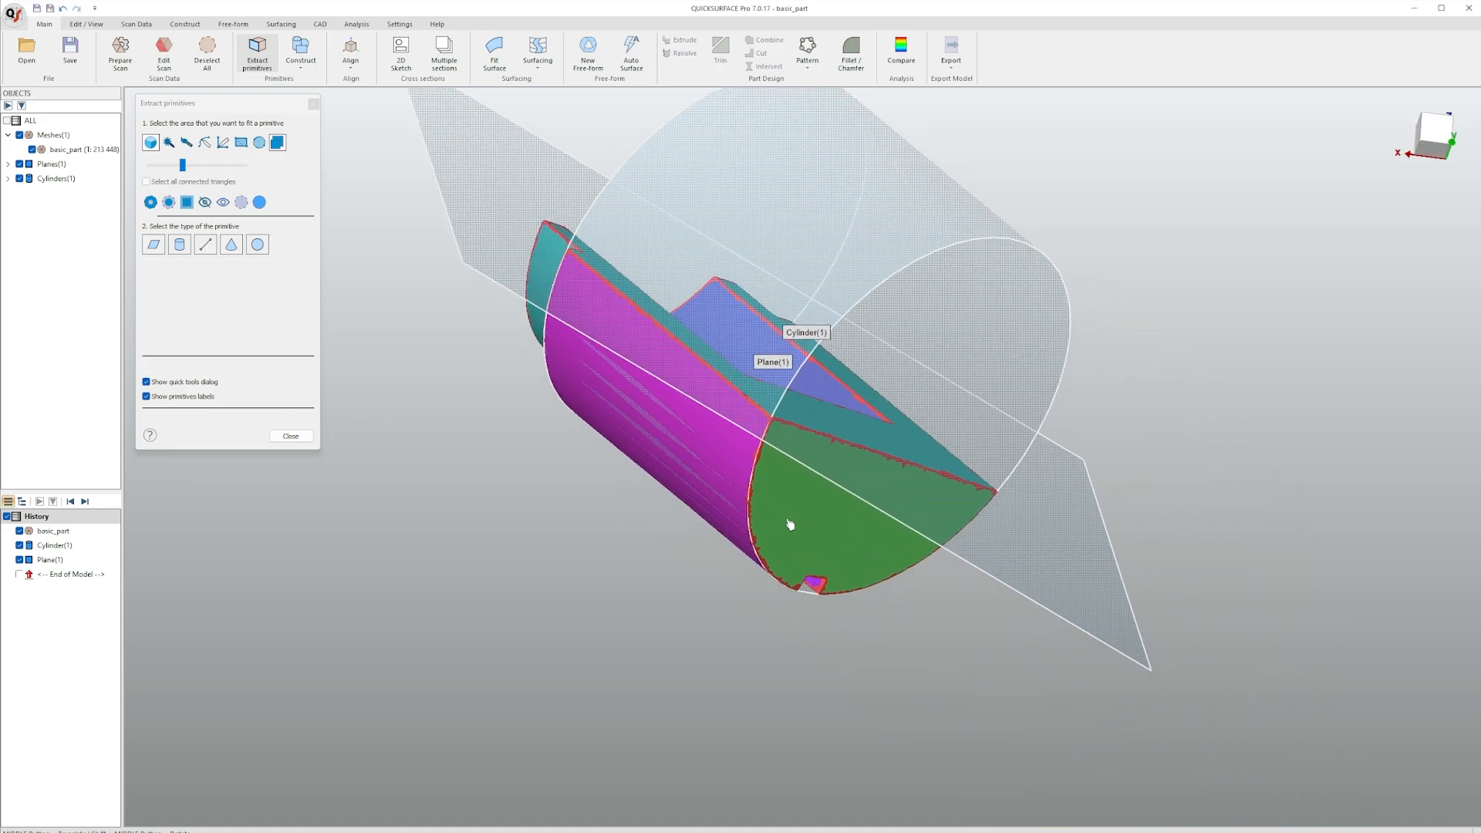
pyautogui.click(789, 524)
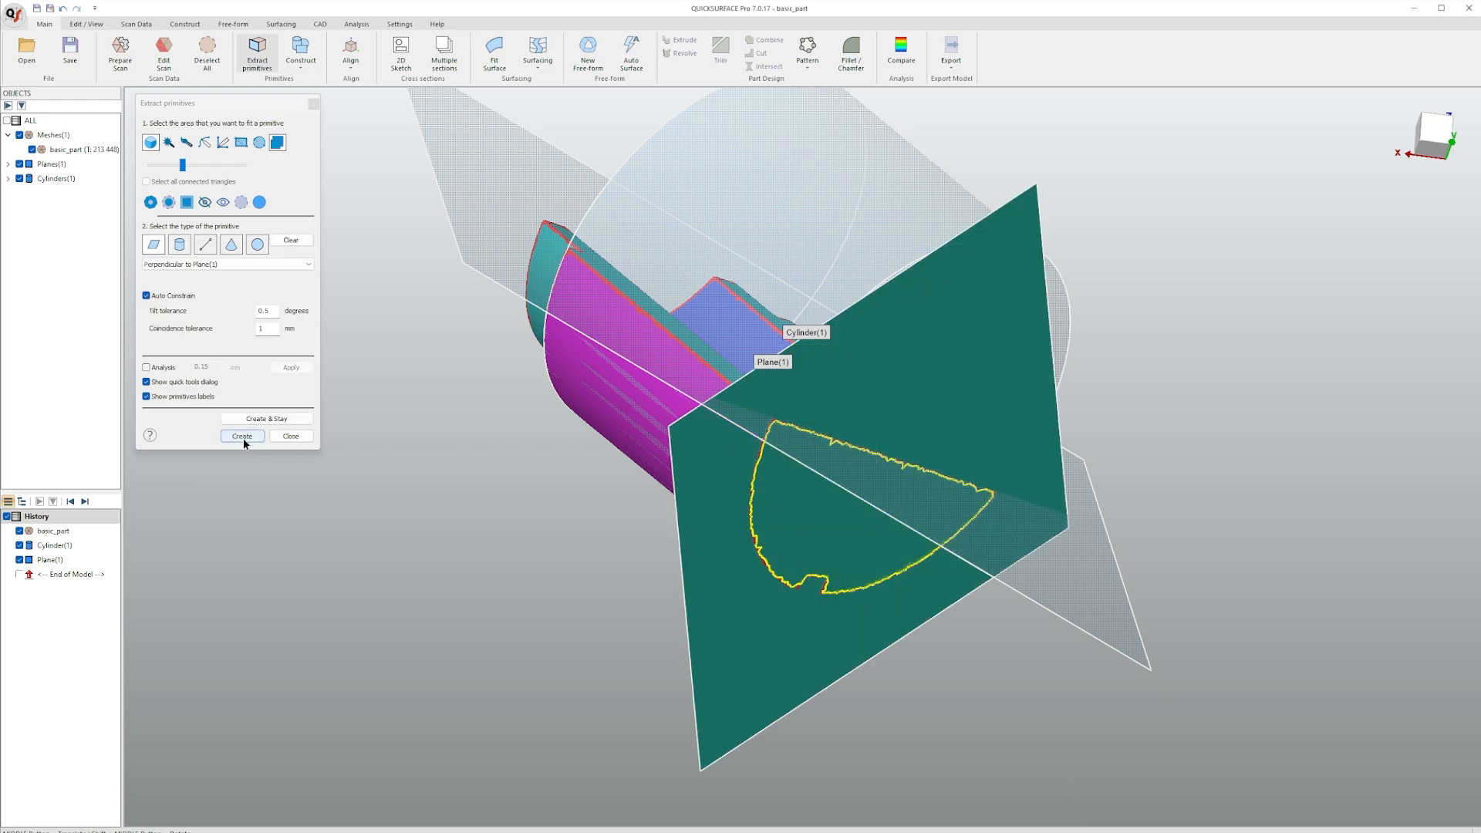
pyautogui.click(240, 435)
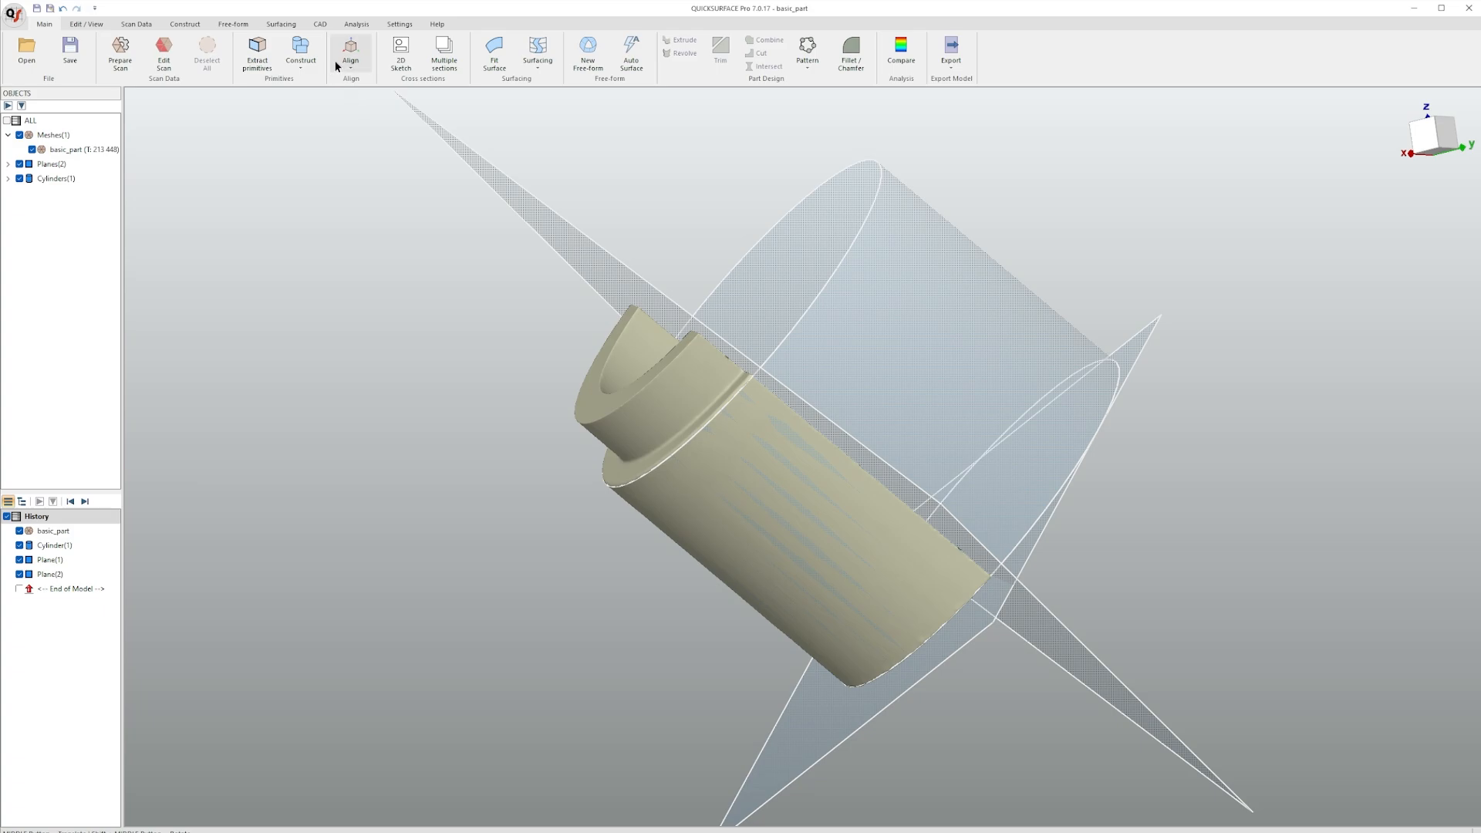
# - Align with Cylinder(1) as Z, Plane(1) secondary, Plane(2) tertiary, then view isometric
pyautogui.click(350, 52)
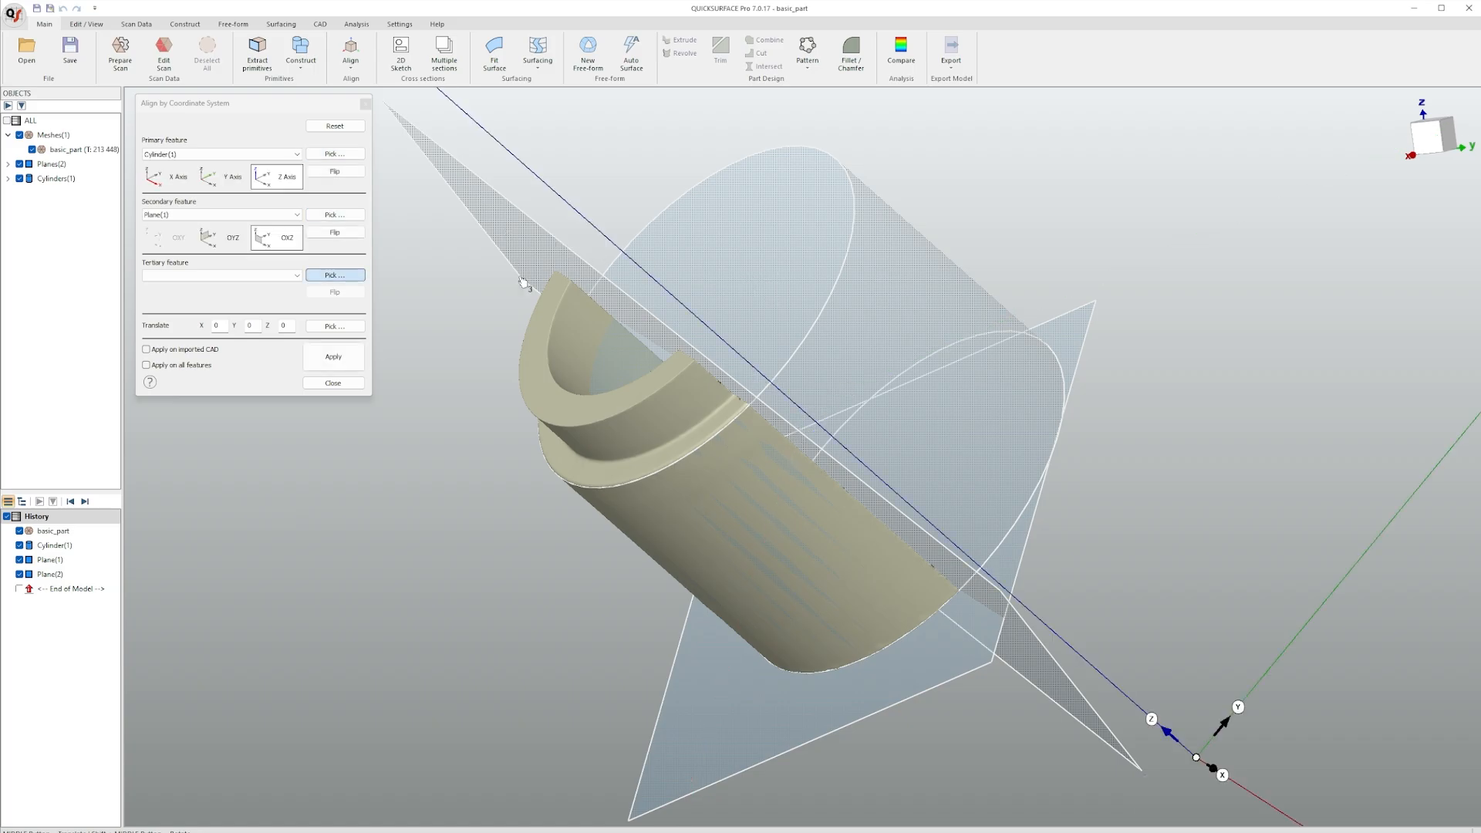
pyautogui.click(333, 274)
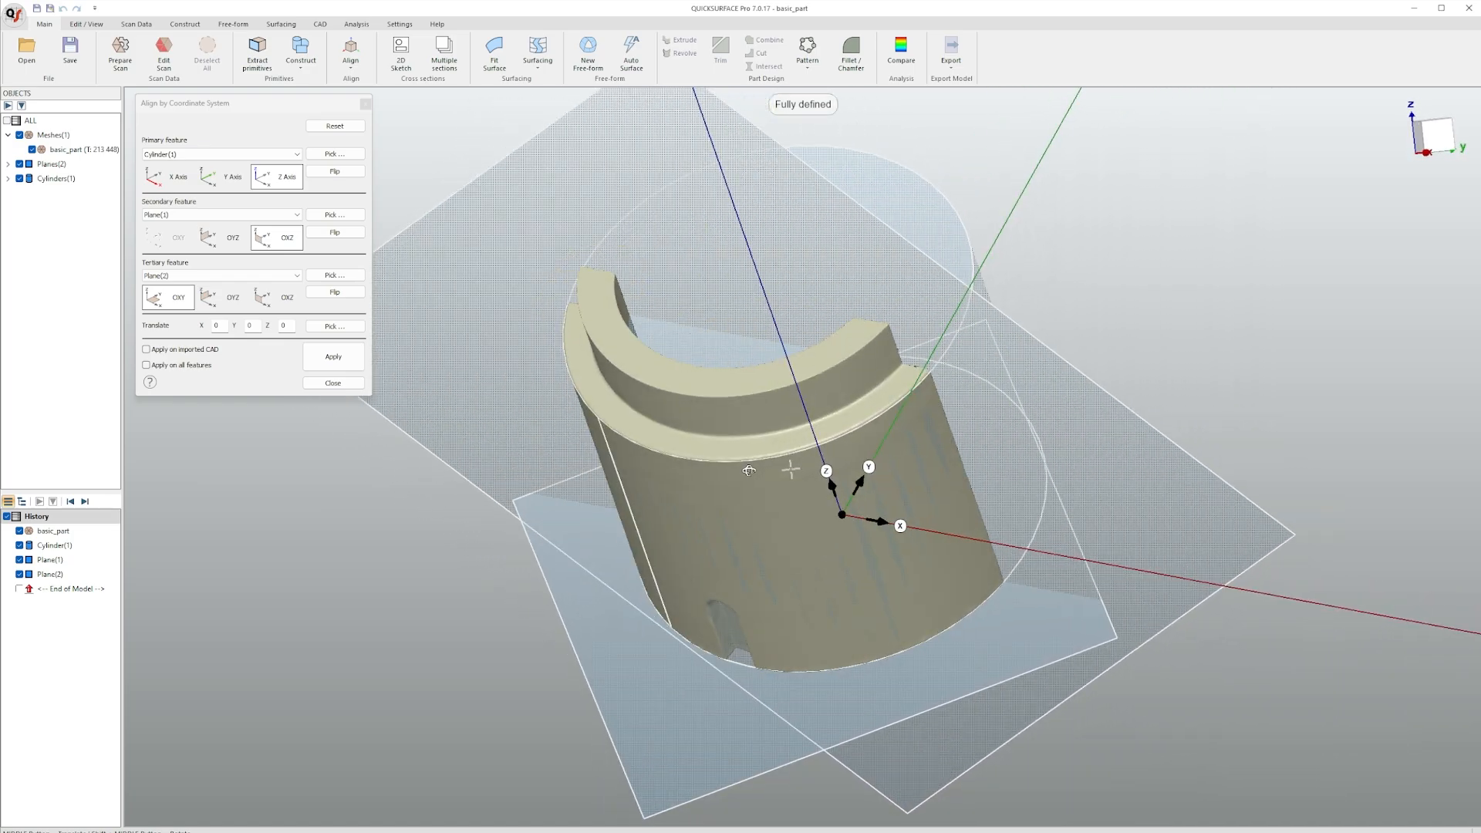
pyautogui.click(333, 356)
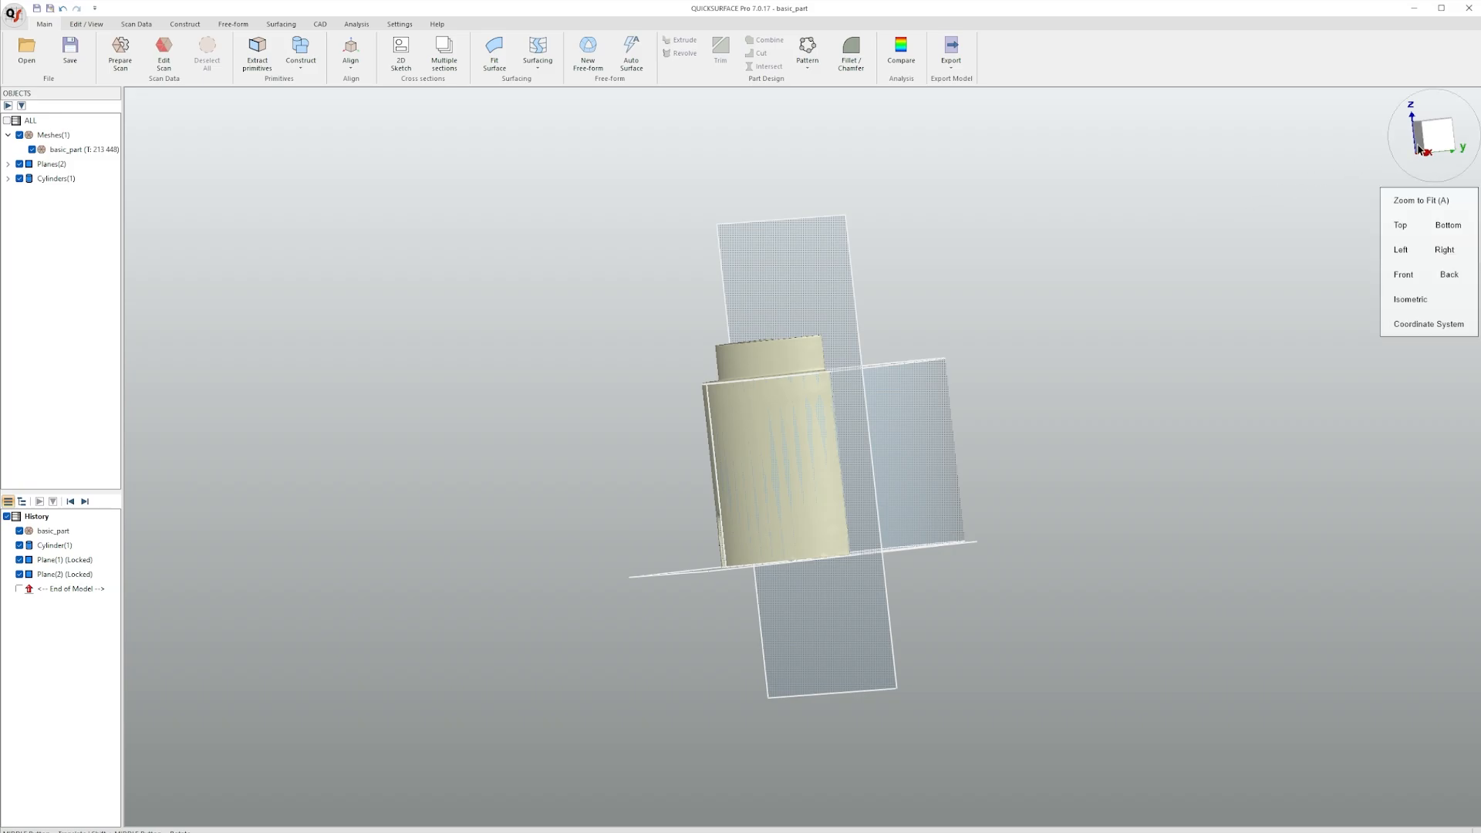
pyautogui.click(1428, 324)
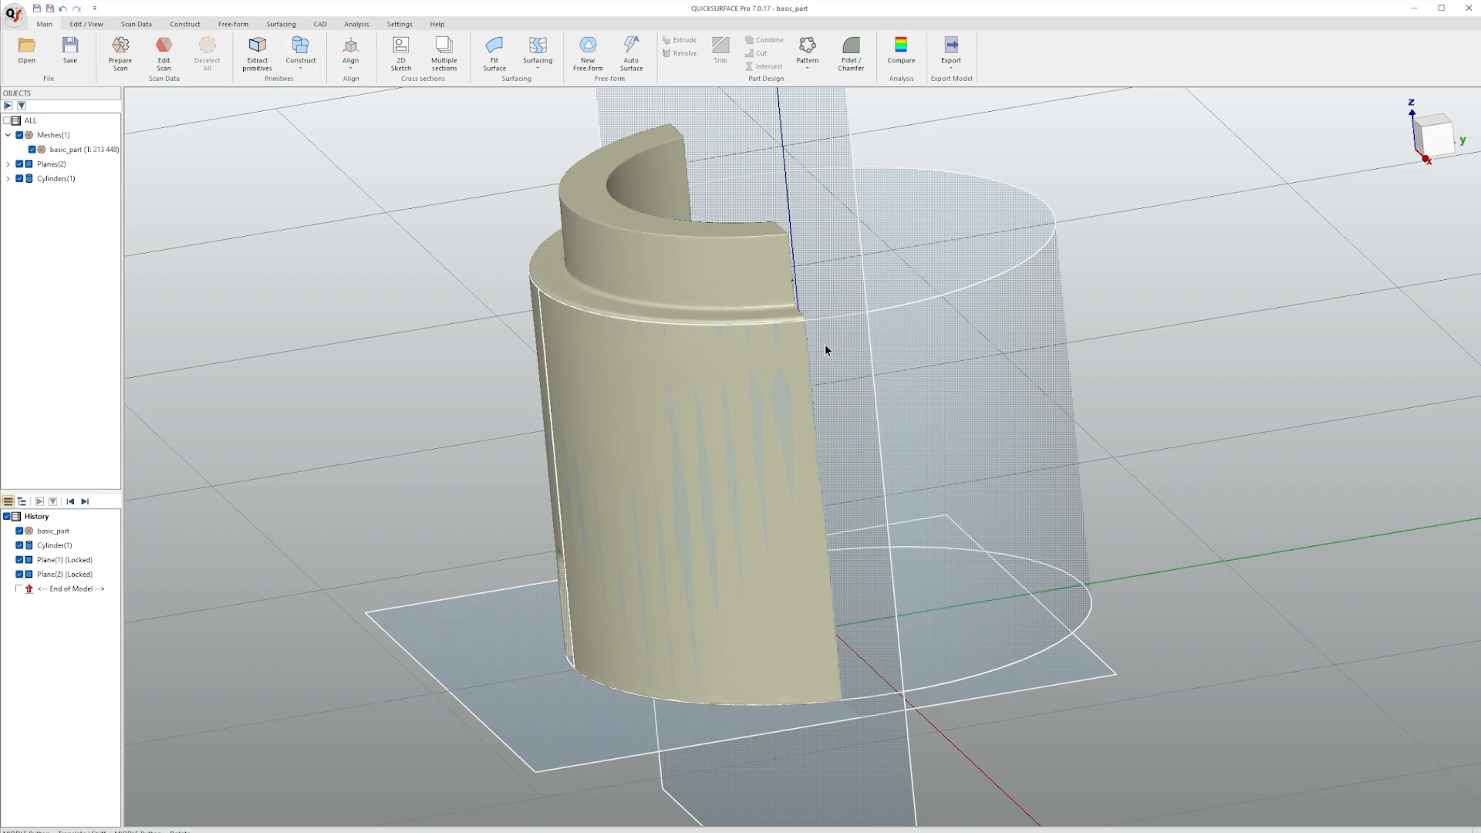
pyautogui.moveTo(818, 351)
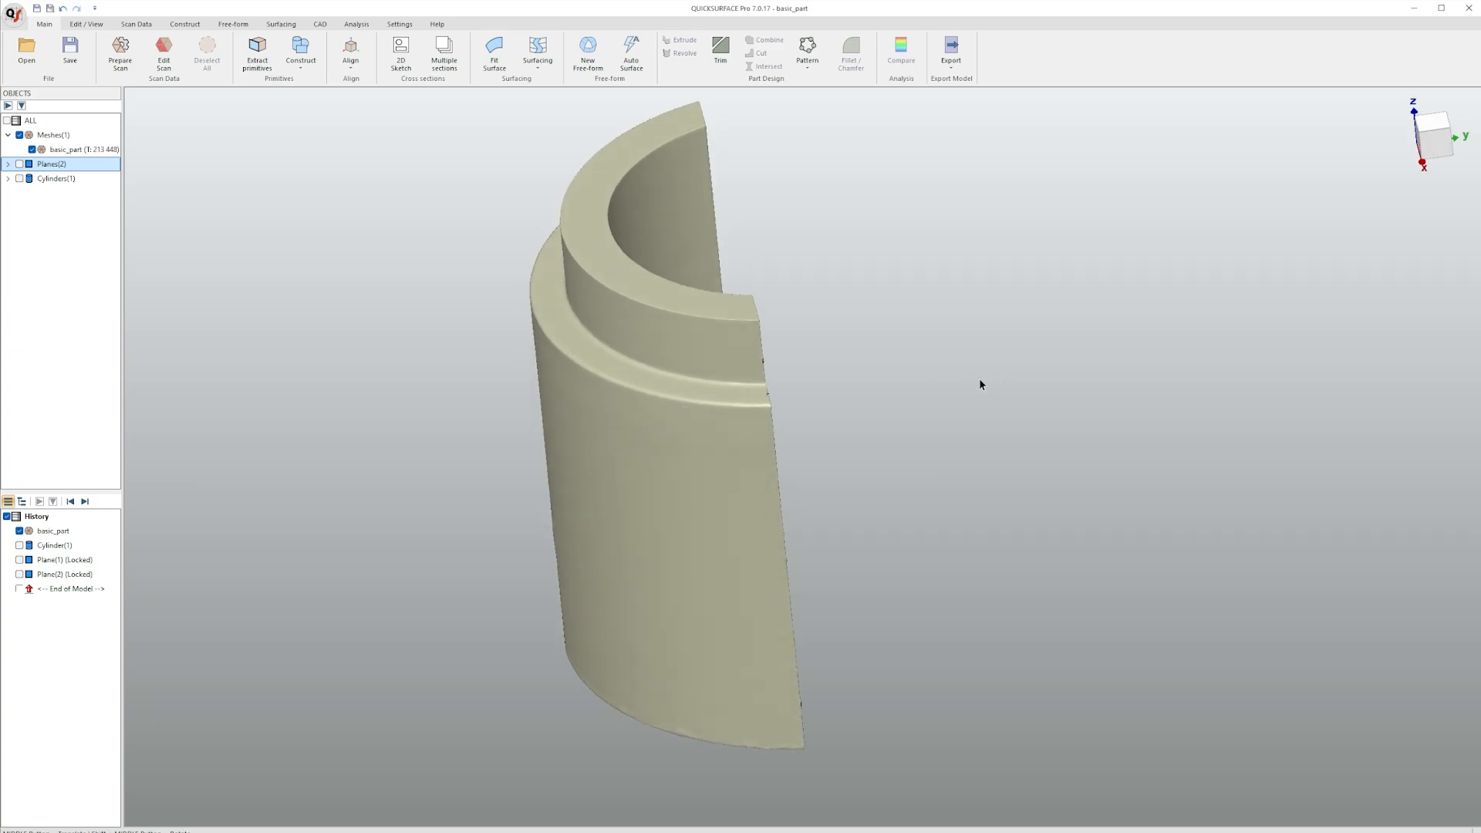
pyautogui.moveTo(956, 404)
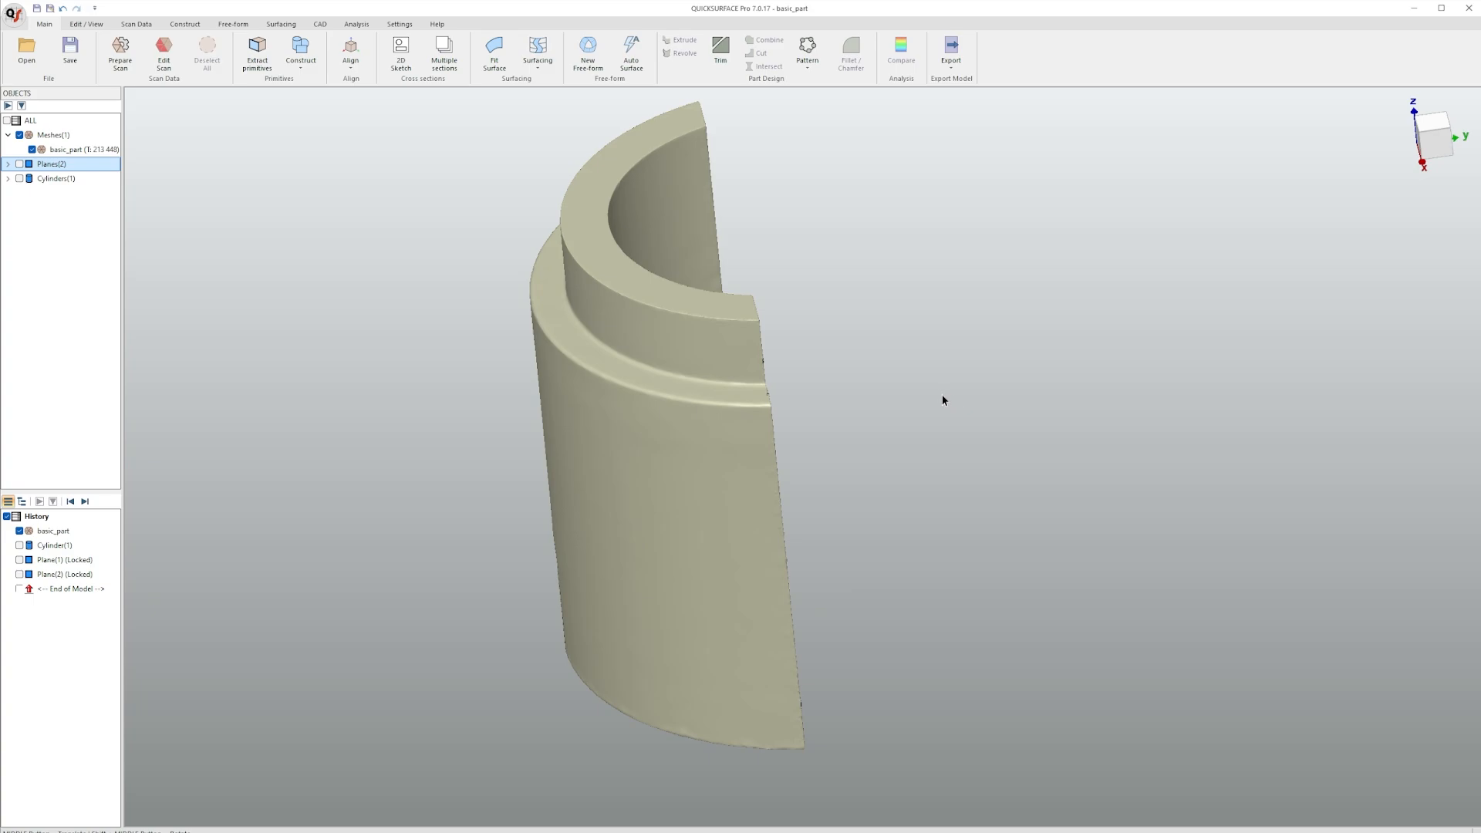
# - Create a For Revolved Surface sketch about the Z axis on a rotated slicing plane
pyautogui.click(401, 55)
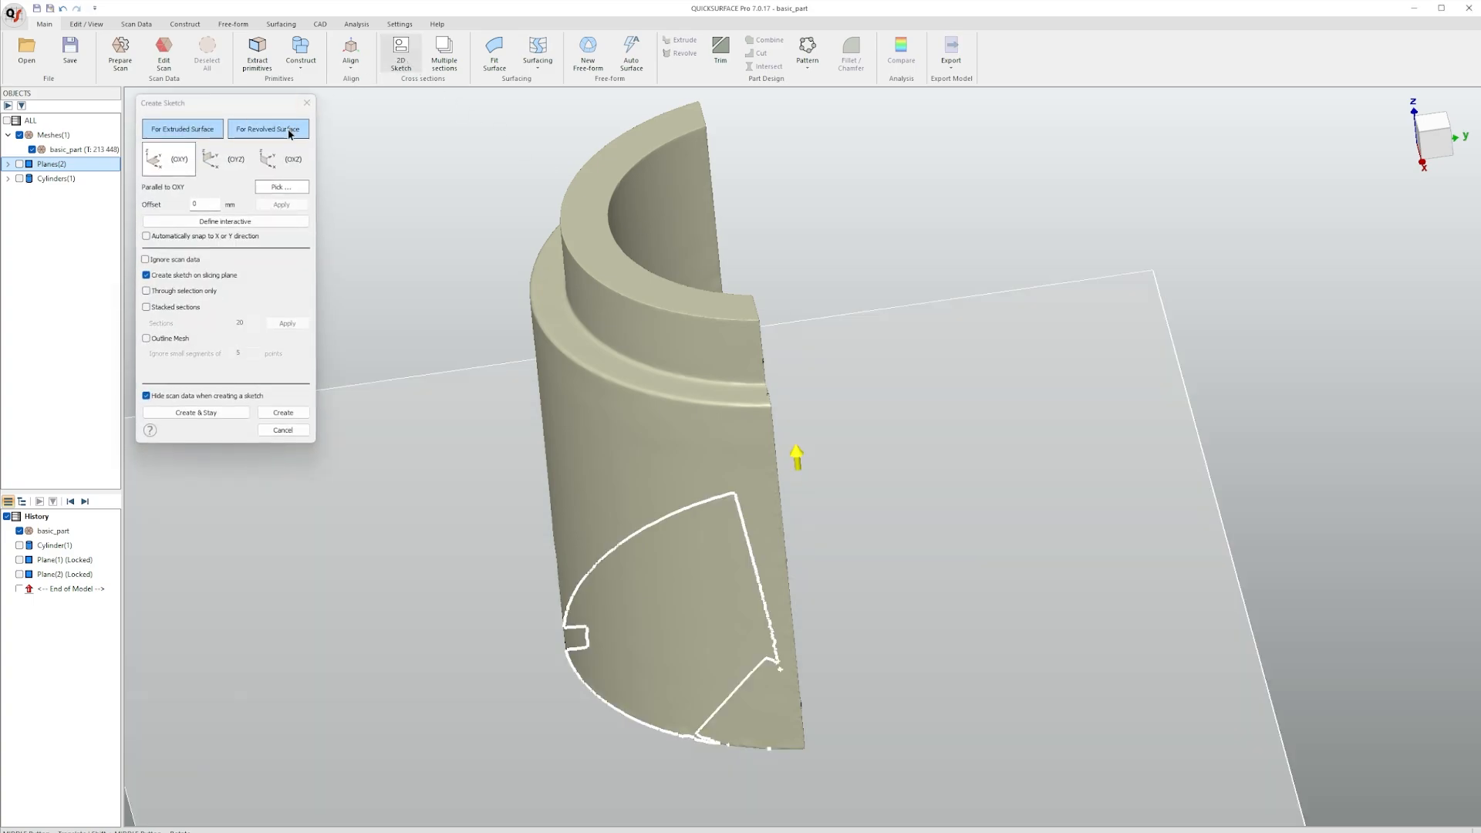
pyautogui.click(267, 129)
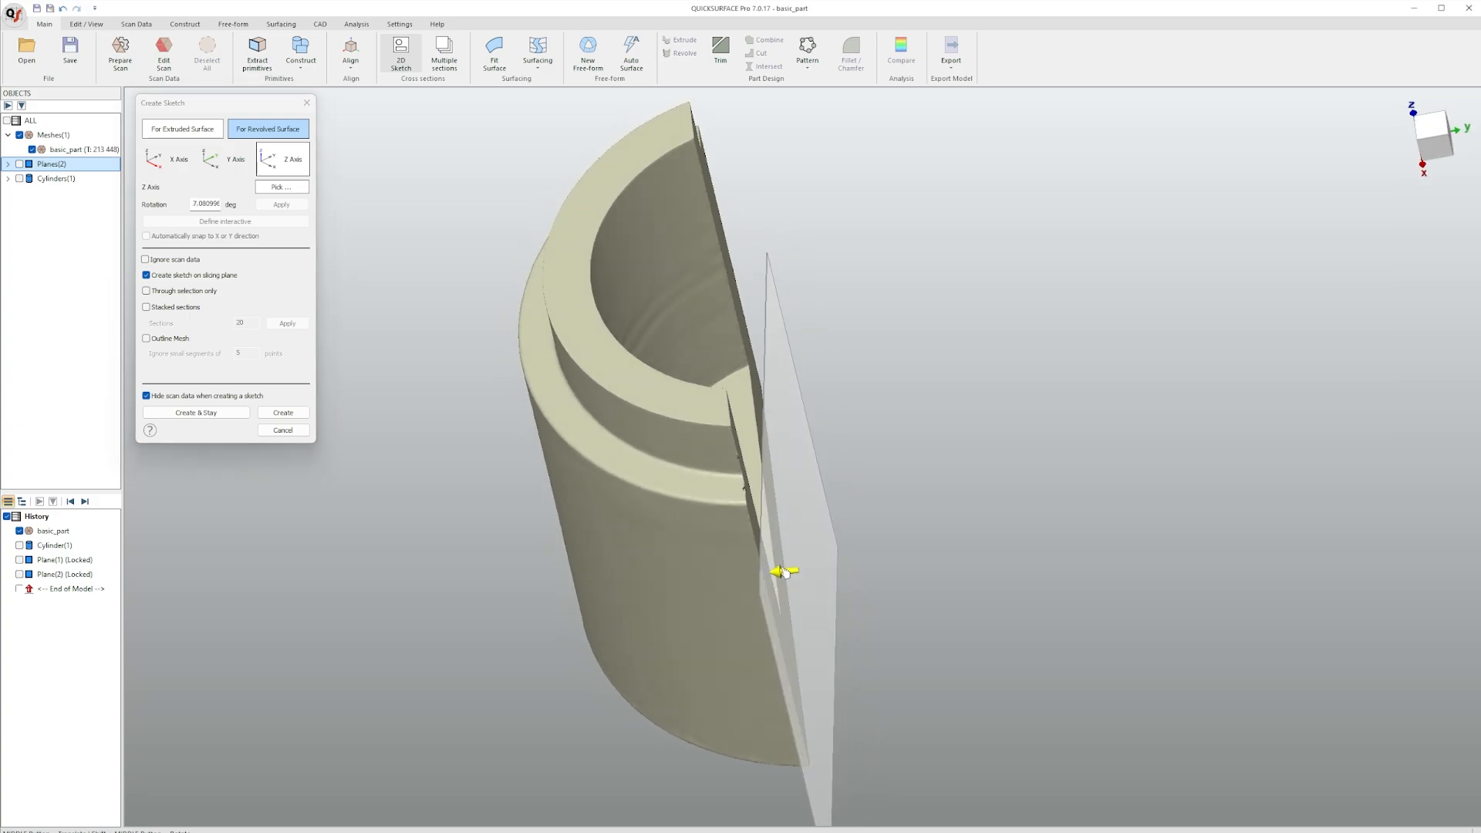
pyautogui.moveTo(782, 571); pyautogui.dragTo(578, 443)
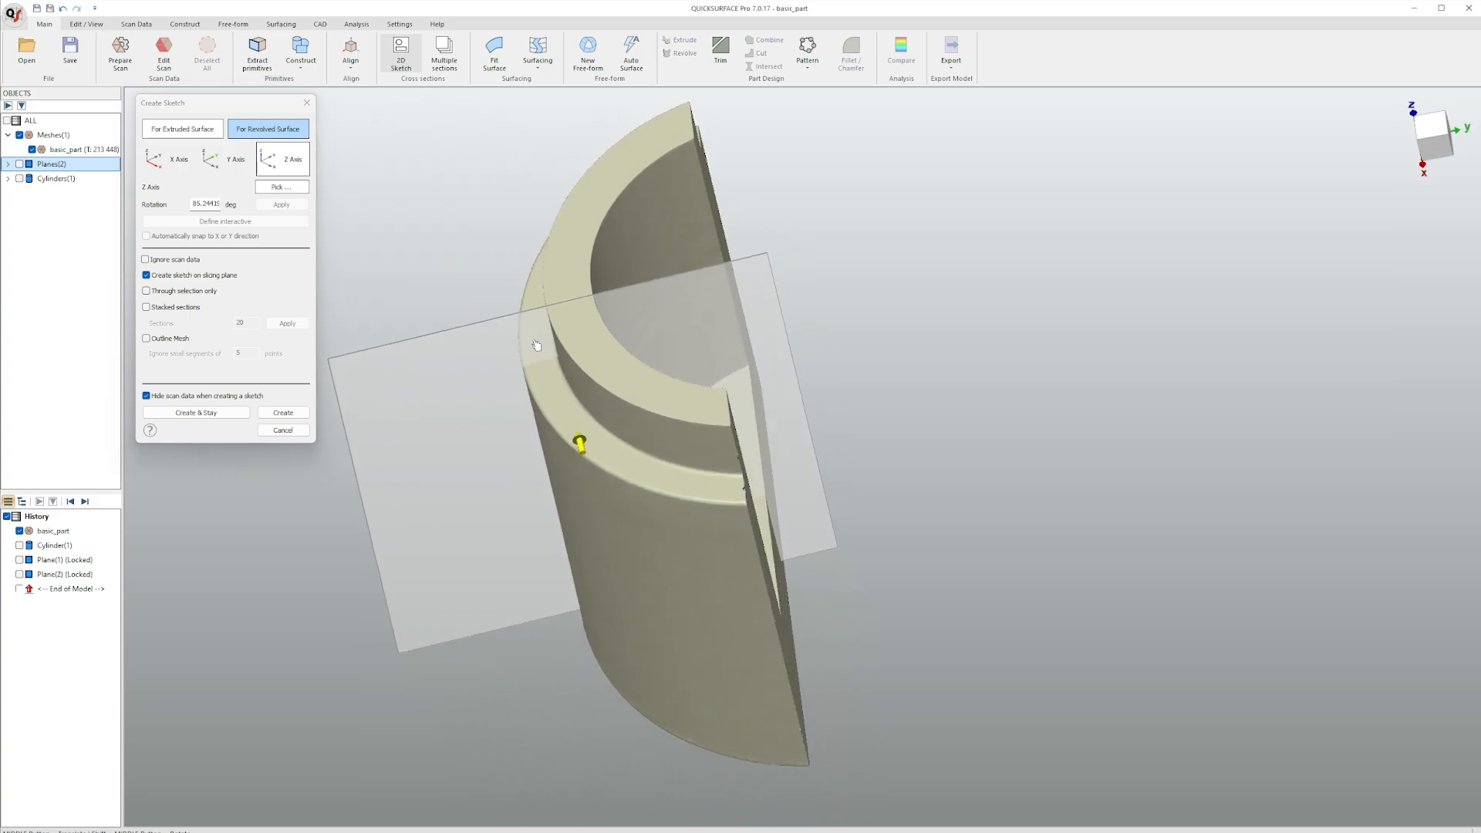
pyautogui.moveTo(578, 444); pyautogui.dragTo(668, 549)
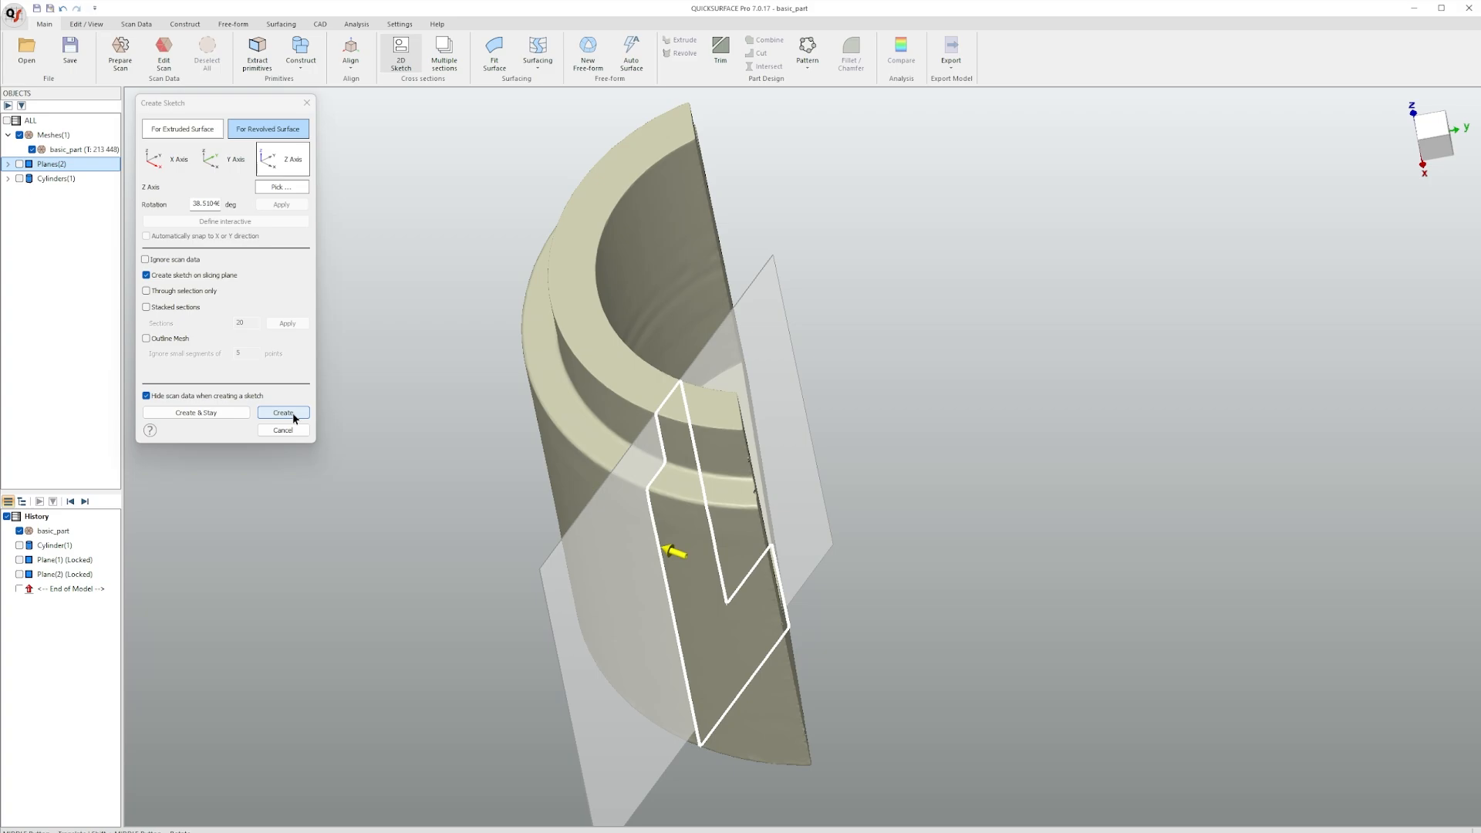
pyautogui.click(282, 413)
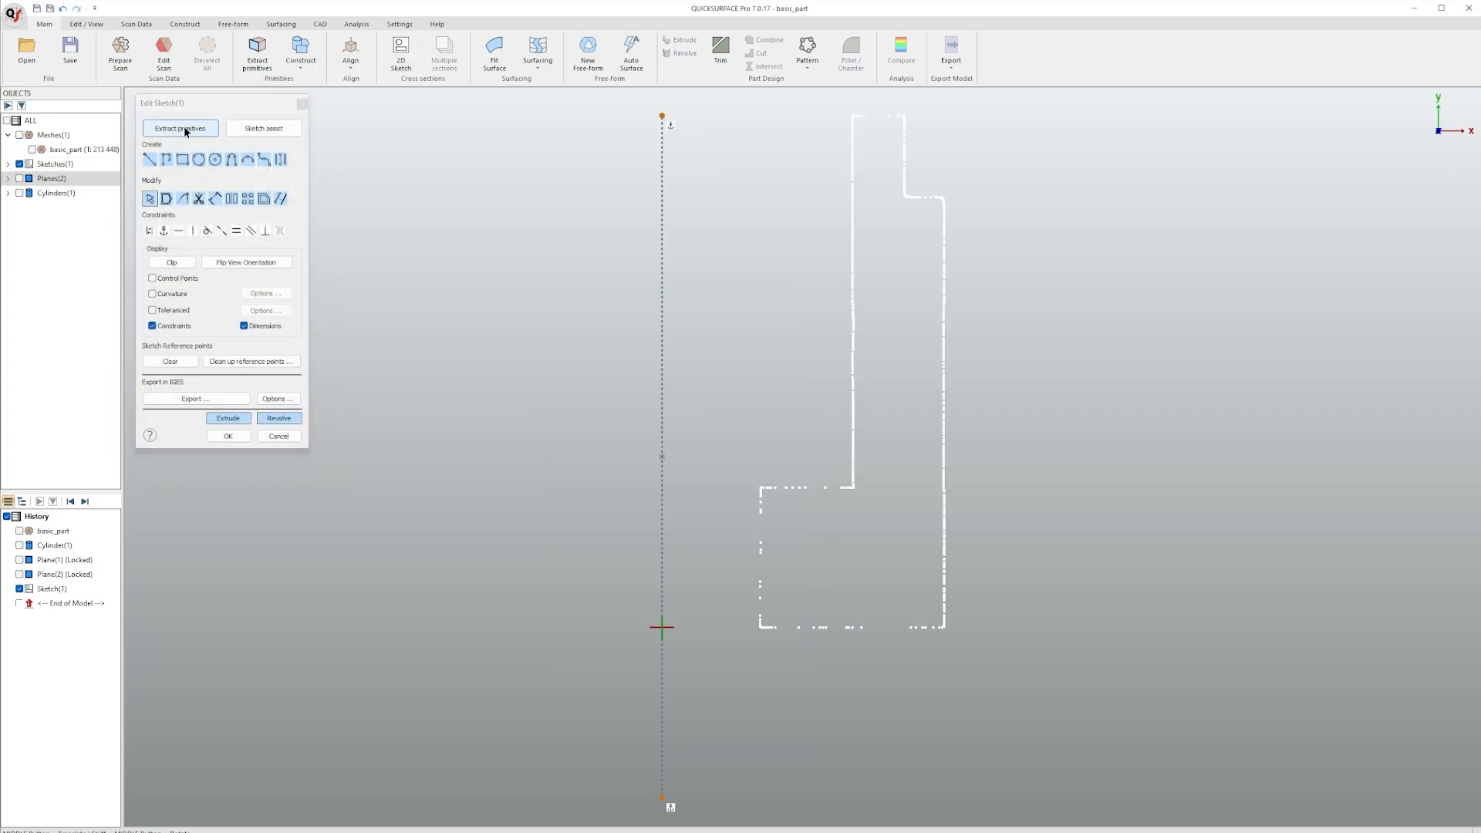
# - Brush Fit Line over the section points to trace the stepped half-profile
pyautogui.click(179, 128)
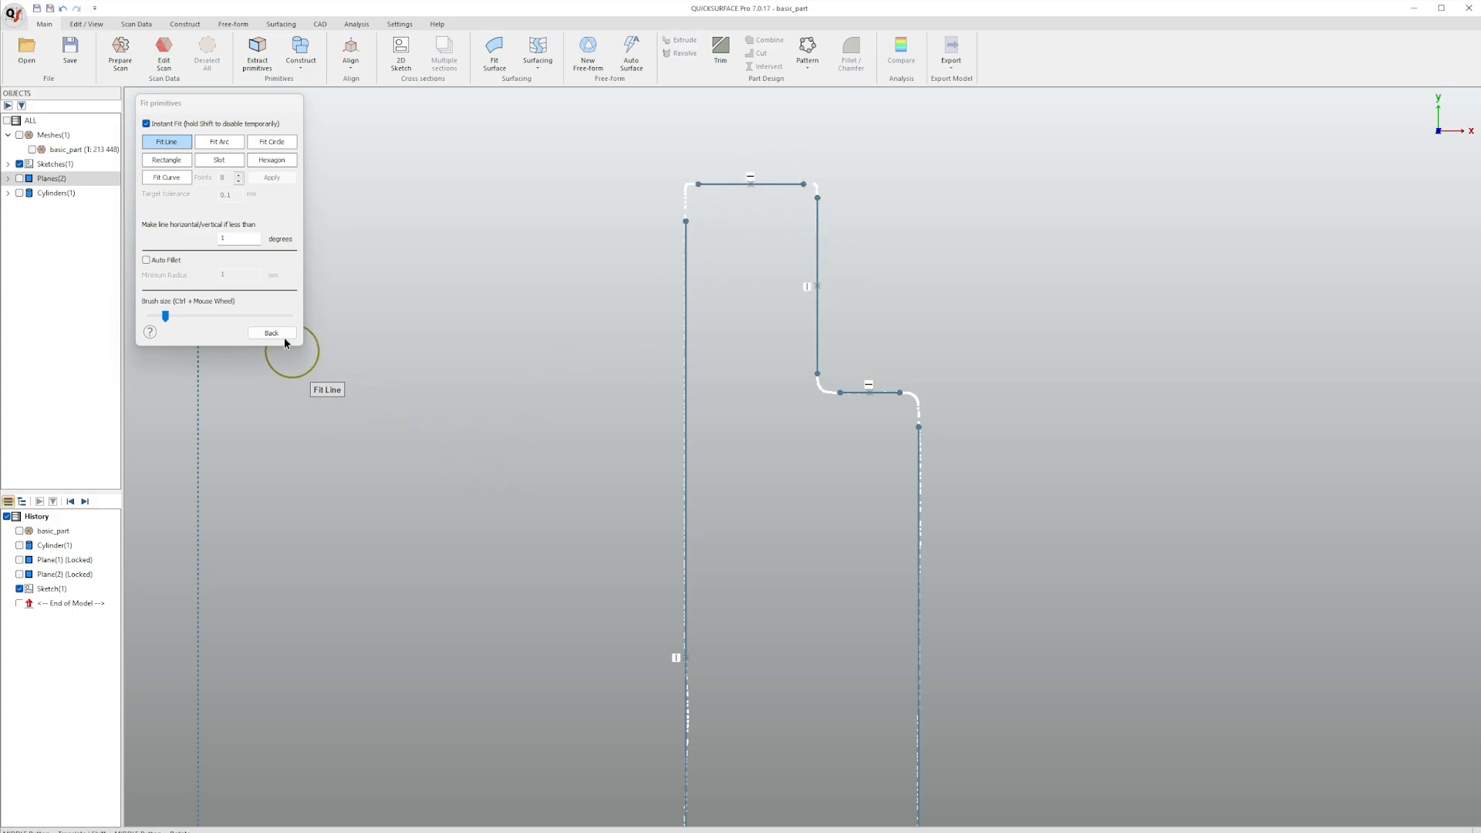
pyautogui.click(271, 334)
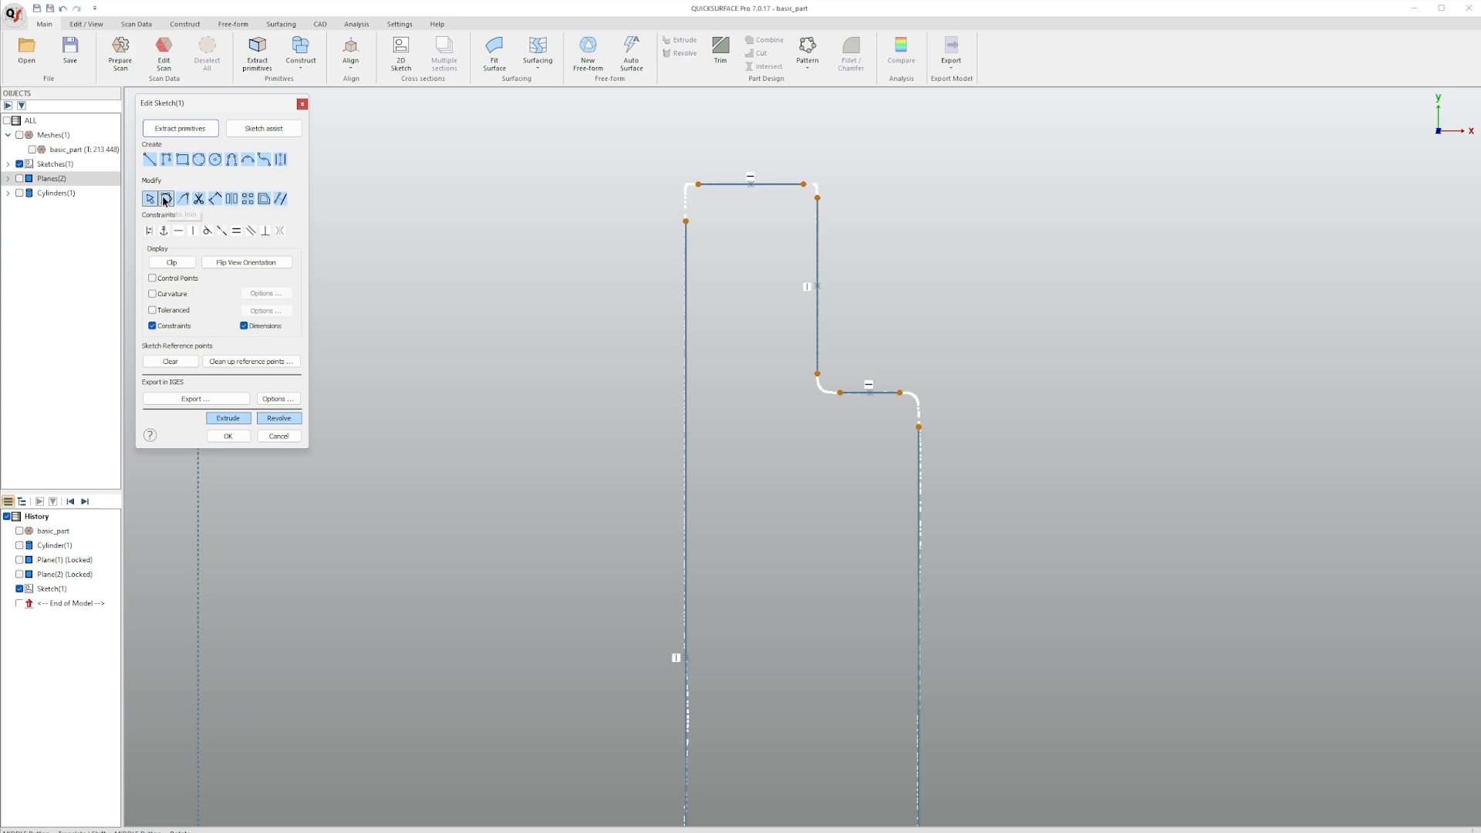
pyautogui.moveTo(167, 199)
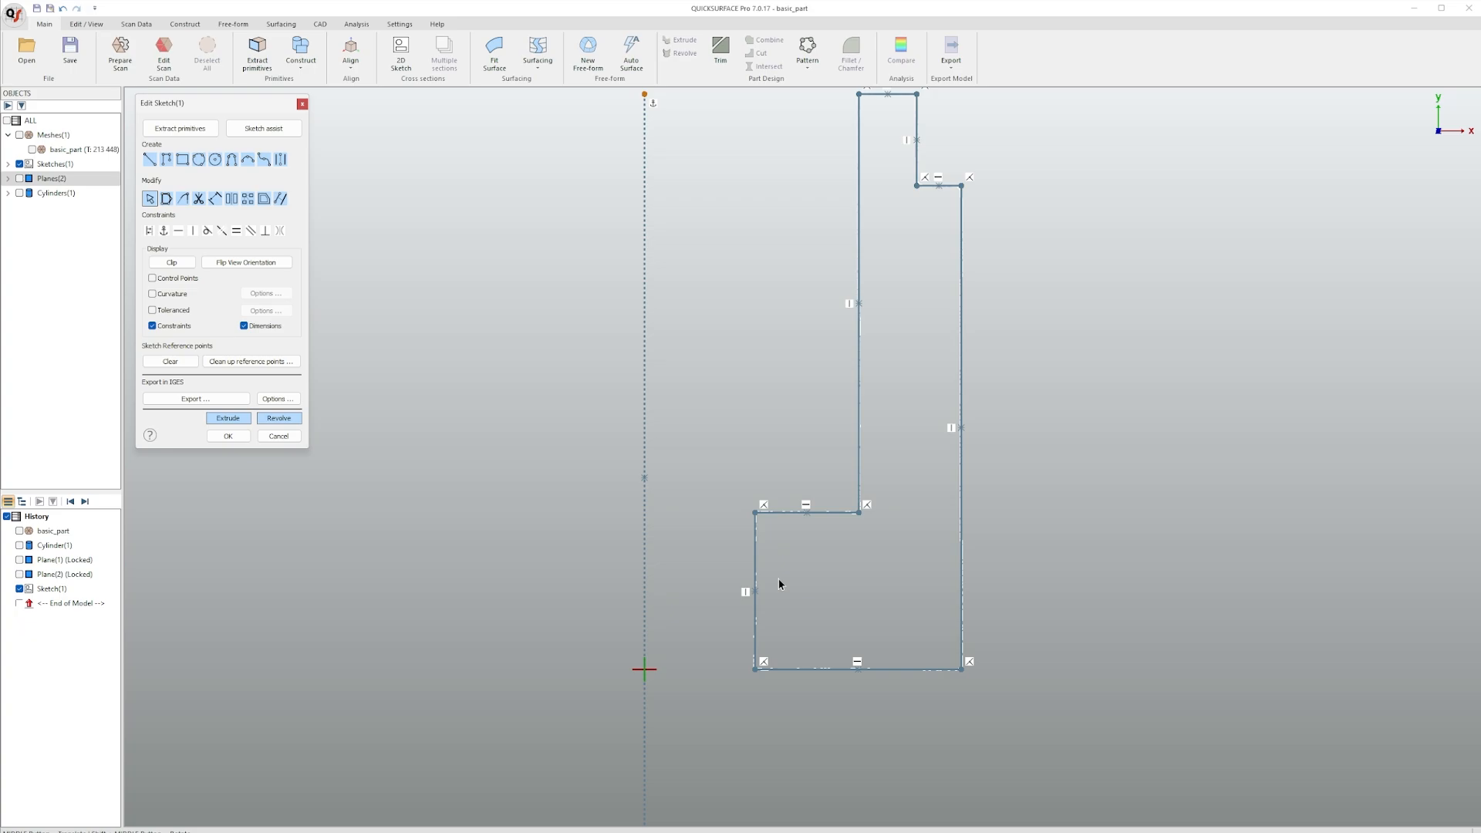
pyautogui.moveTo(756, 564)
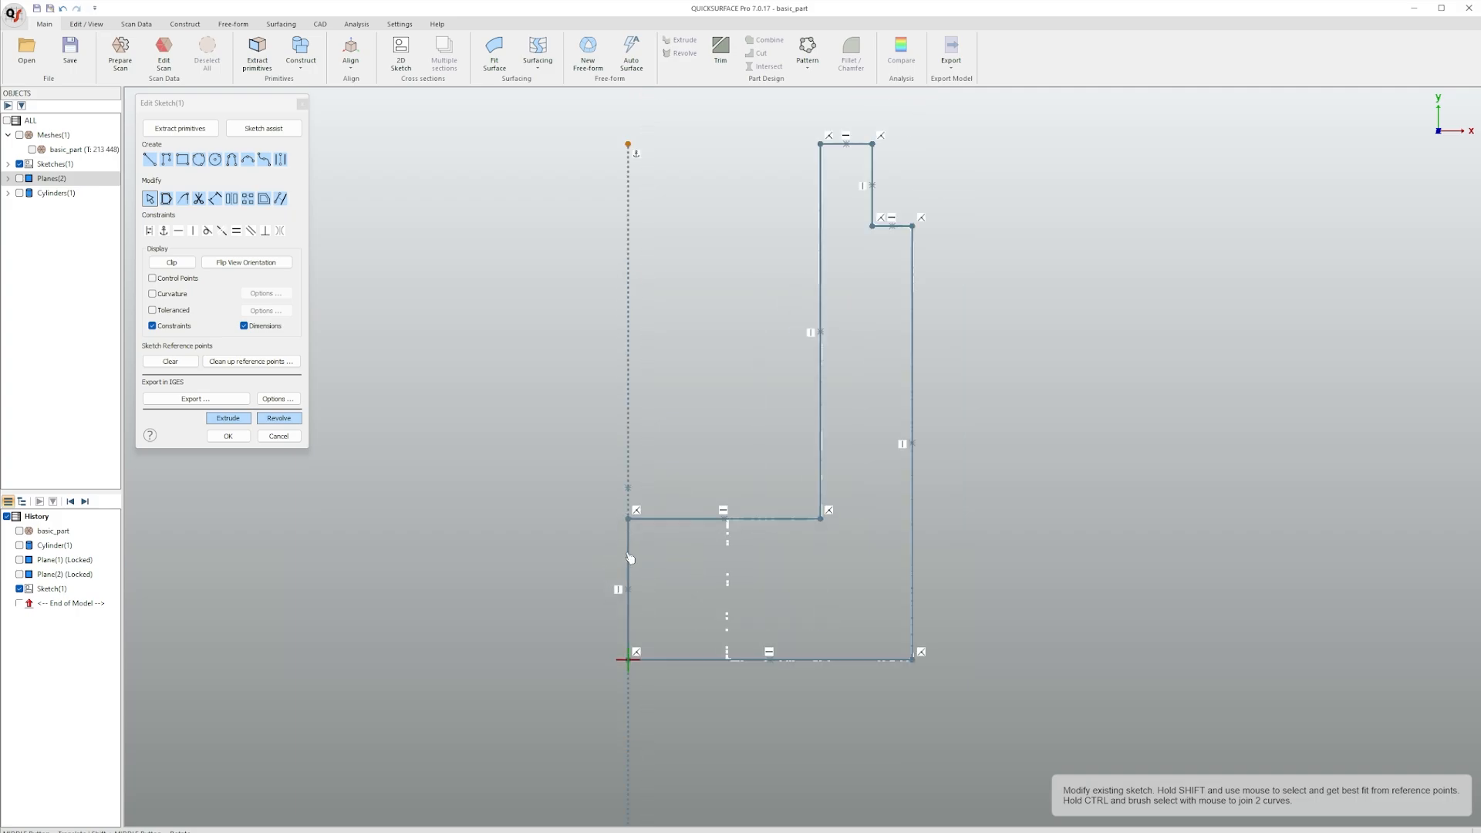
# - Confirm the closed, constrained half-profile and finish the sketch with OK
pyautogui.click(226, 435)
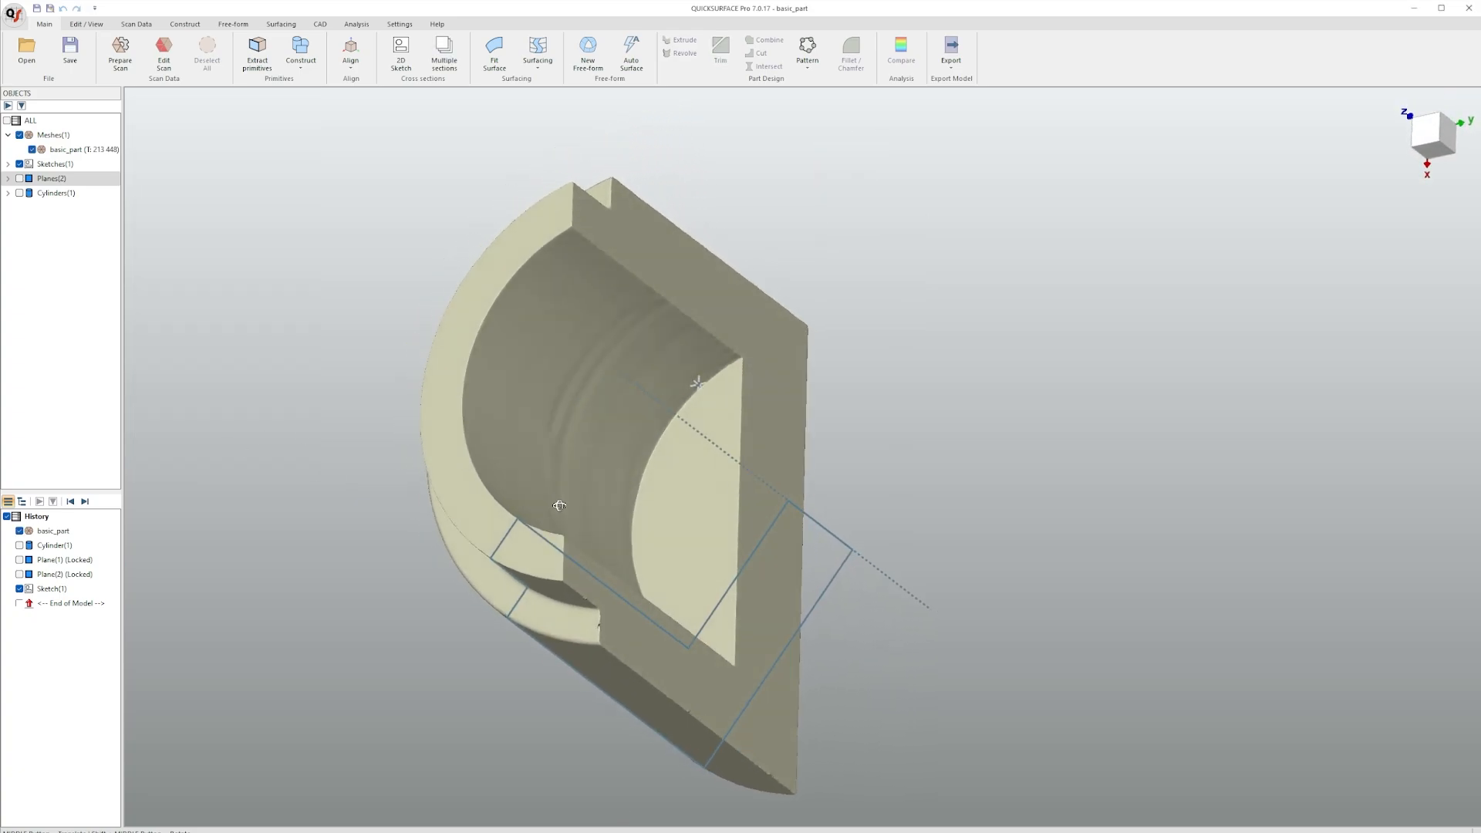
# - Revolve Sketch(1) a full 360° into a new solid
pyautogui.moveTo(560, 506); pyautogui.dragTo(617, 422)
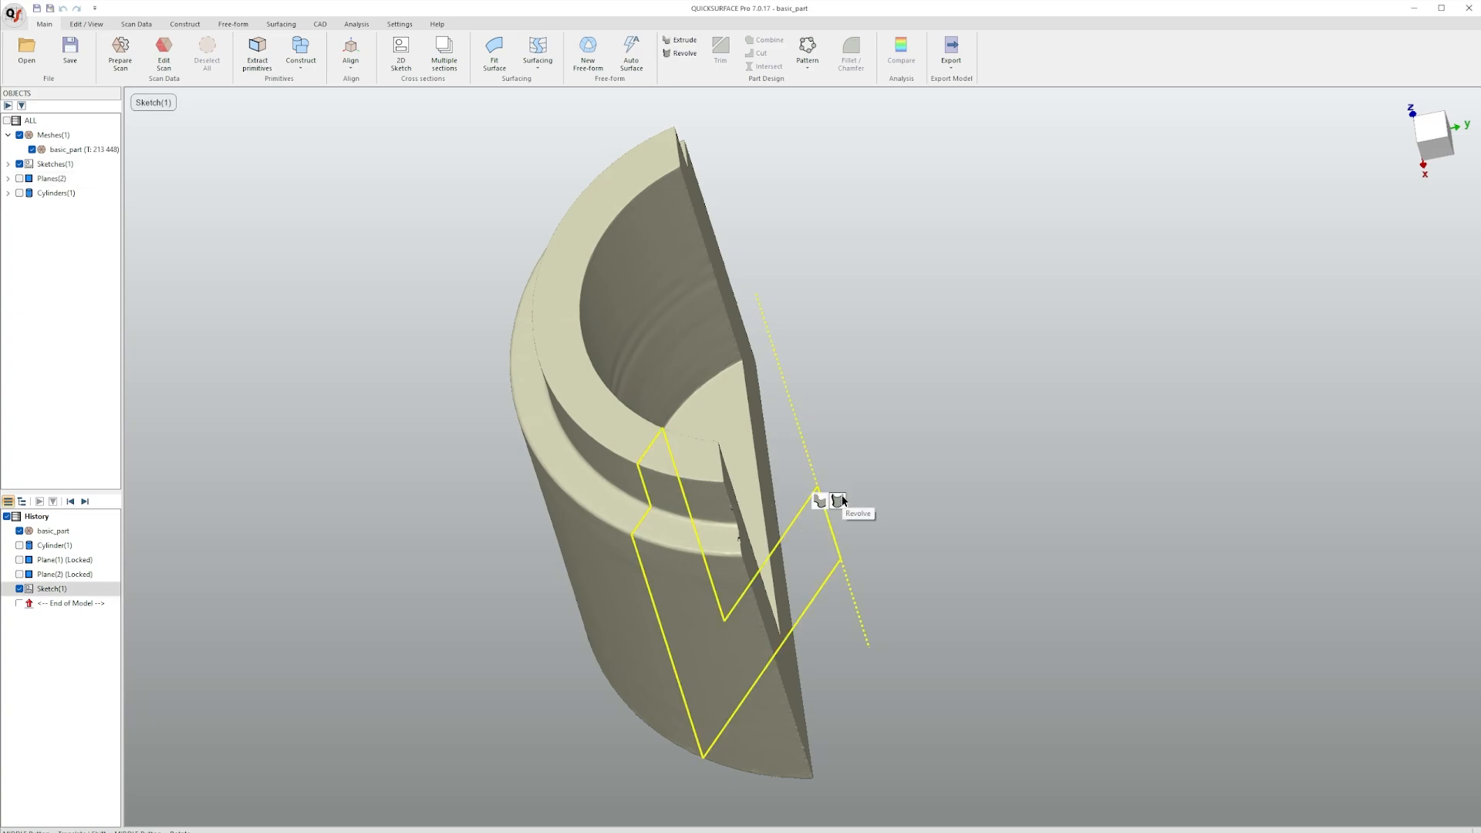
pyautogui.click(683, 48)
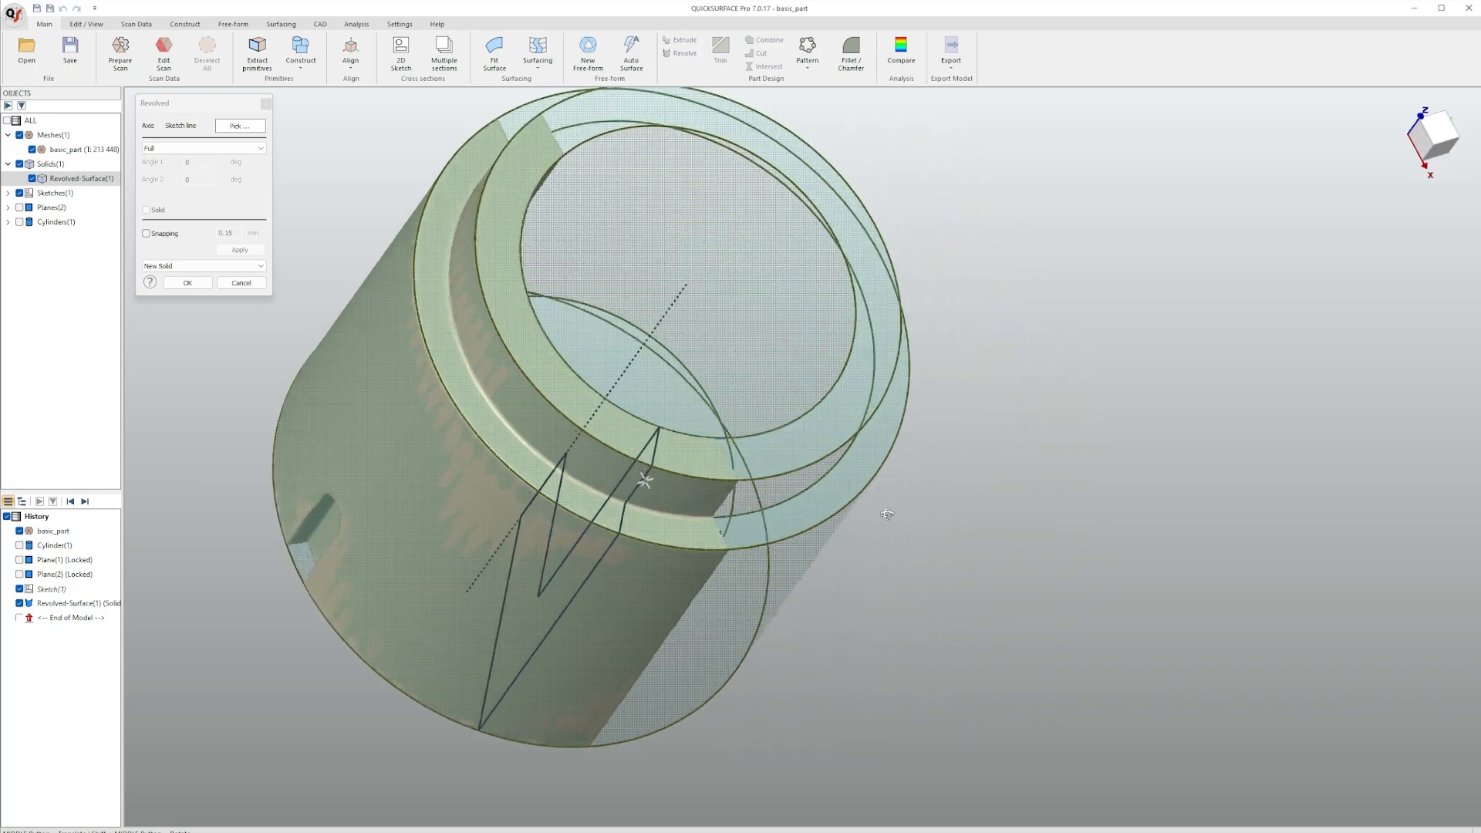
pyautogui.moveTo(885, 513); pyautogui.dragTo(662, 472)
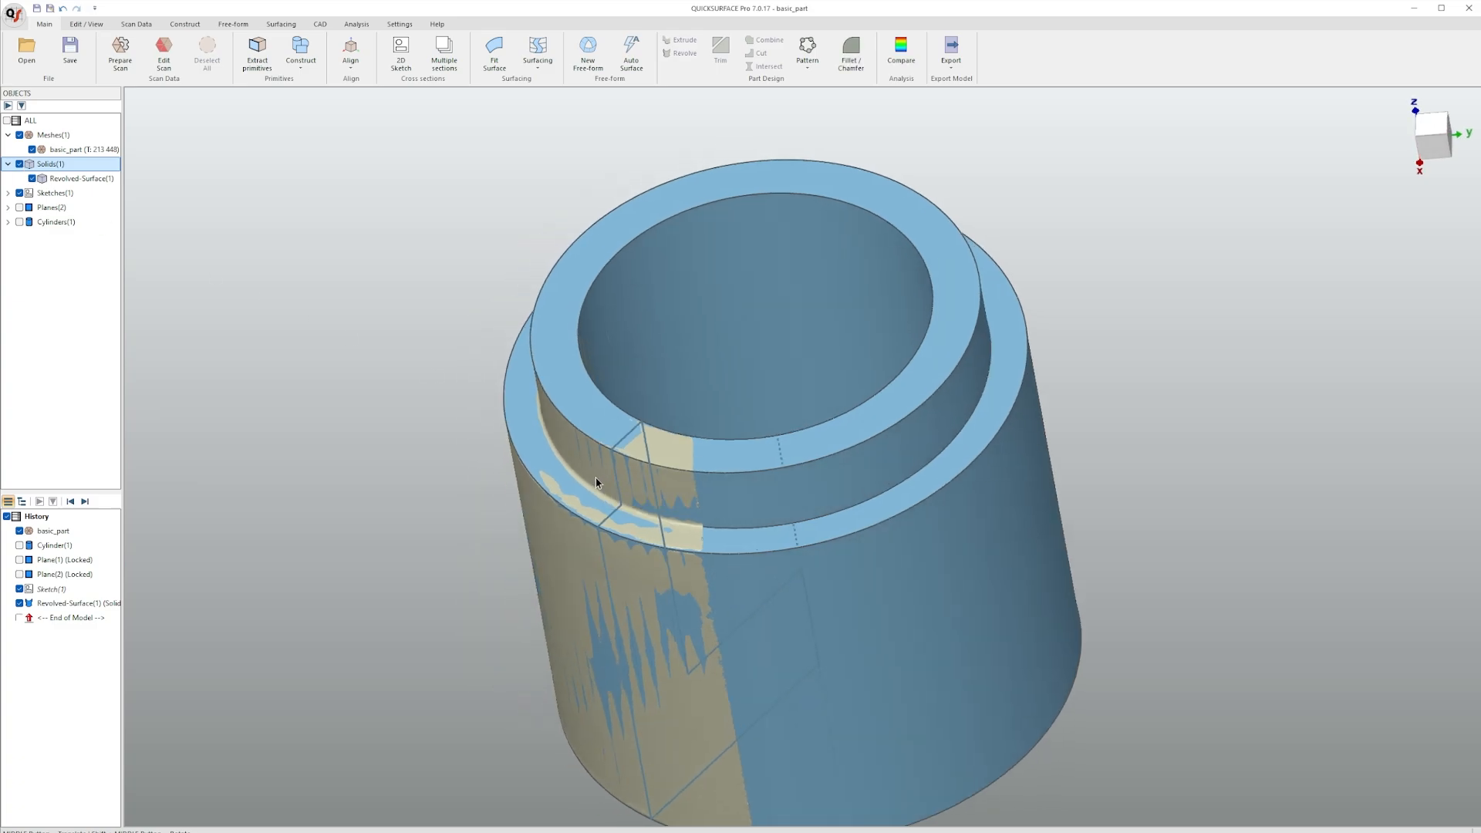
# - Fit Plane(3) to the flat cut face region of the scan
pyautogui.click(258, 55)
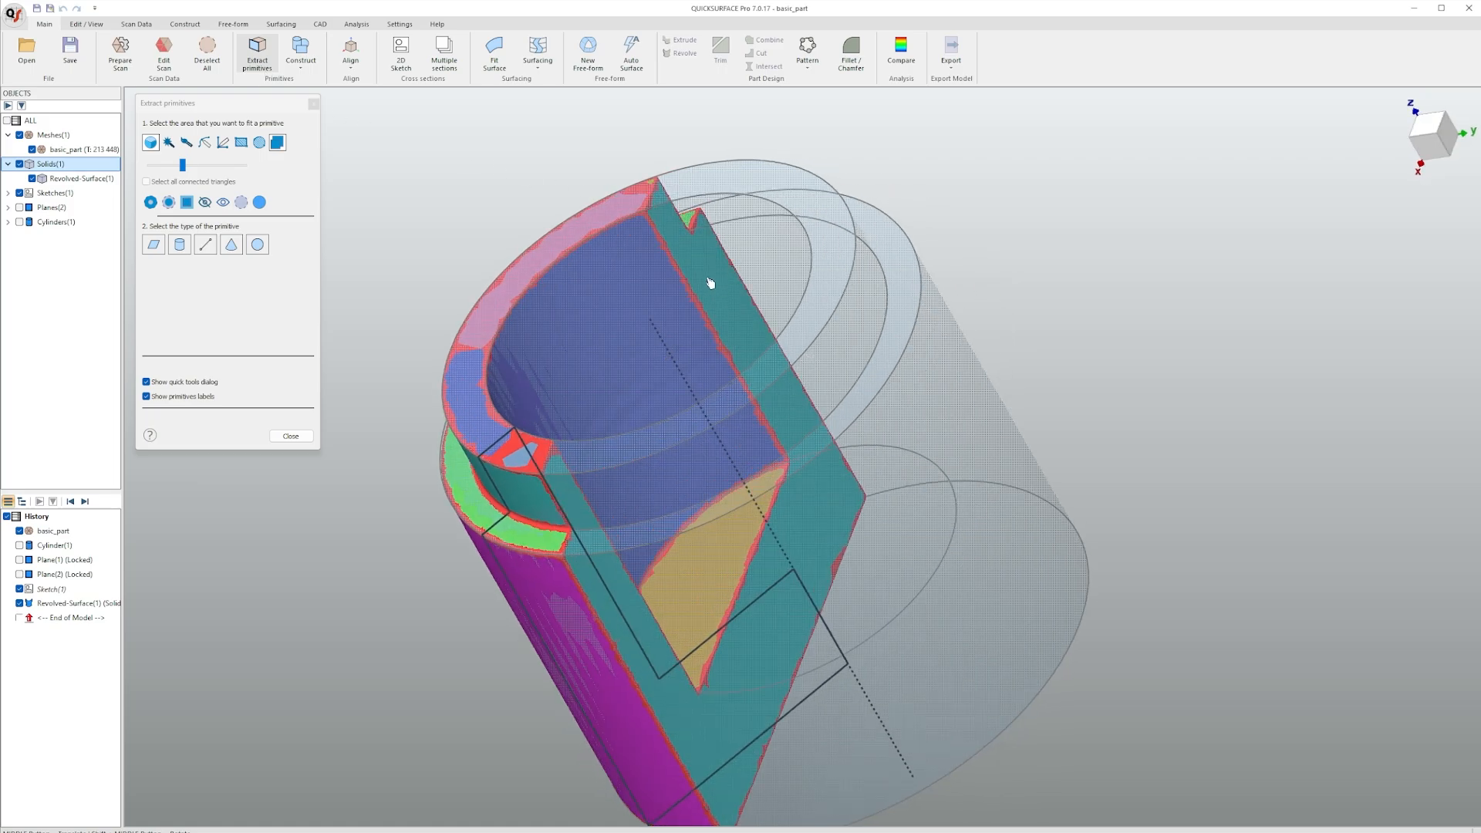
pyautogui.click(153, 244)
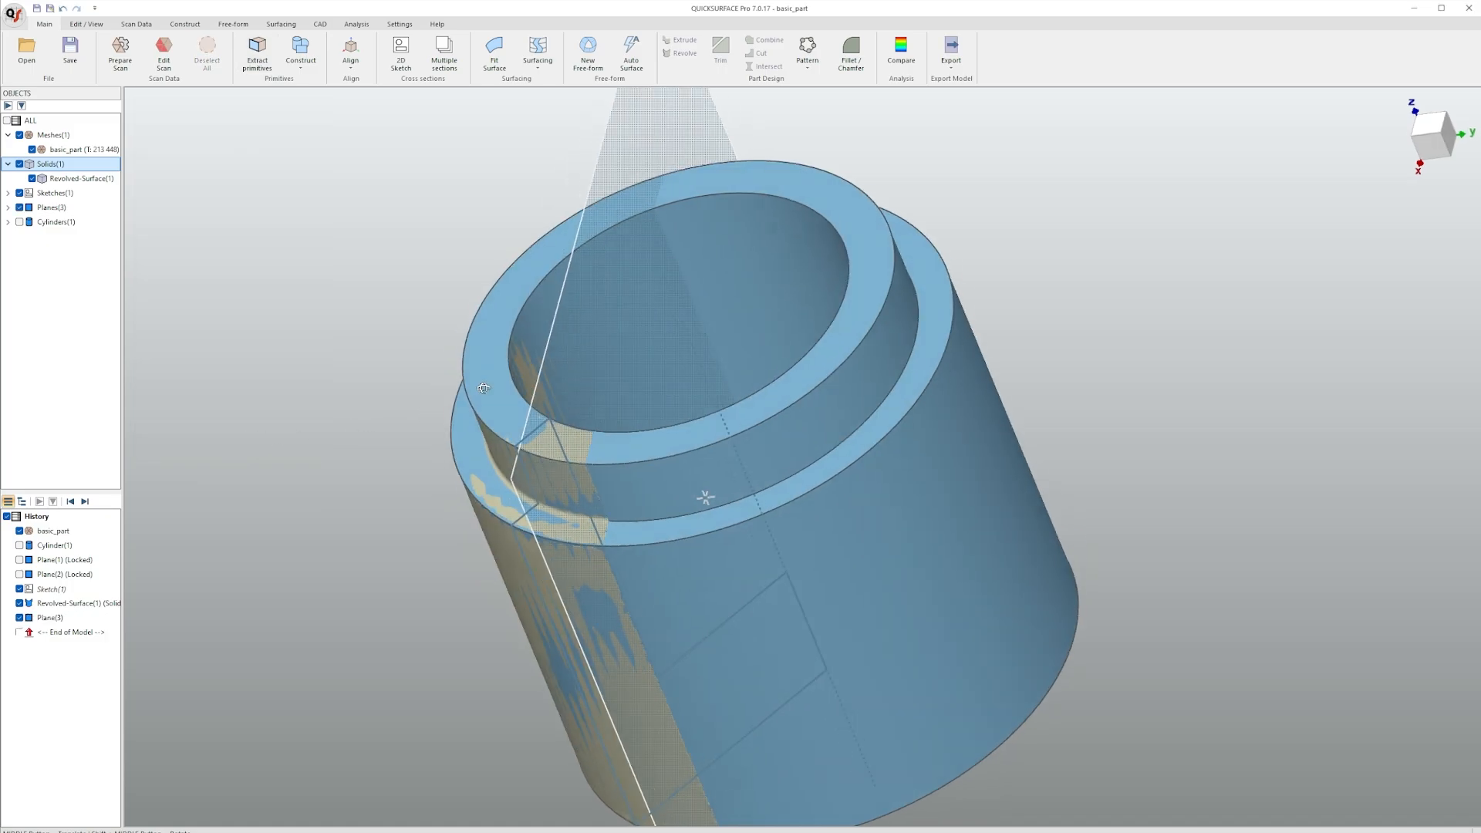
pyautogui.moveTo(483, 387); pyautogui.dragTo(575, 395)
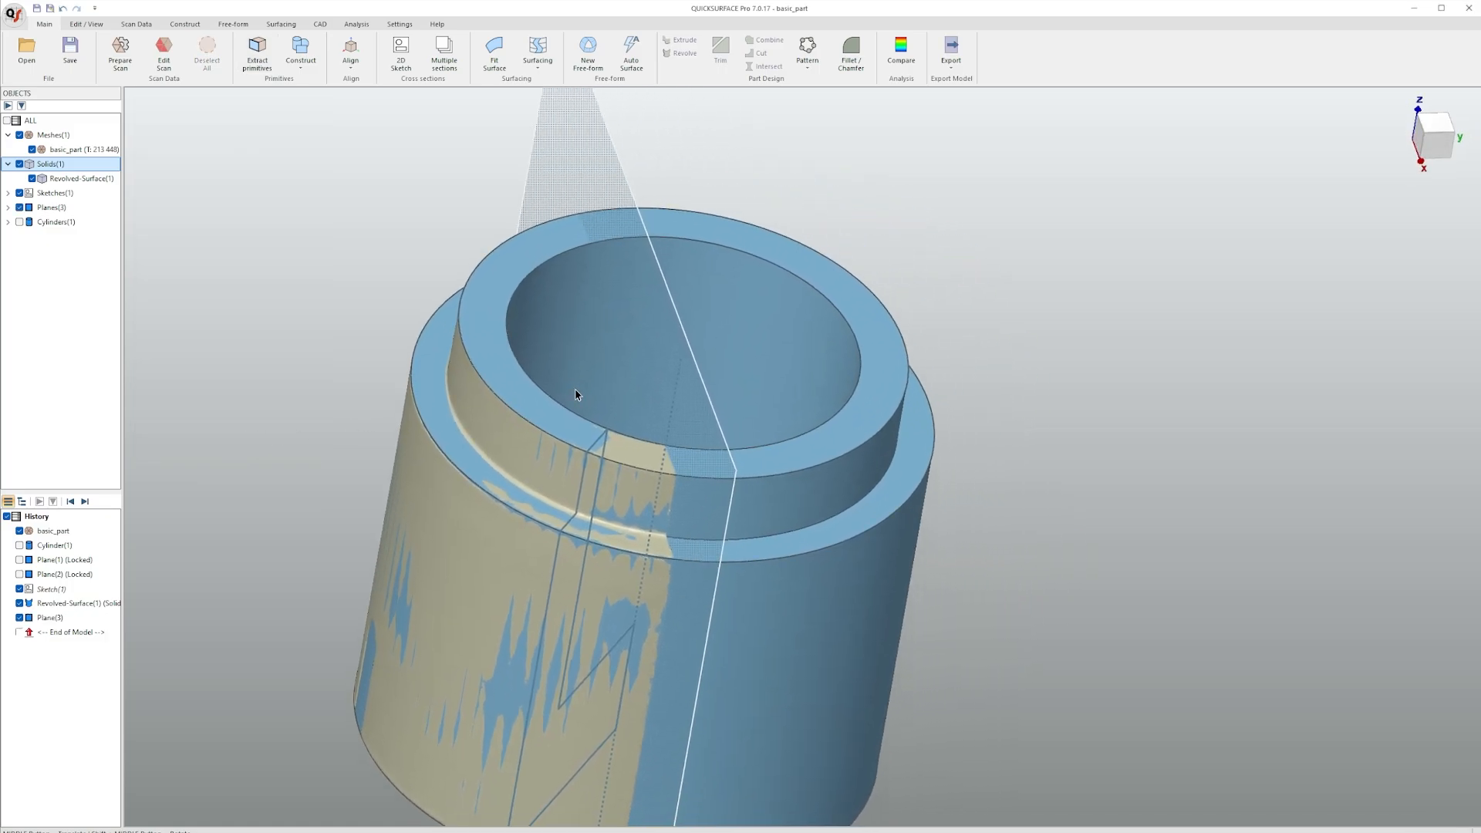
# - Trim Revolved-Surface(1) with Plane(3), keeping the side matching the scan
pyautogui.click(50, 617)
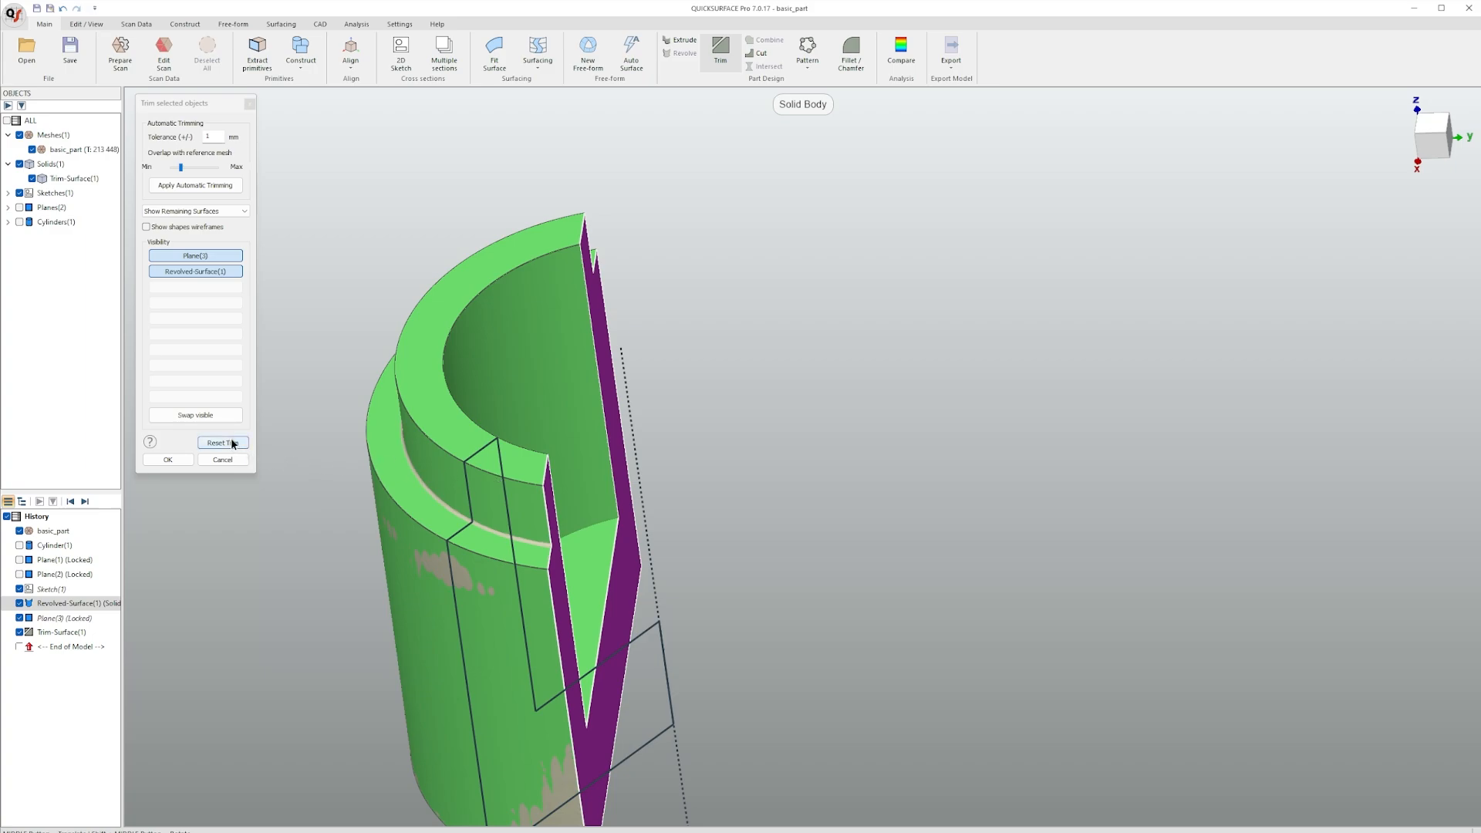
pyautogui.click(166, 460)
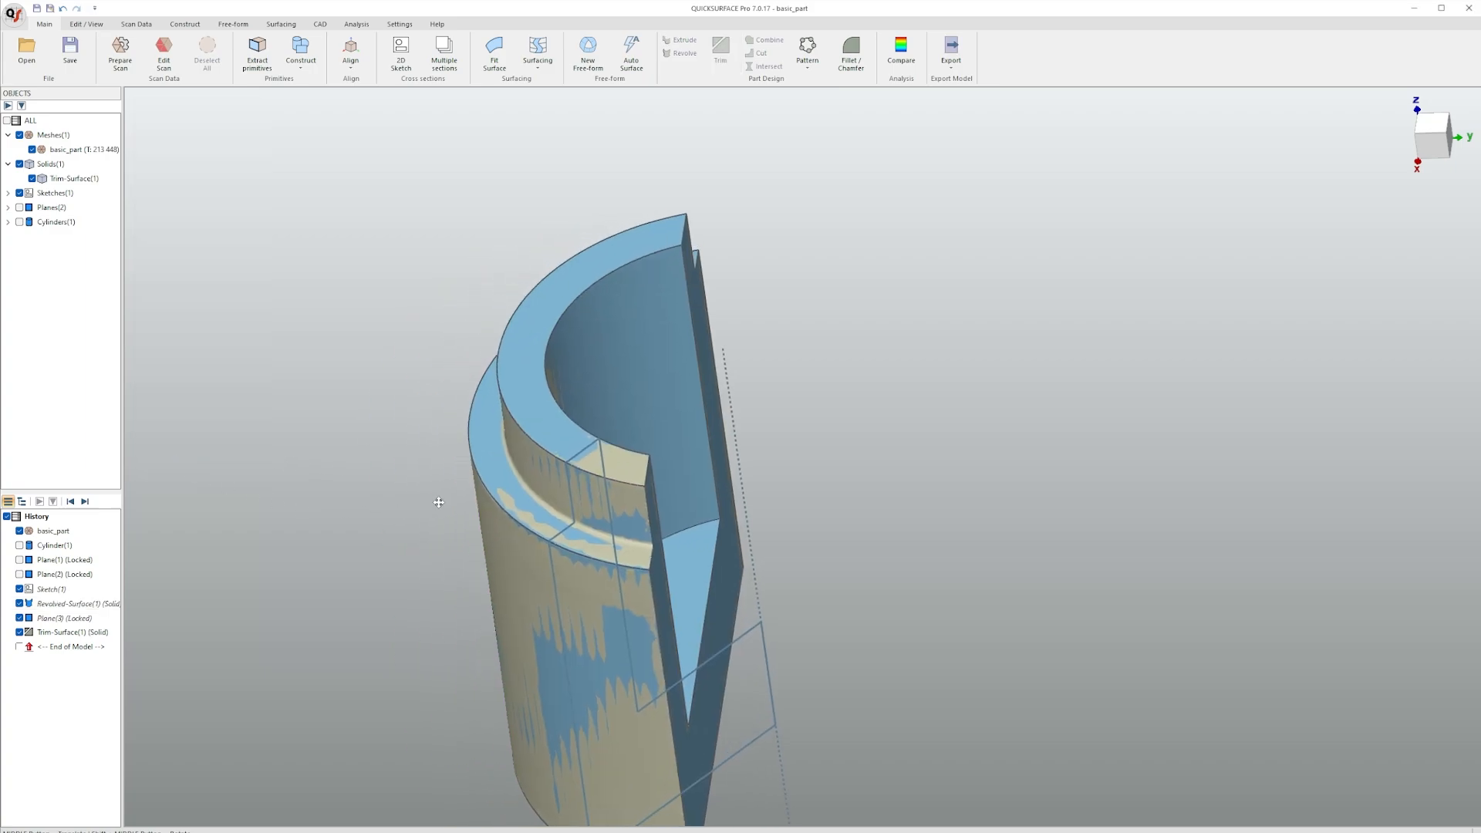
# - Fit Plane(4) to the slot face, perpendicular to Plane(2)
pyautogui.moveTo(438, 501); pyautogui.dragTo(603, 532)
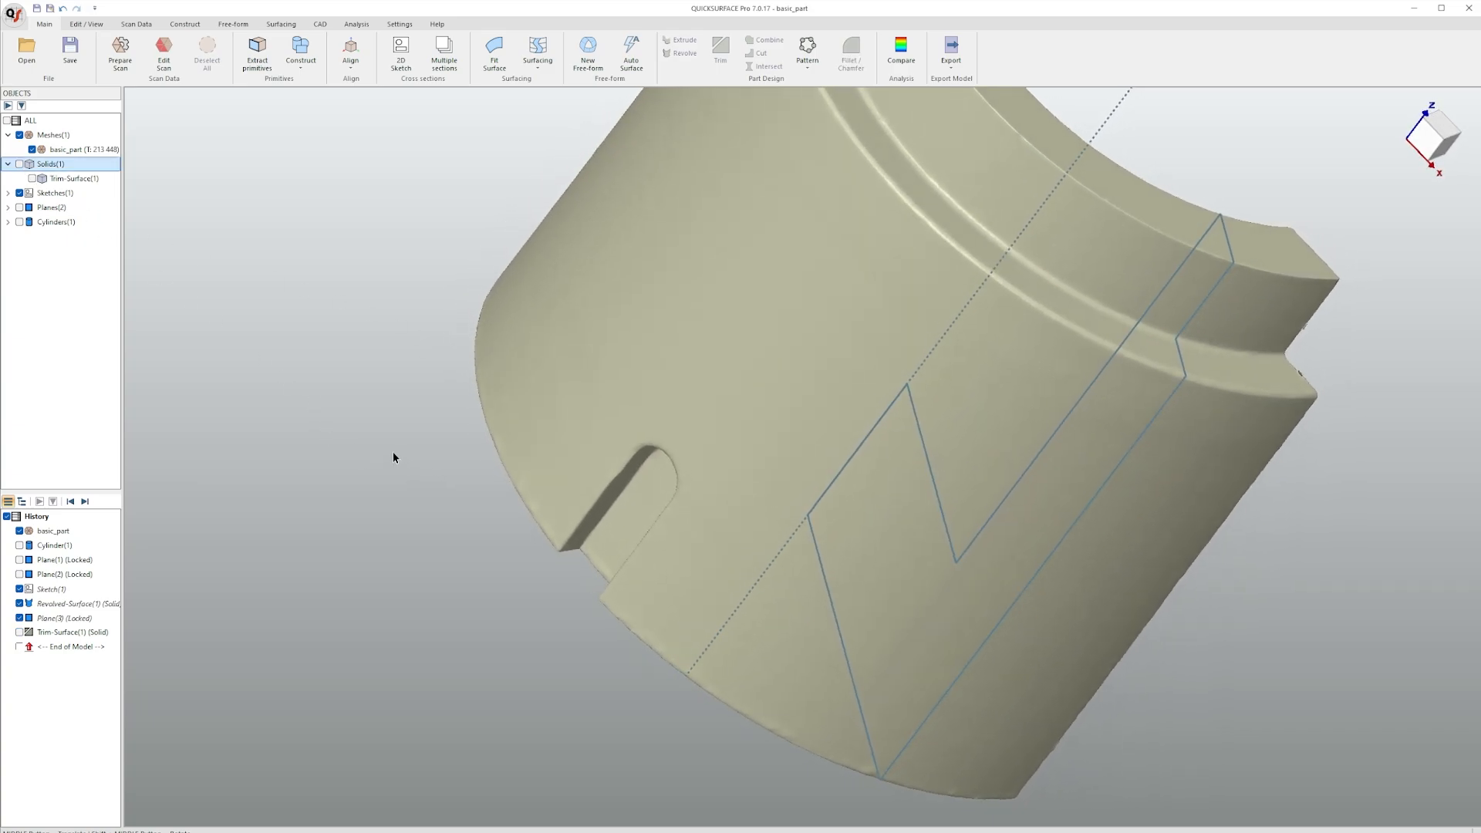
pyautogui.click(256, 54)
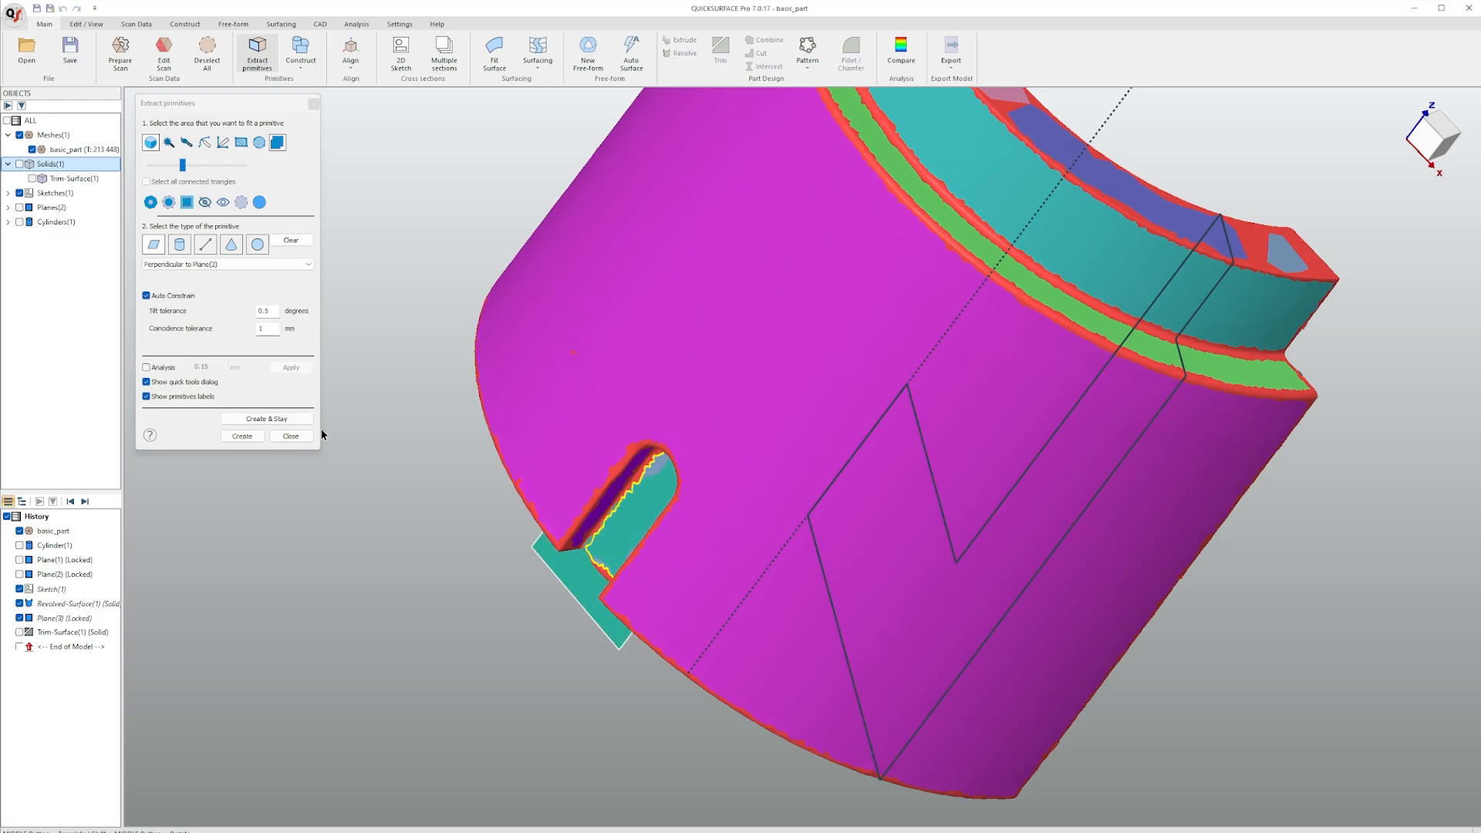
pyautogui.click(292, 435)
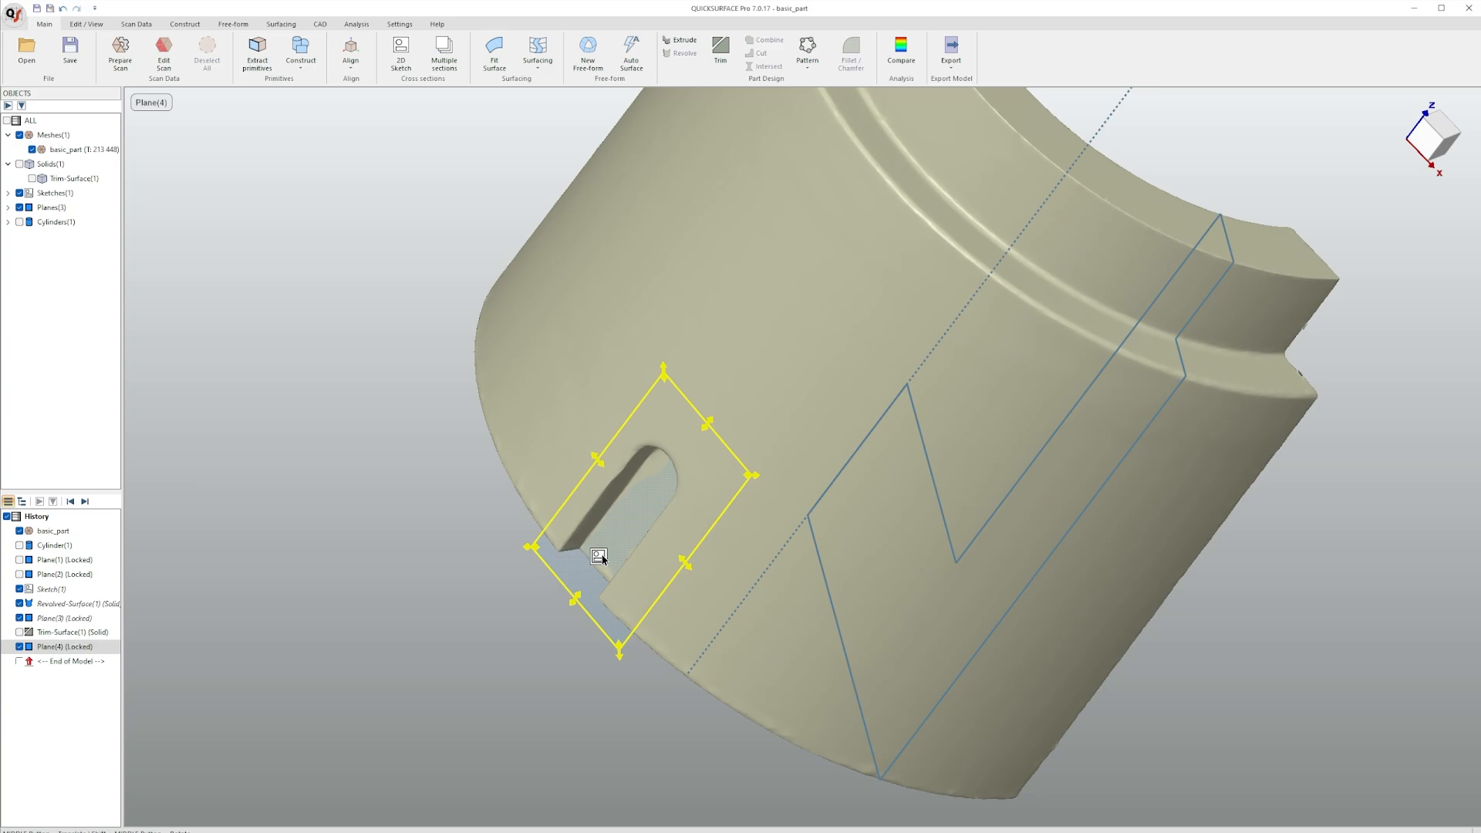
# - Begin an extruded-surface sketch using Plane(4) as the slicing plane at the slot
pyautogui.click(401, 56)
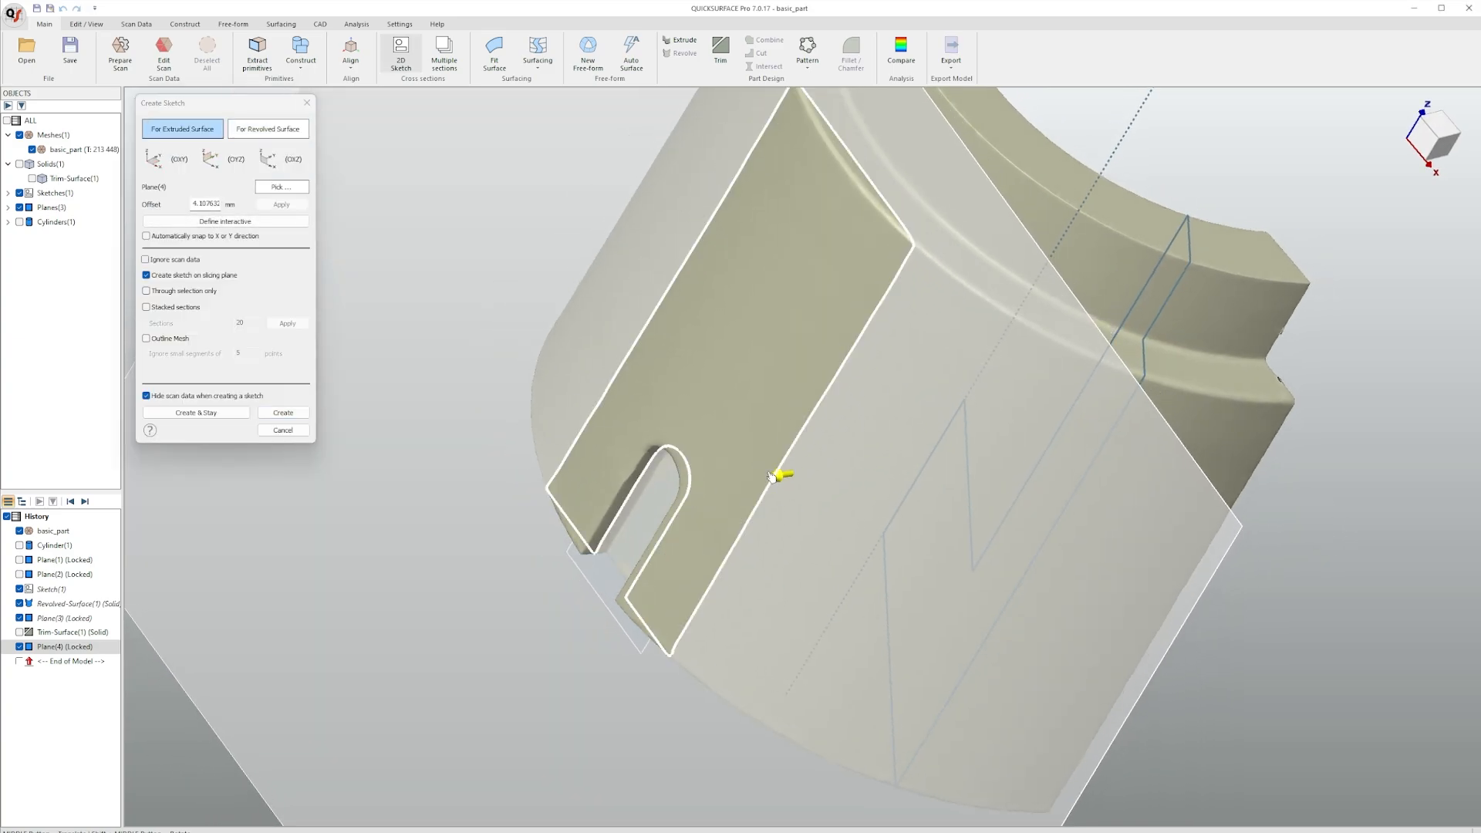
pyautogui.moveTo(637, 552)
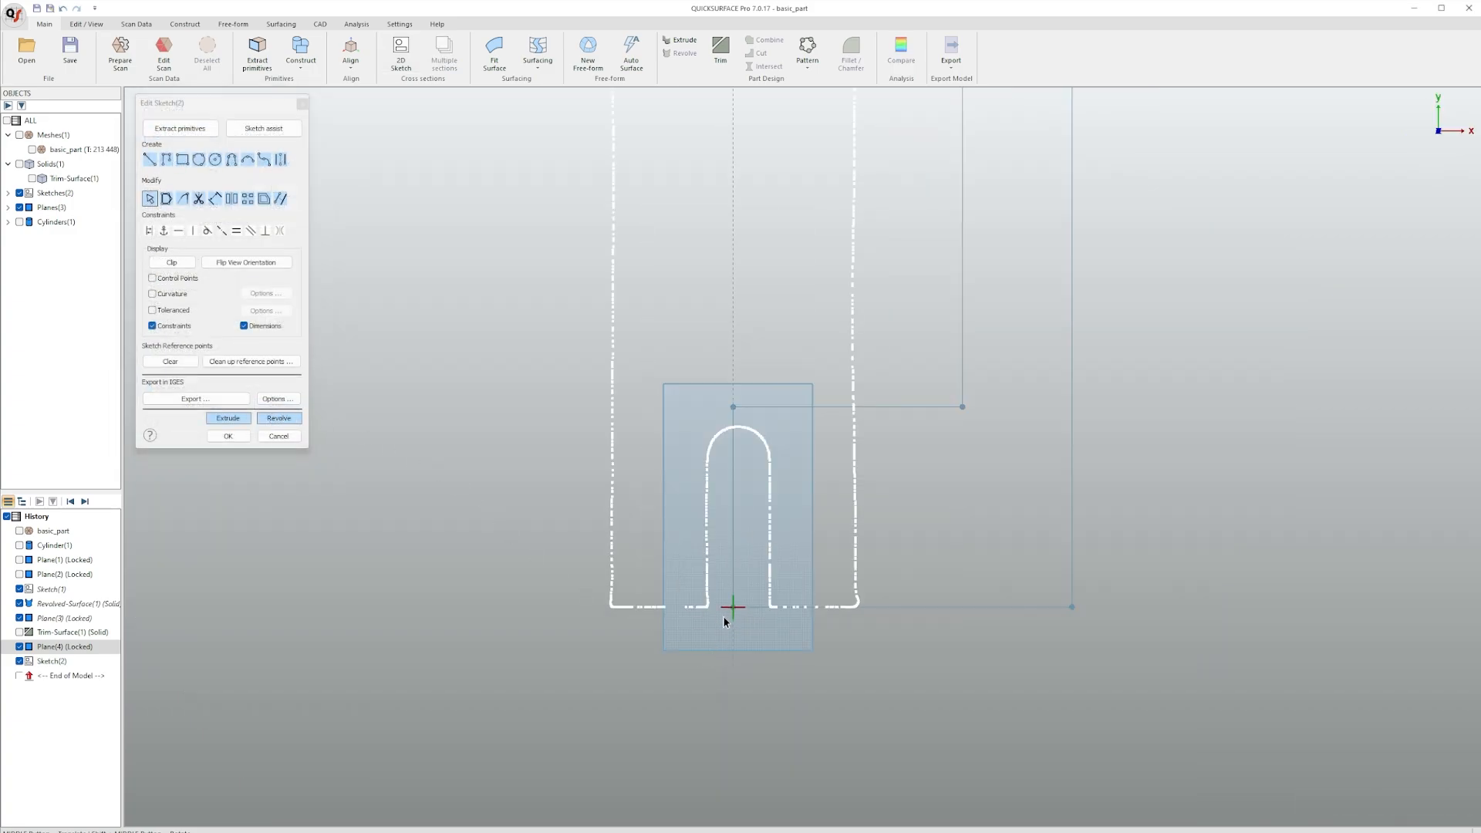
# - Fit a Slot primitive to the slot cross-section points and confirm the sketch
pyautogui.click(179, 128)
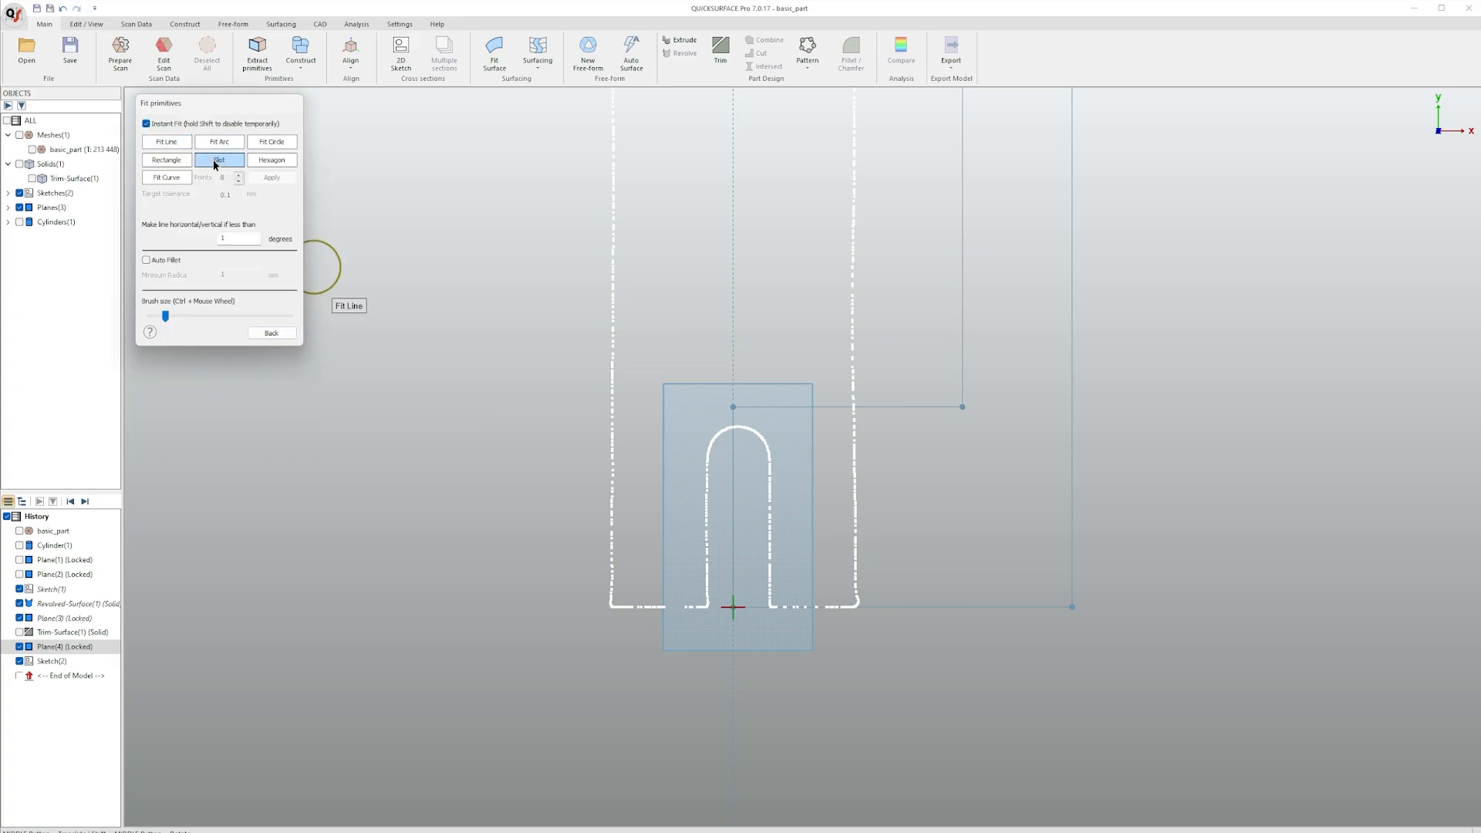
pyautogui.click(217, 159)
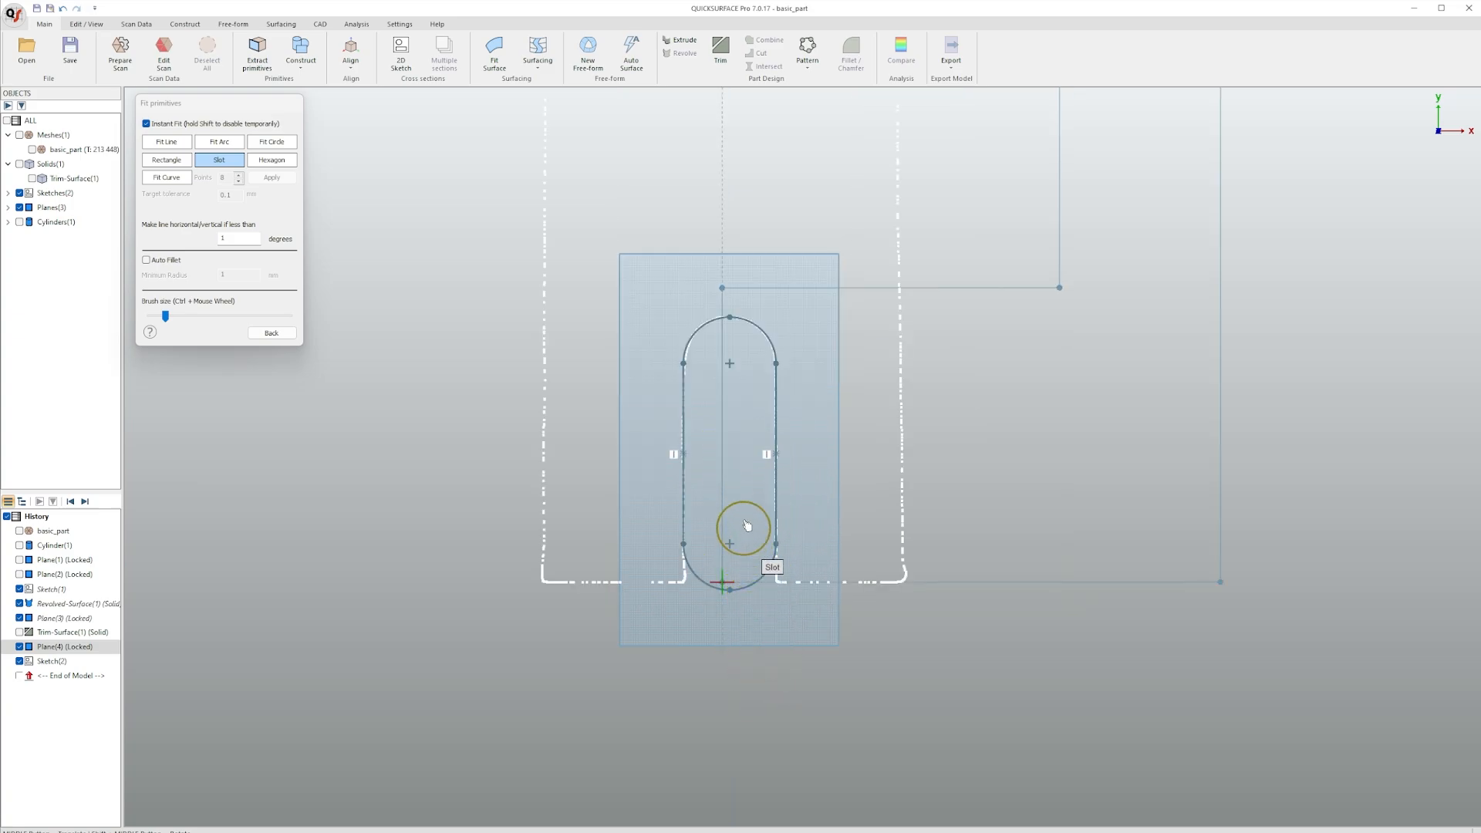
pyautogui.moveTo(768, 404)
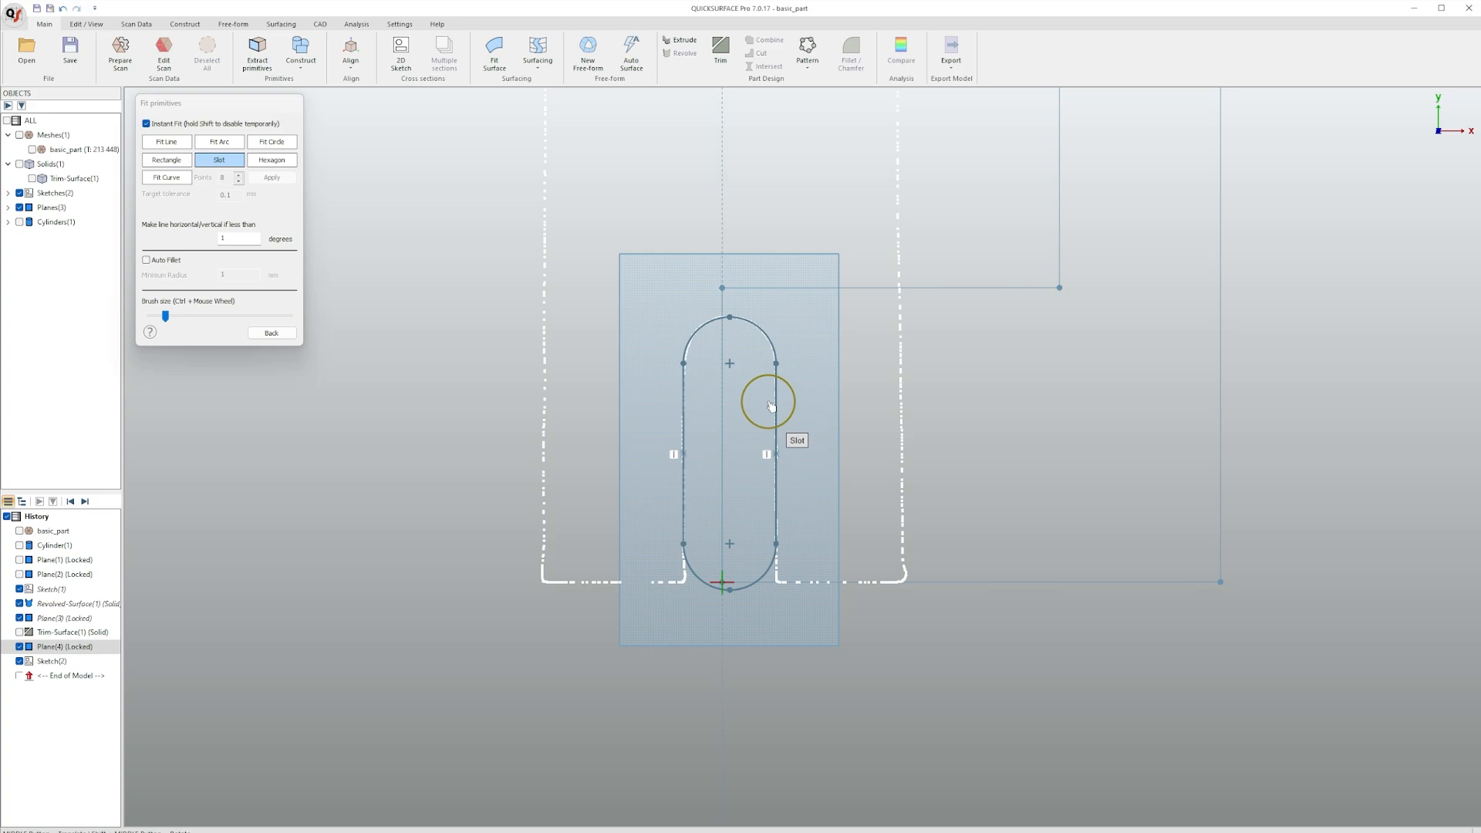
pyautogui.moveTo(664, 621)
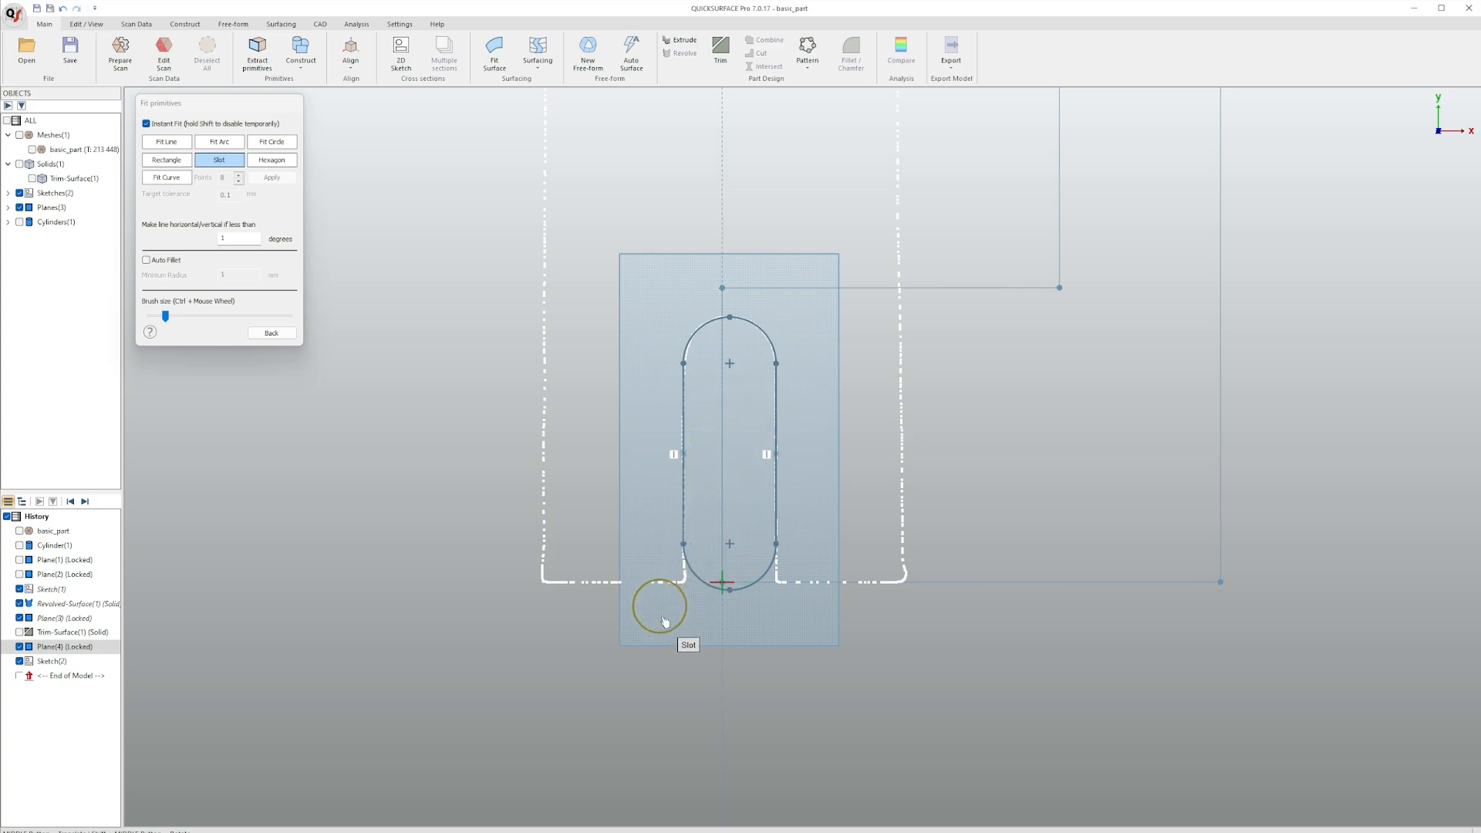
pyautogui.moveTo(809, 594)
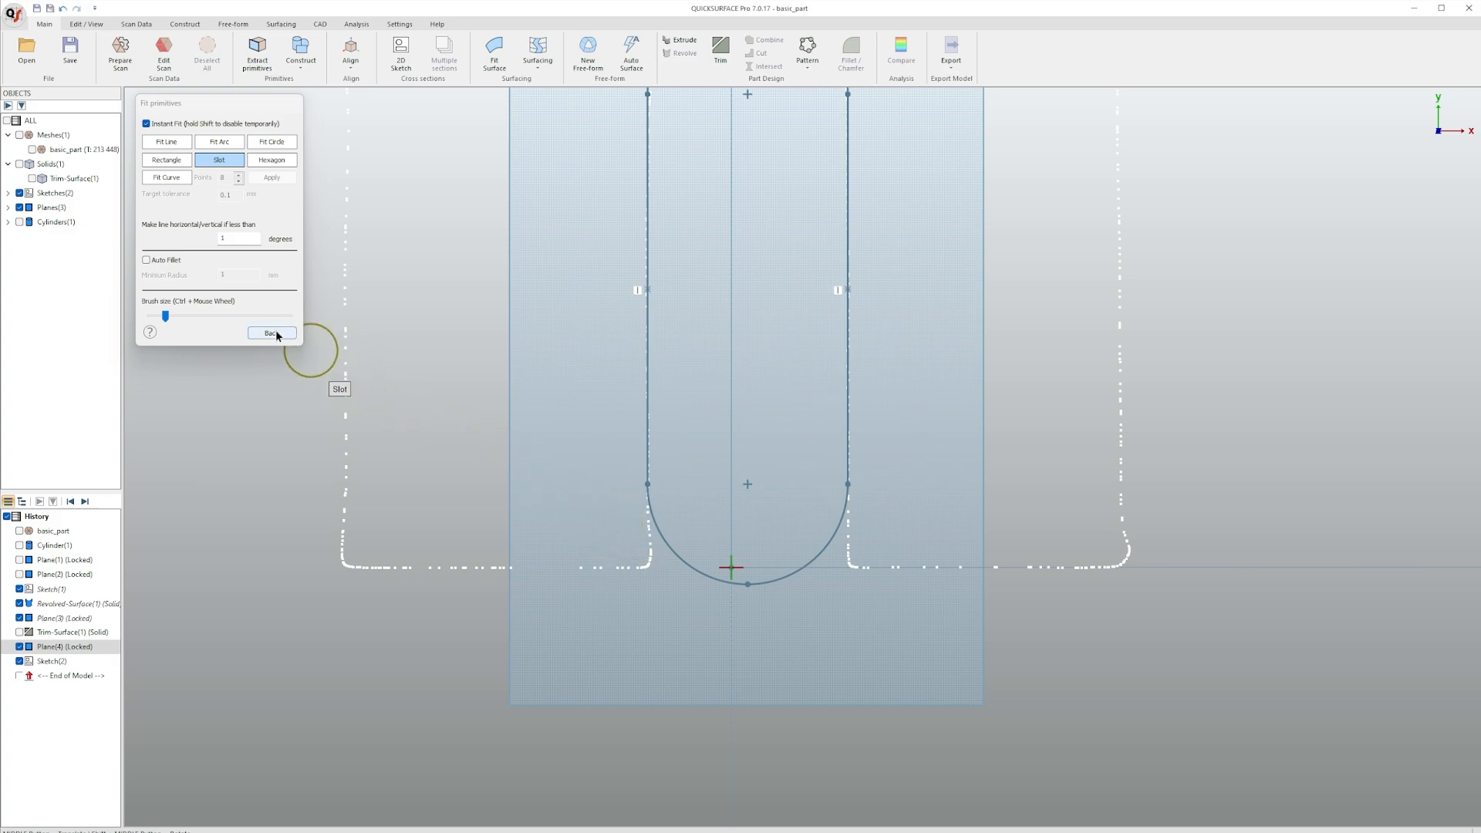
pyautogui.click(271, 333)
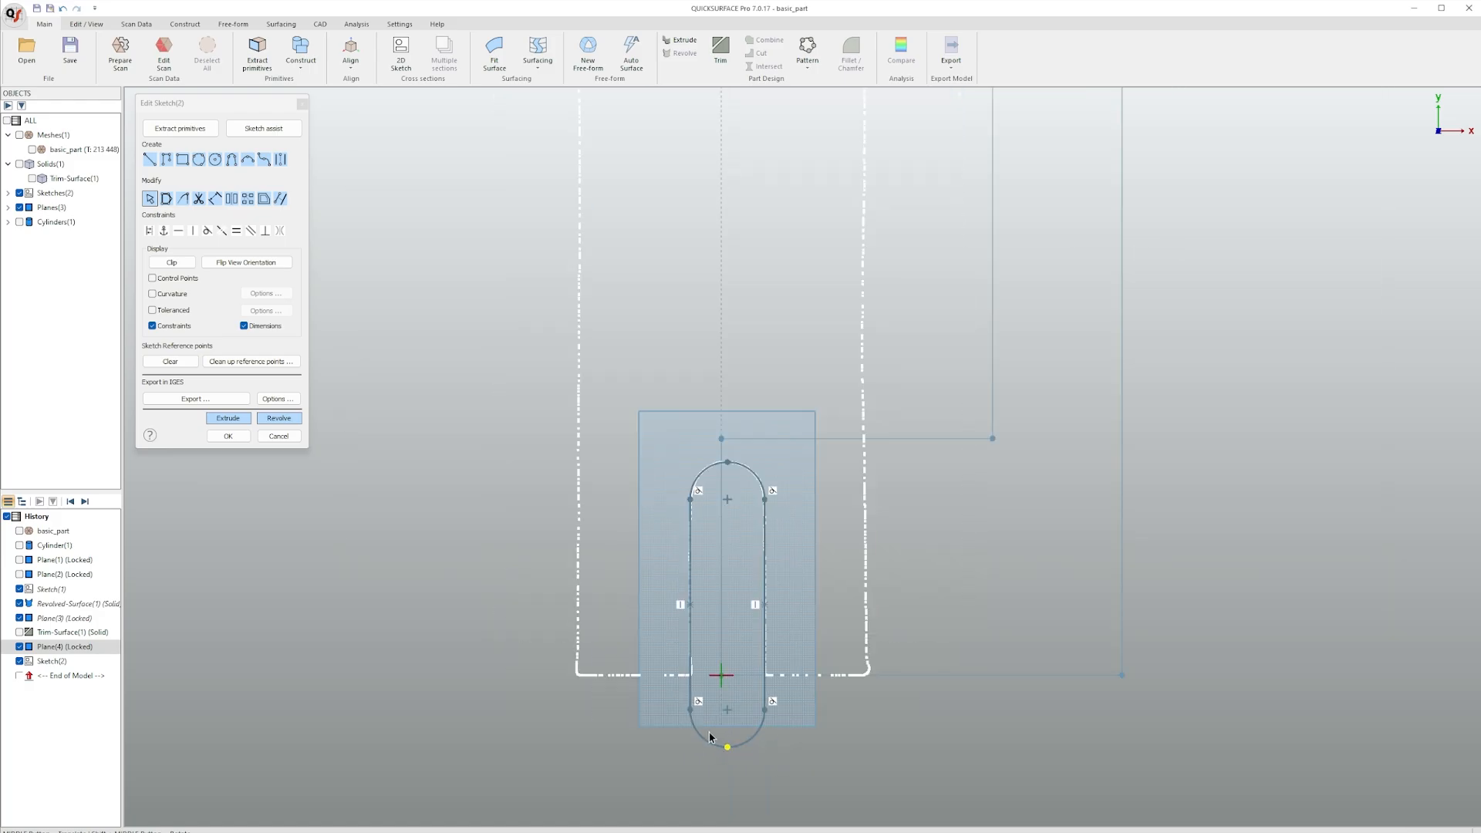
pyautogui.moveTo(221, 449)
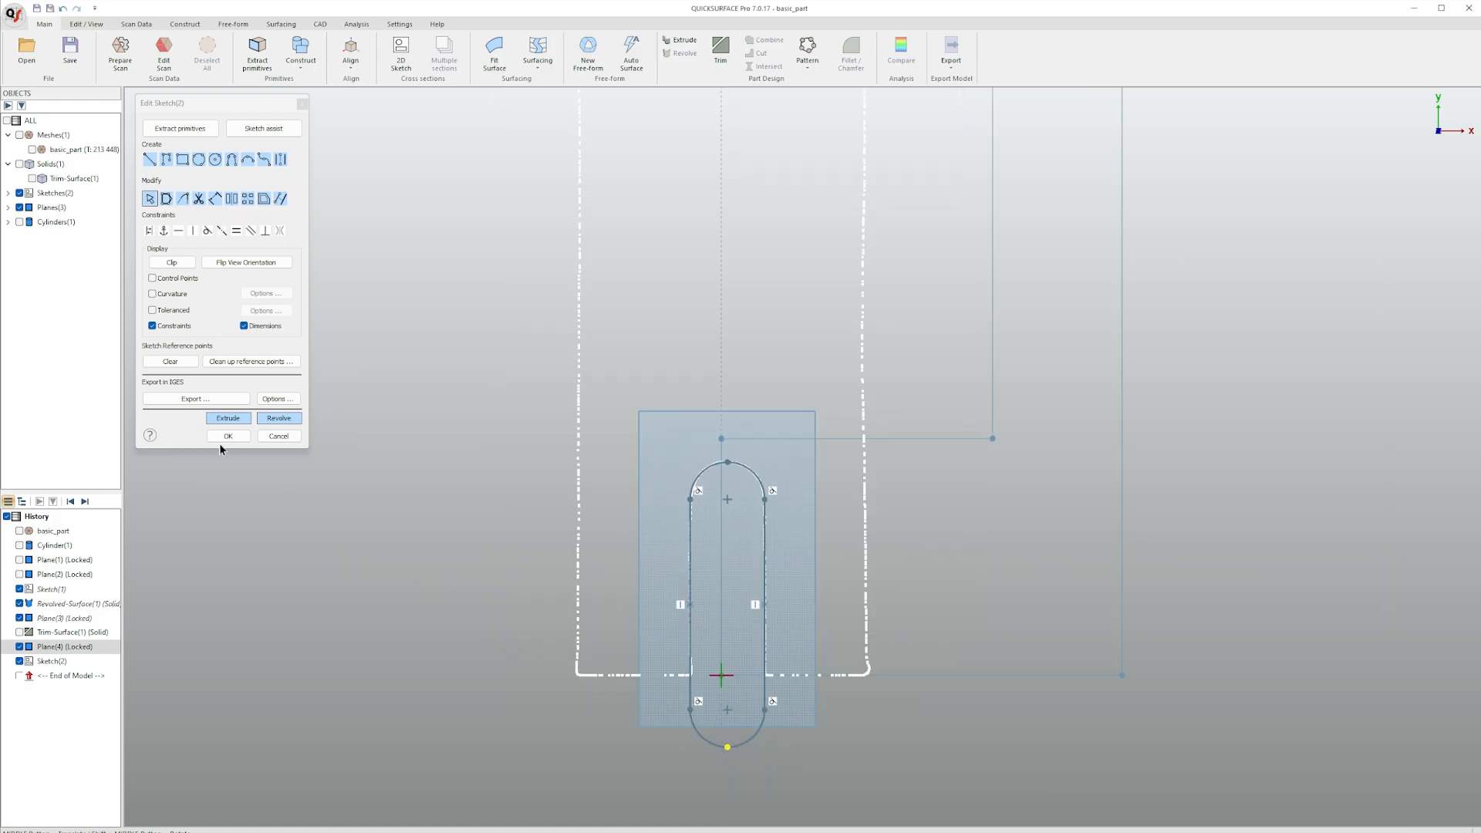
pyautogui.click(227, 435)
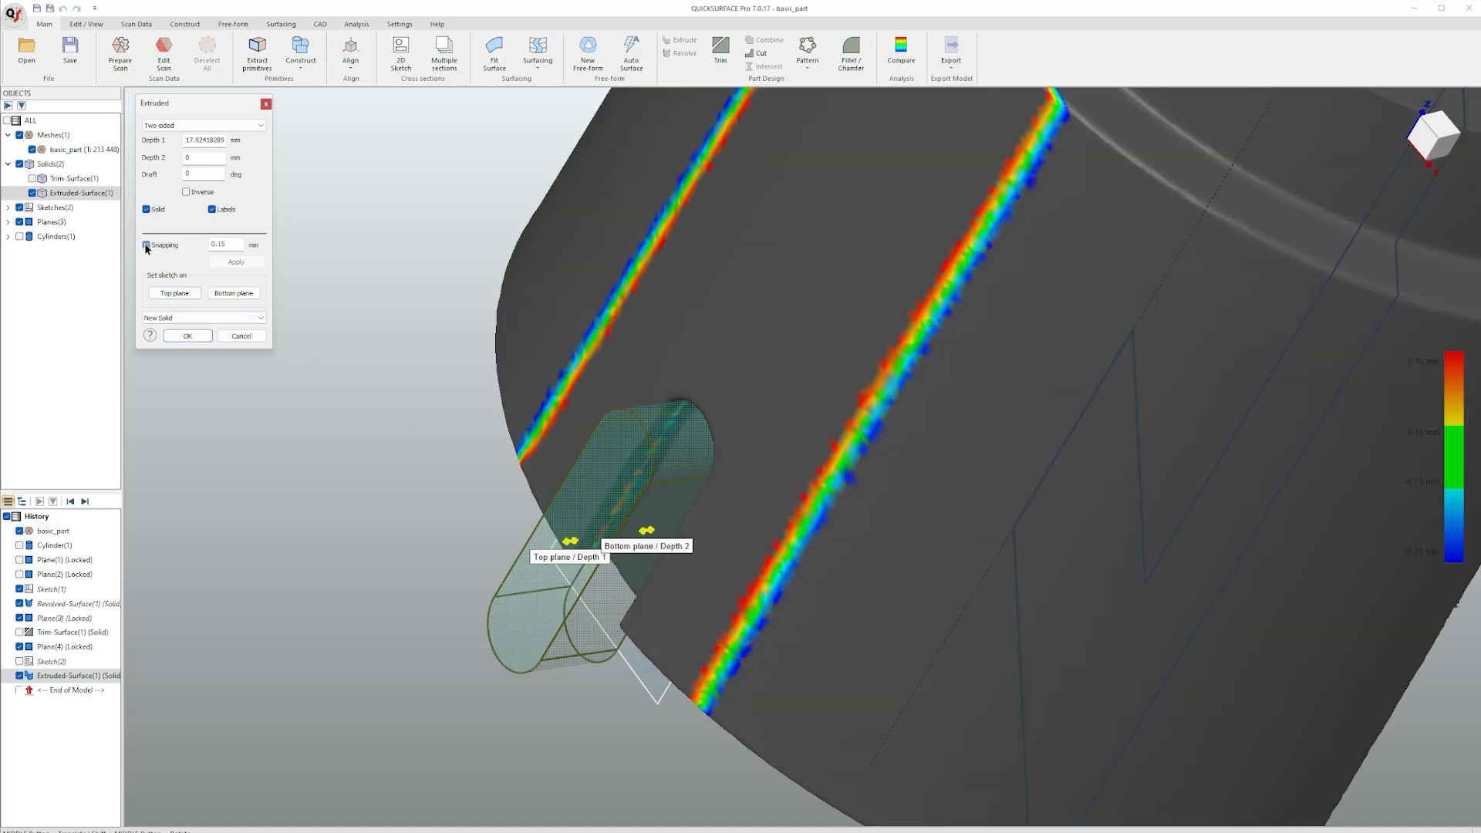
# - Extrude the slot two-sided with snapping, lengthened outward through the part wall
pyautogui.click(145, 245)
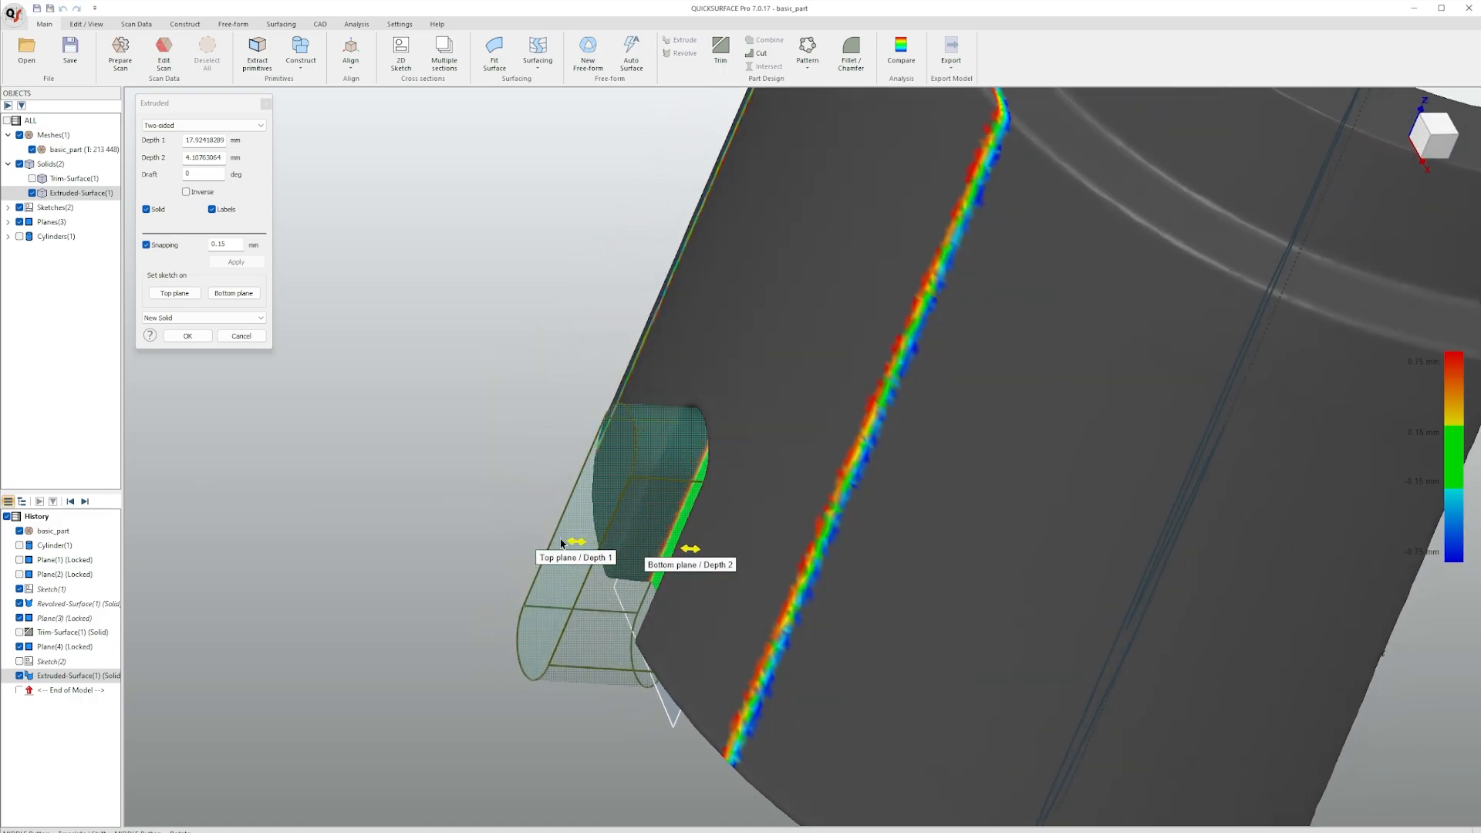
pyautogui.moveTo(575, 540); pyautogui.dragTo(454, 533)
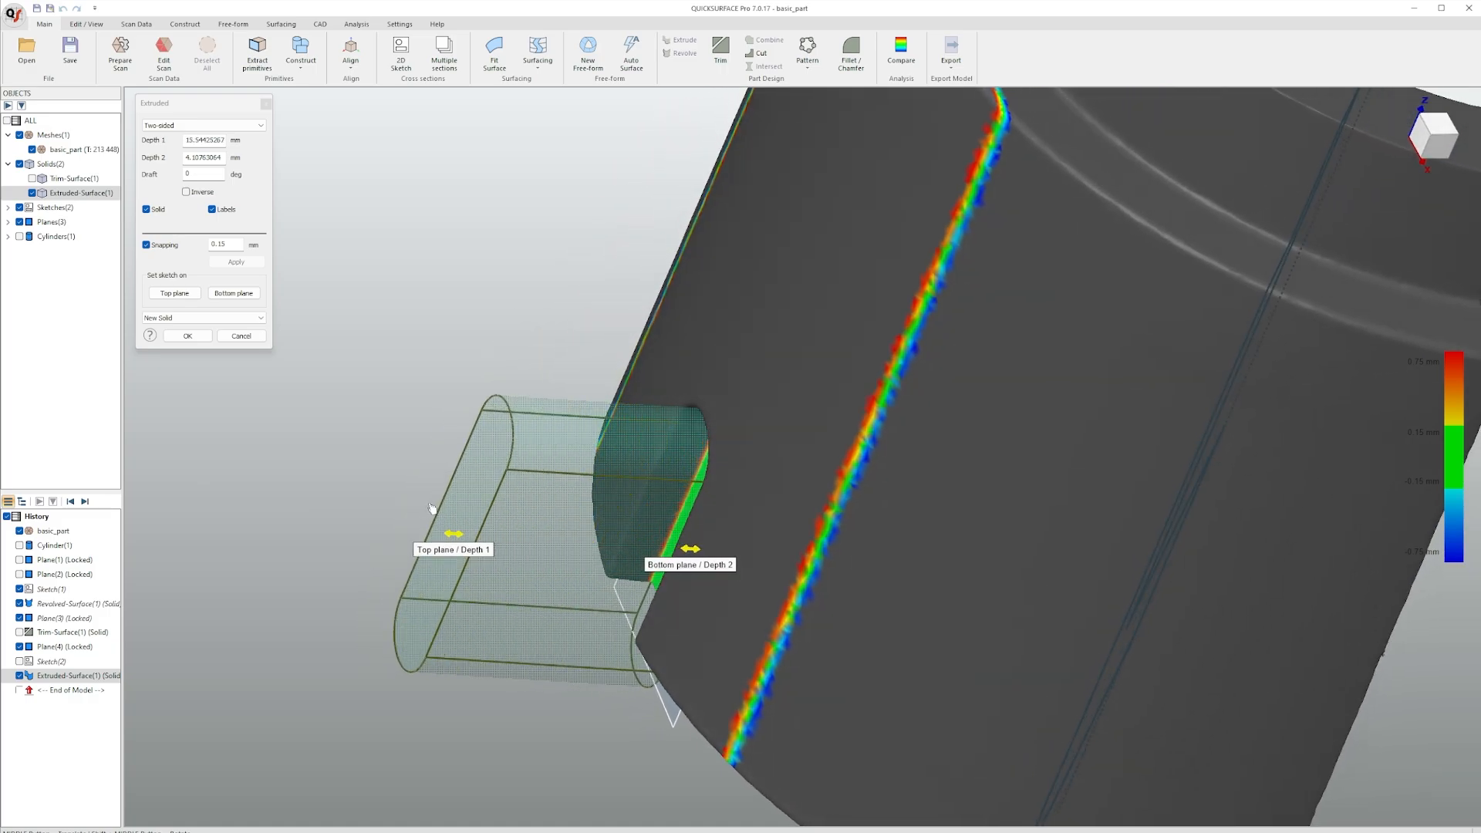
pyautogui.moveTo(452, 533); pyautogui.dragTo(438, 532)
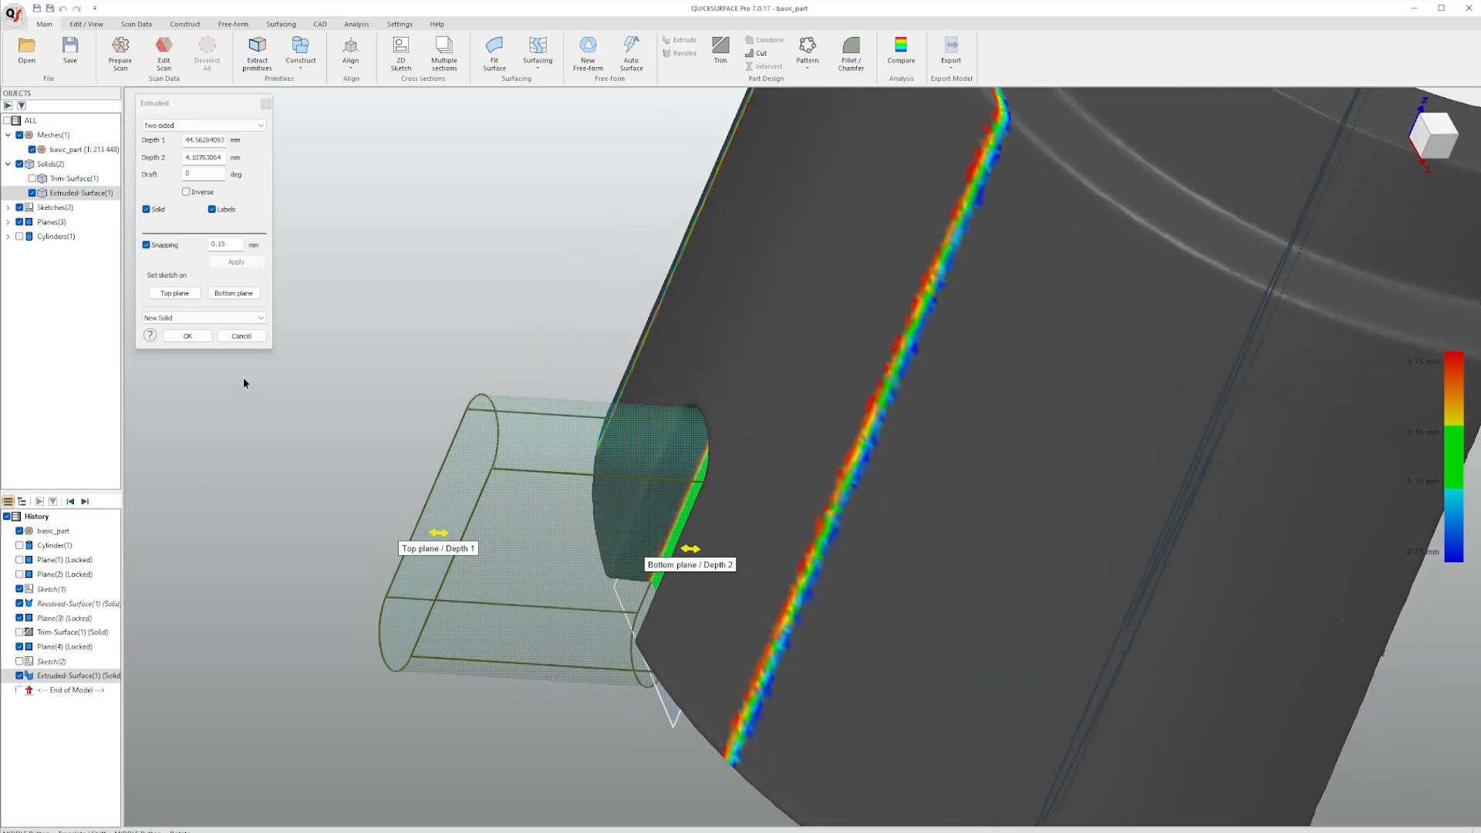
pyautogui.click(187, 335)
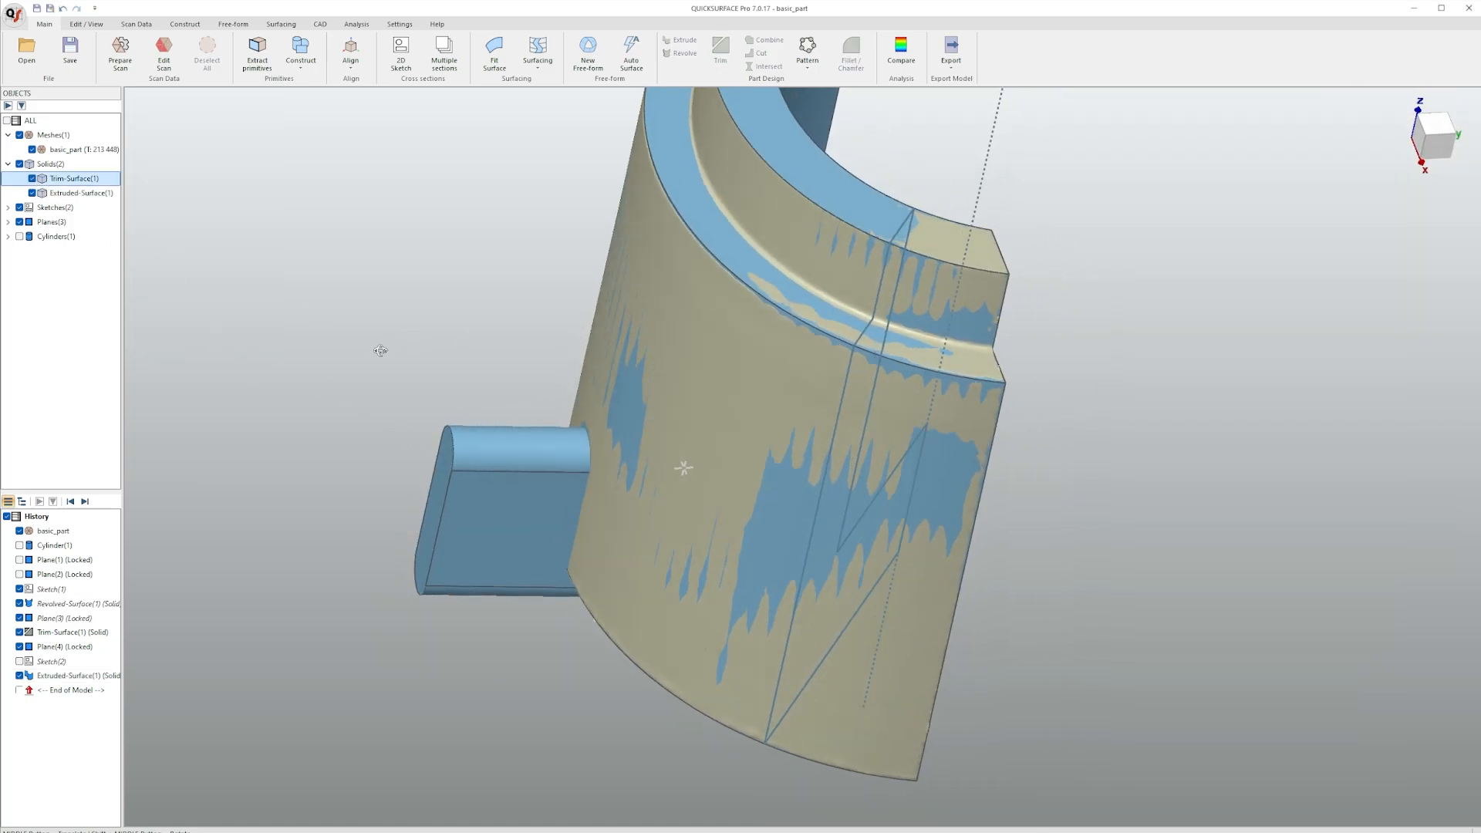
# - Cut the extruded slot solid from the trimmed part, leaving a single Cut(1) solid
pyautogui.moveTo(381, 350); pyautogui.dragTo(413, 401)
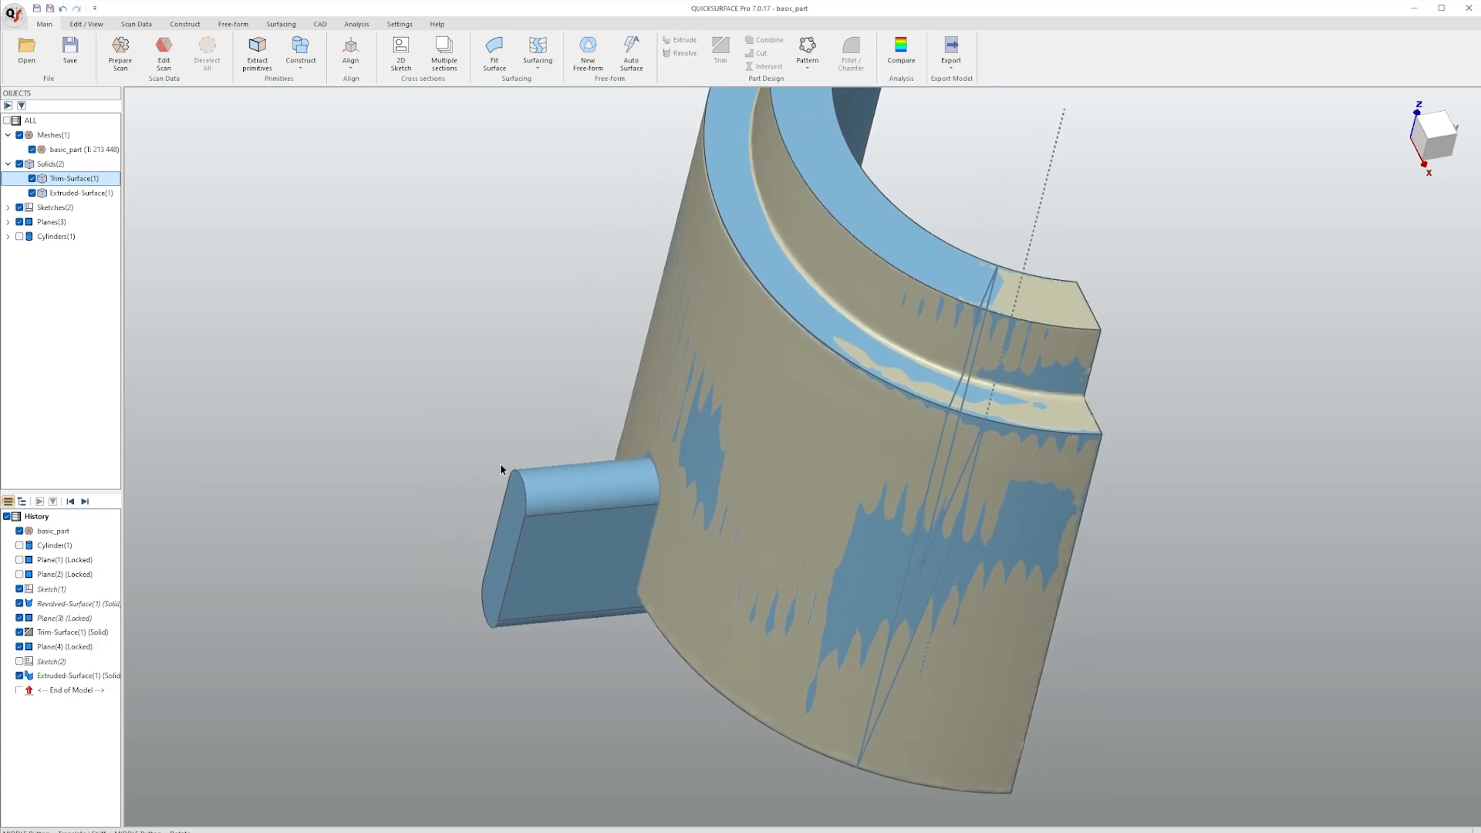
pyautogui.moveTo(693, 379)
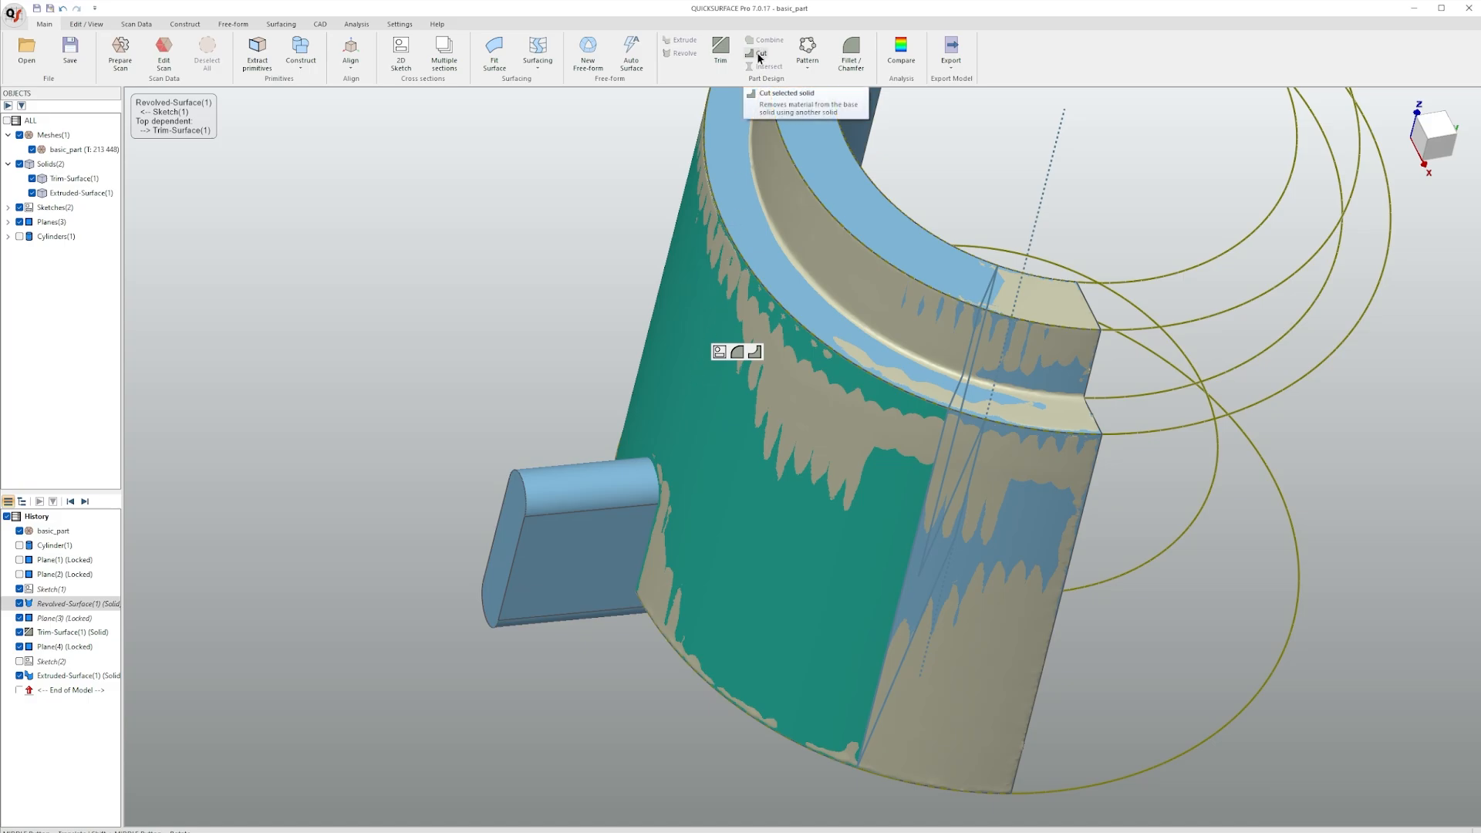
pyautogui.click(759, 52)
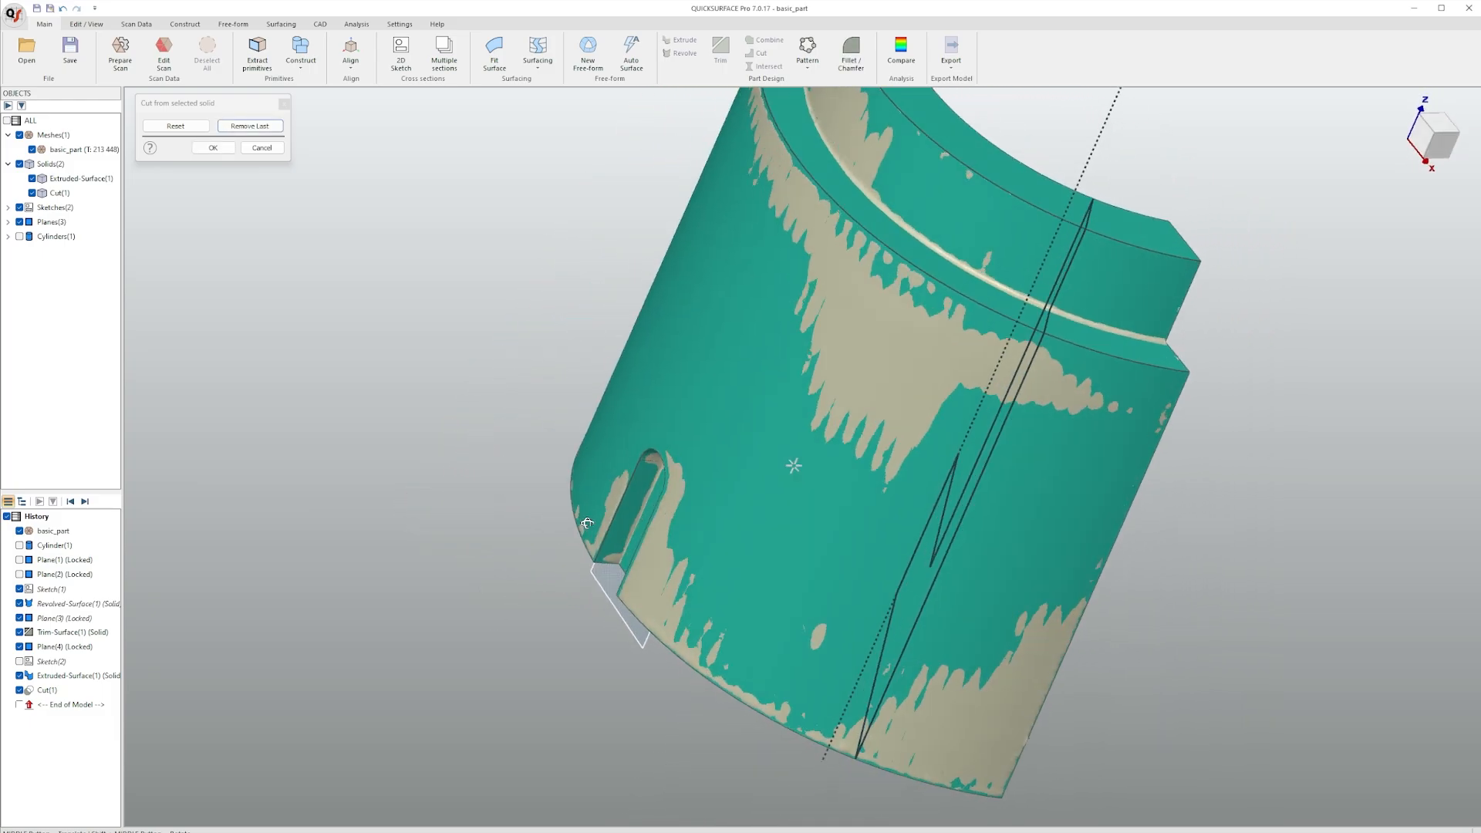
pyautogui.click(211, 149)
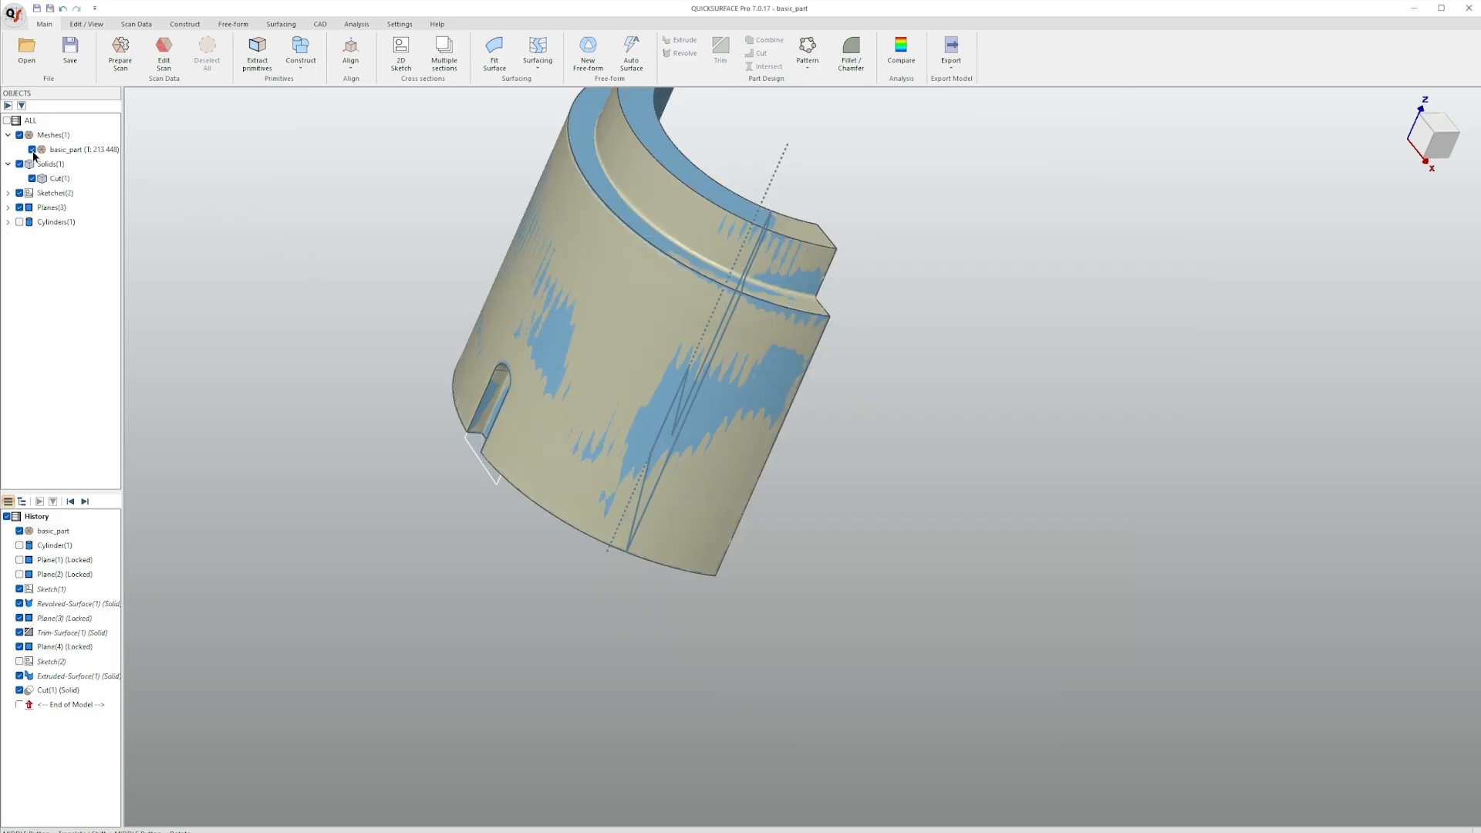
# - Hide the basic_part scan mesh so only the Cut(1) solid remains visible
pyautogui.click(20, 150)
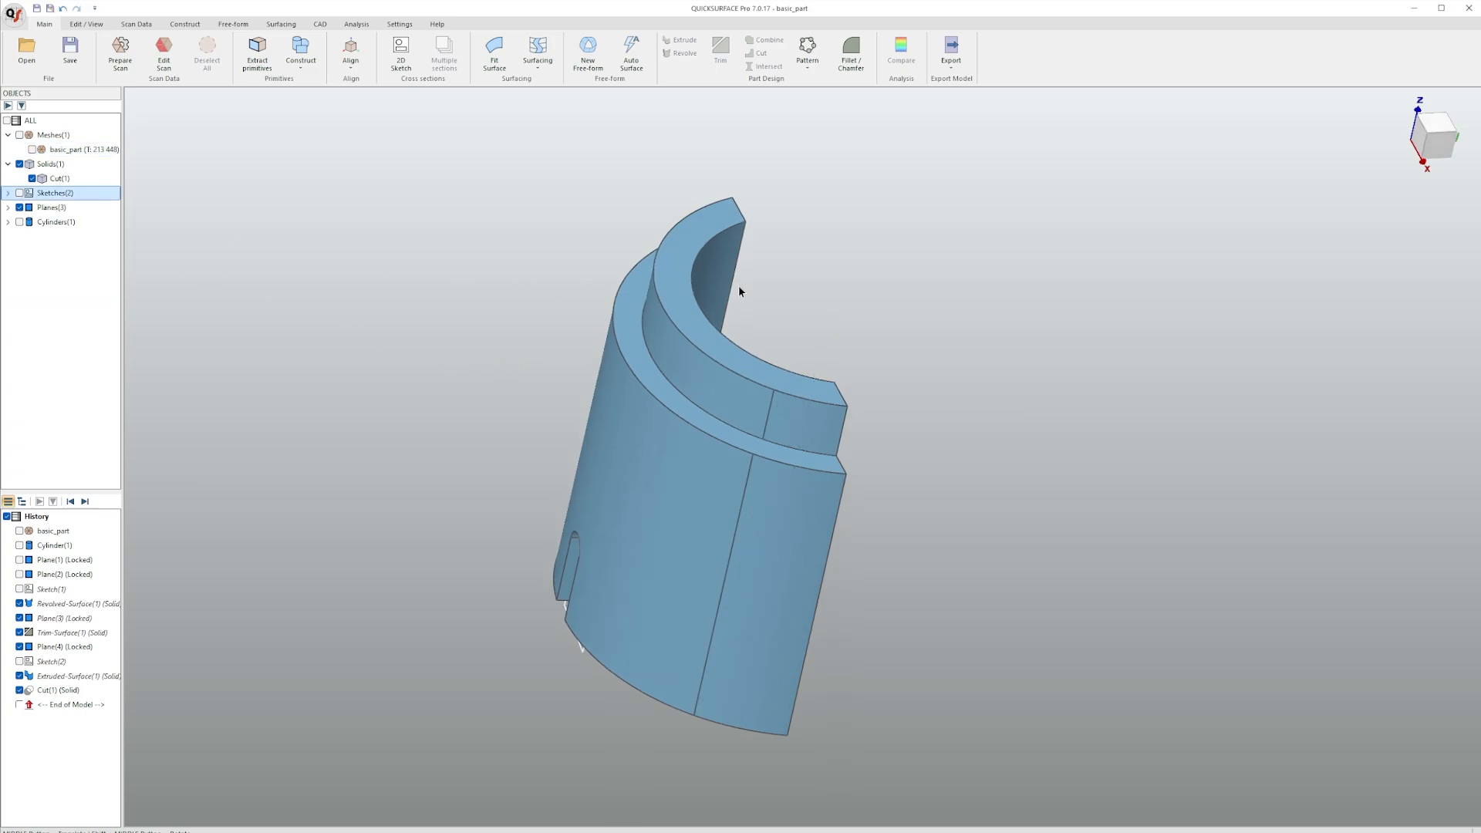
pyautogui.moveTo(739, 291); pyautogui.dragTo(837, 372)
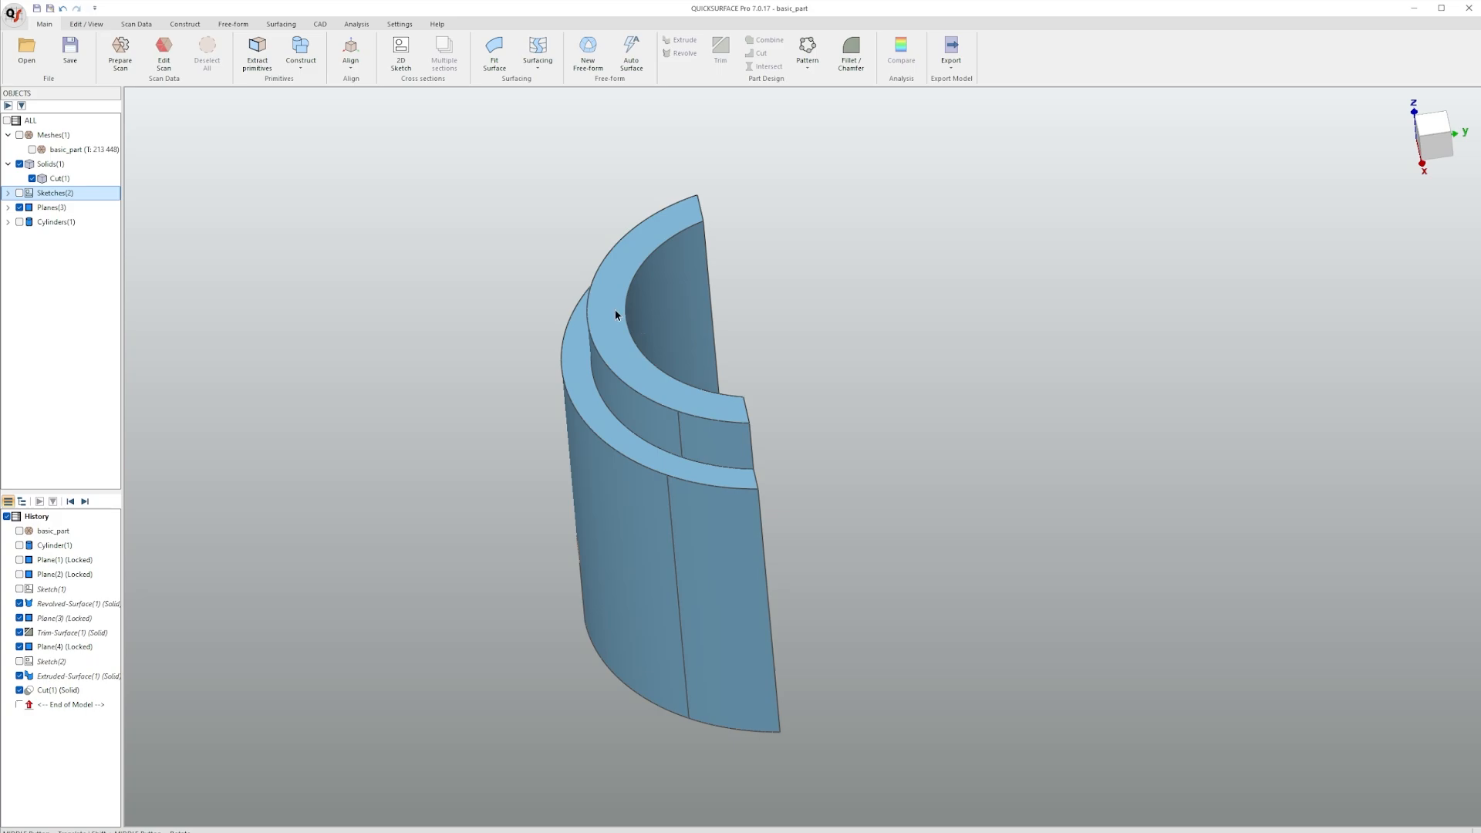
pyautogui.click(357, 23)
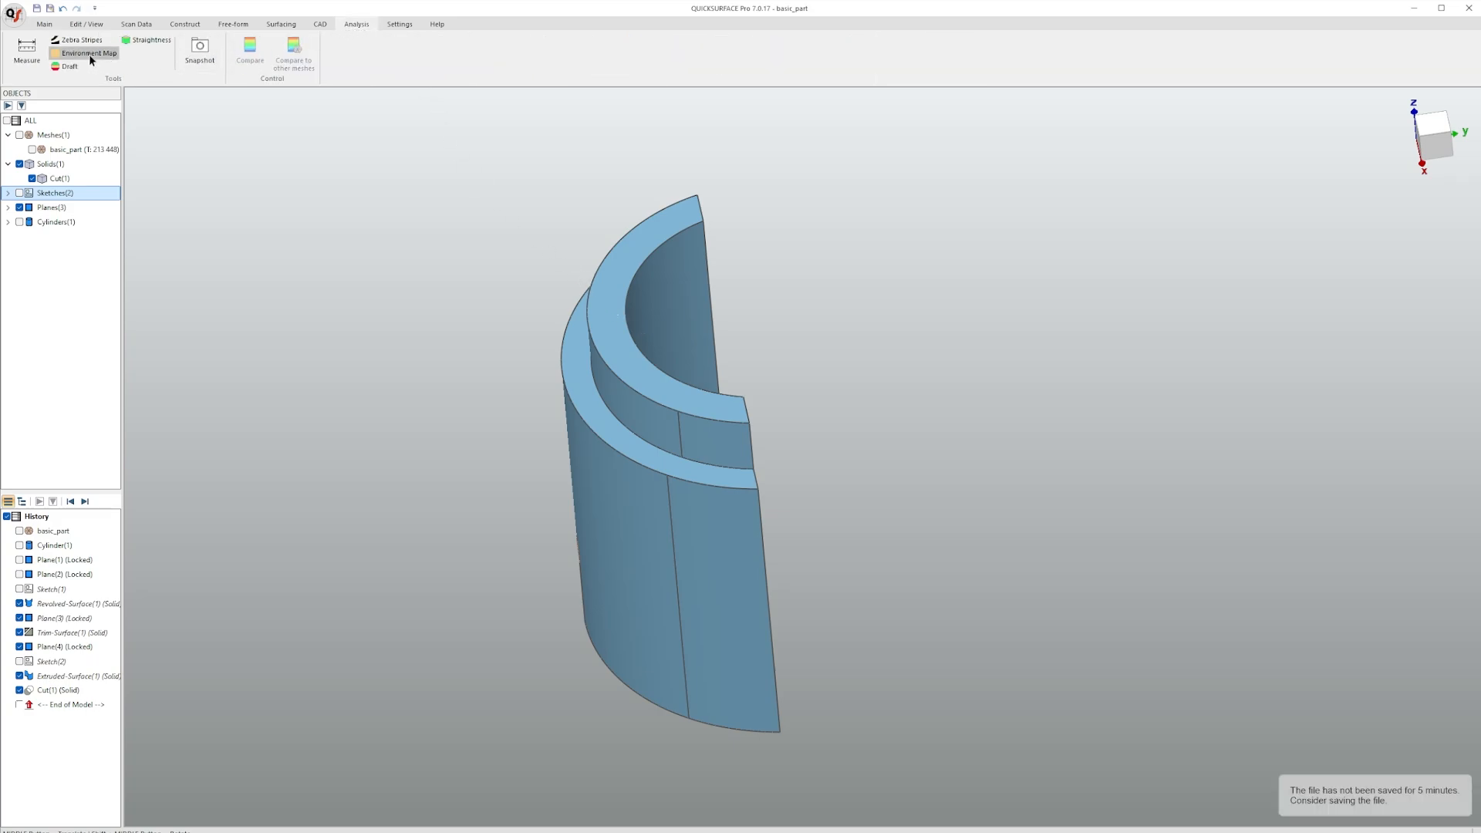
# - Render the solid with the Shining Black environment map reflection
pyautogui.click(88, 52)
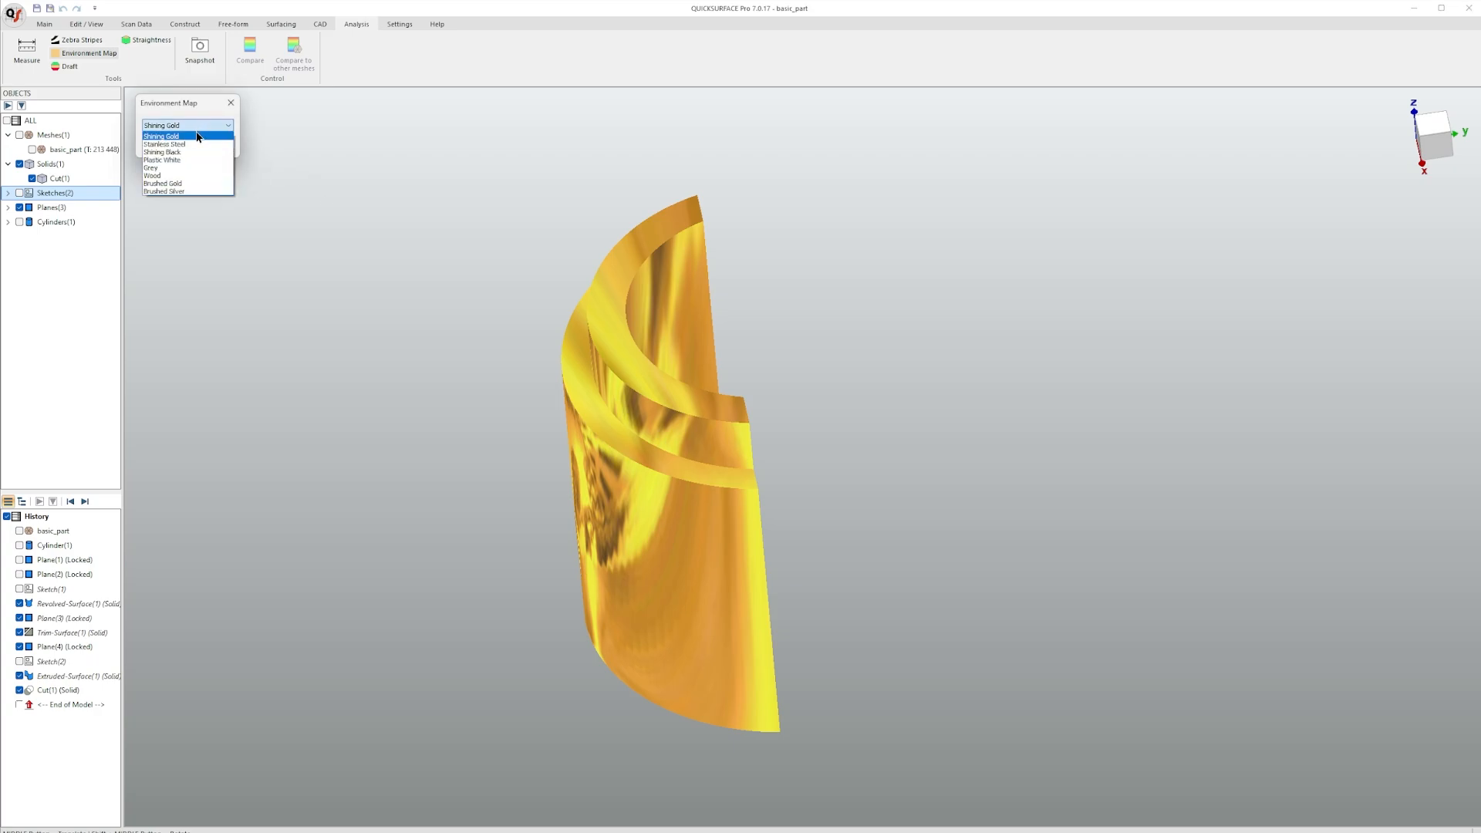
pyautogui.click(162, 153)
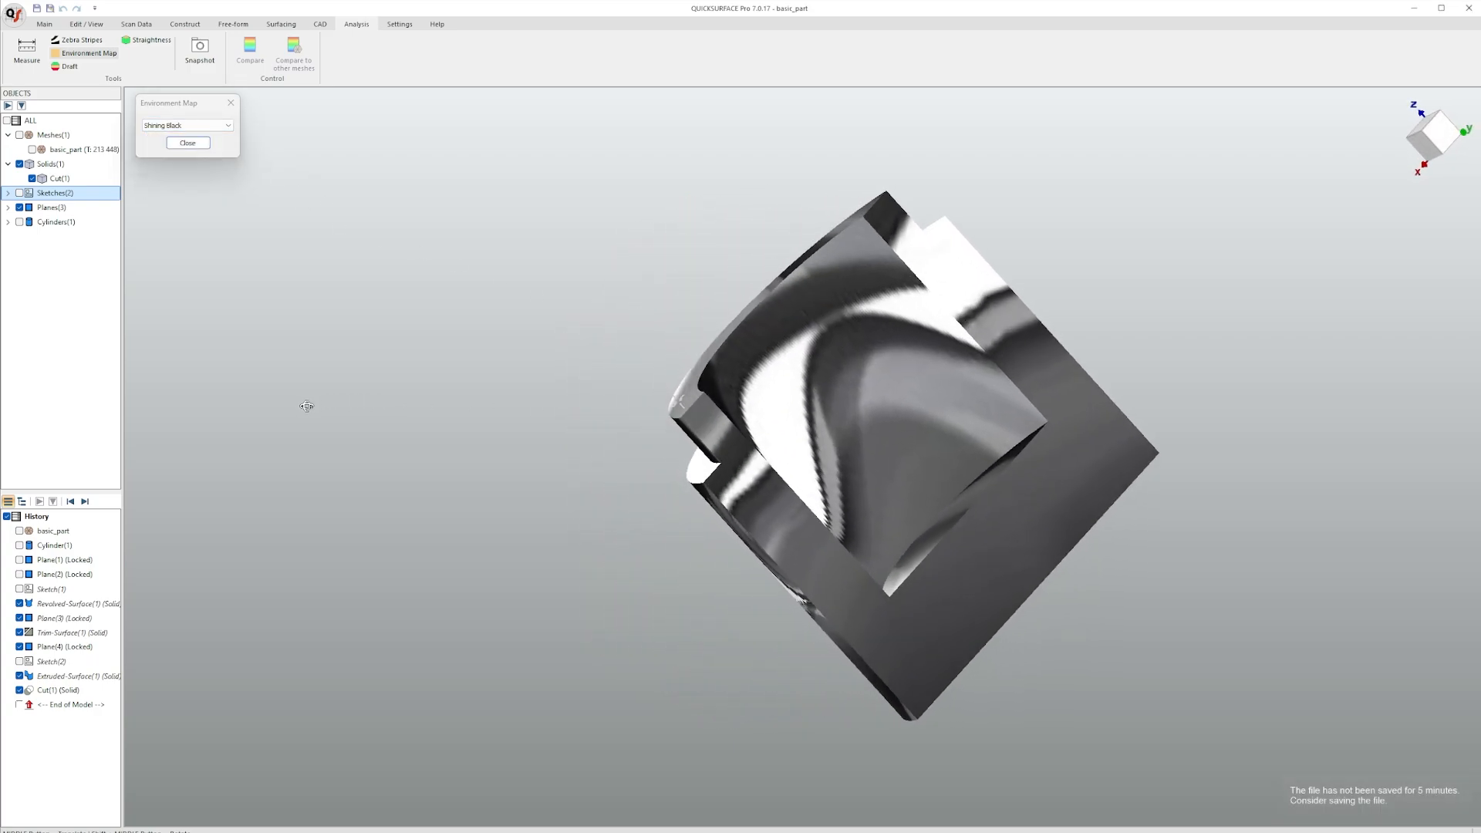